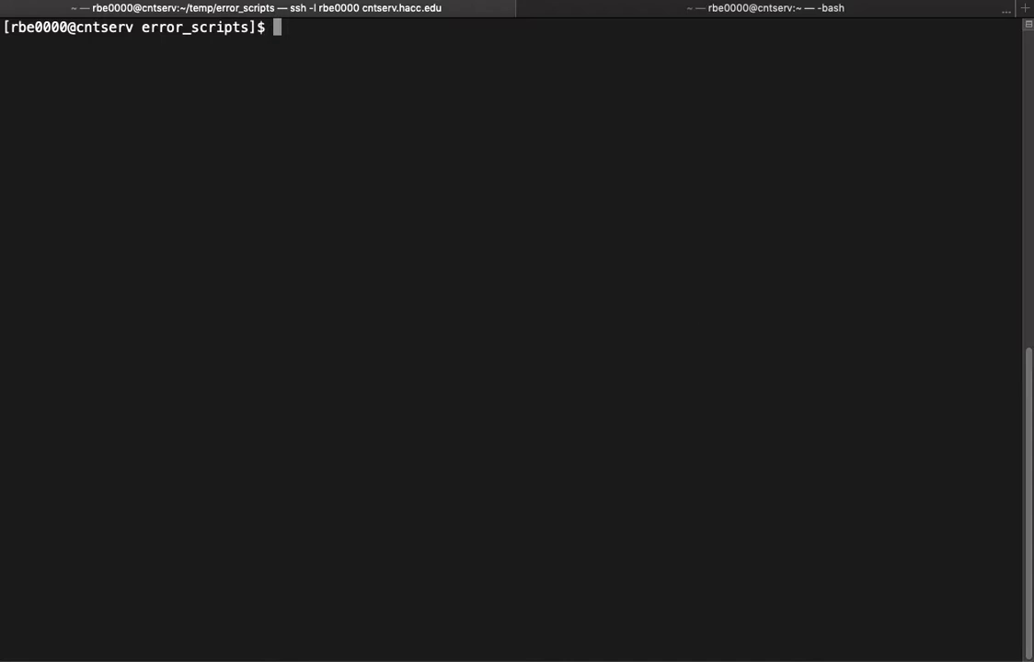
Start an ls -lart /etc listing command, then discard the unfinished line with Ctrl+U
{"action": "type", "text": "ls"}
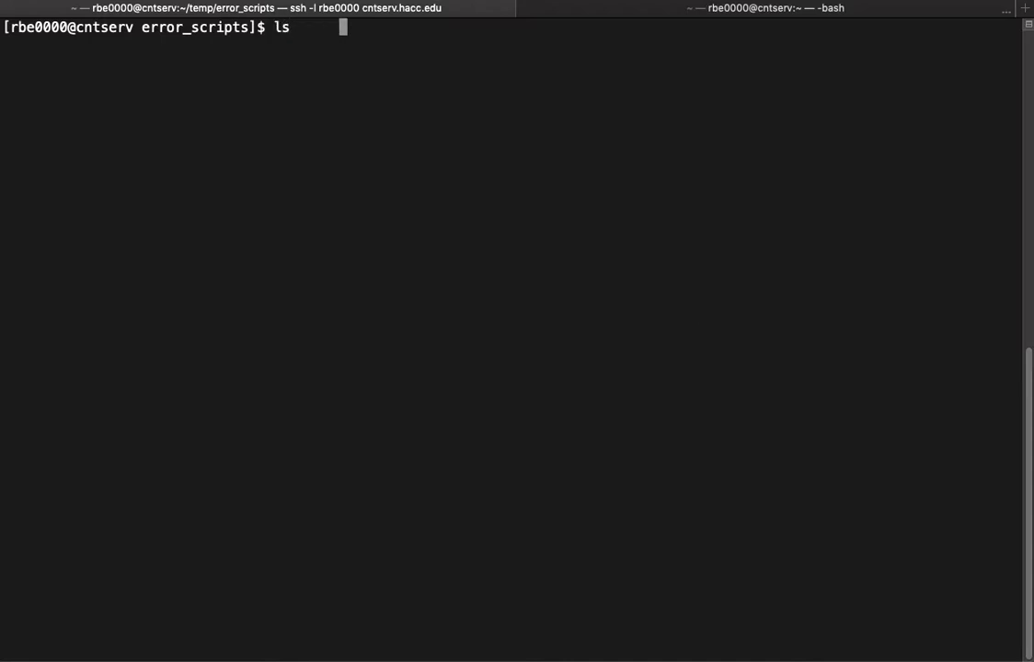
{"action": "type", "text": "-lar"}
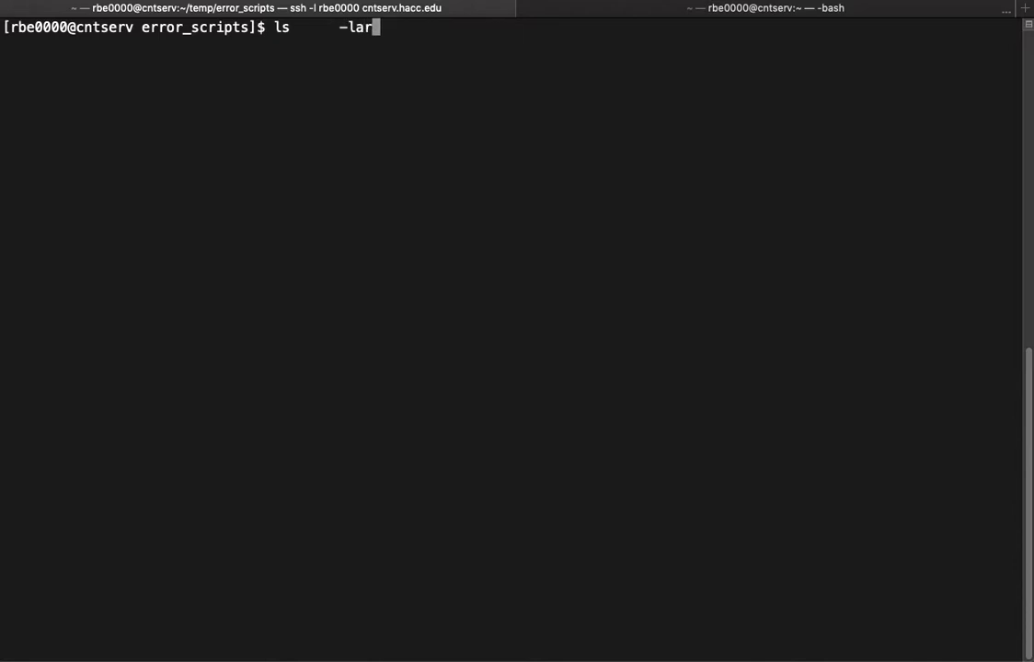
{"action": "type", "text": "t /e"}
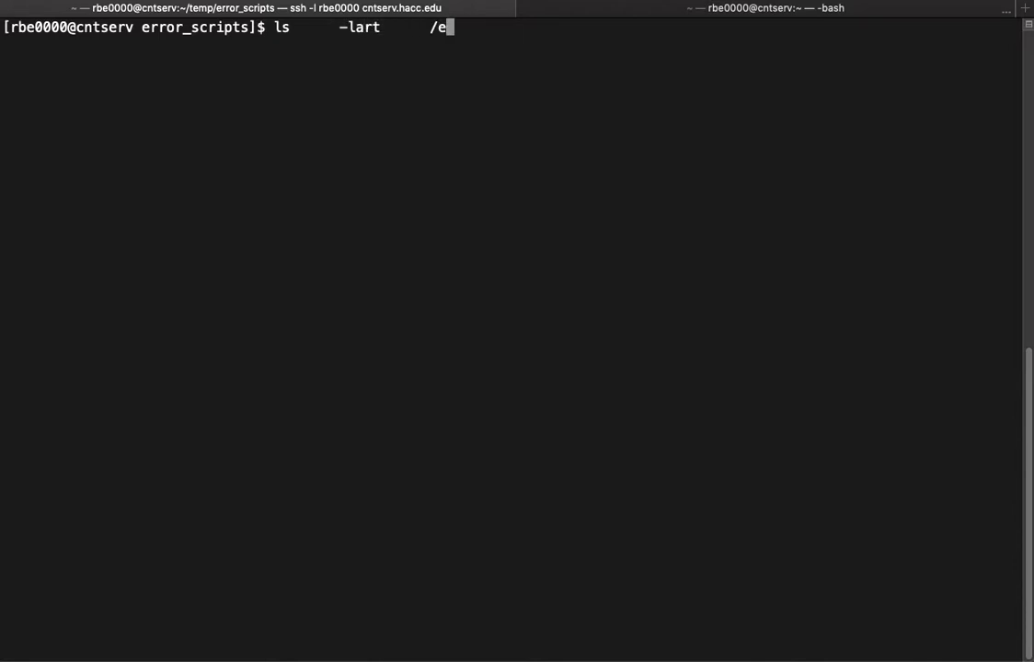
{"action": "key", "text": "Return"}
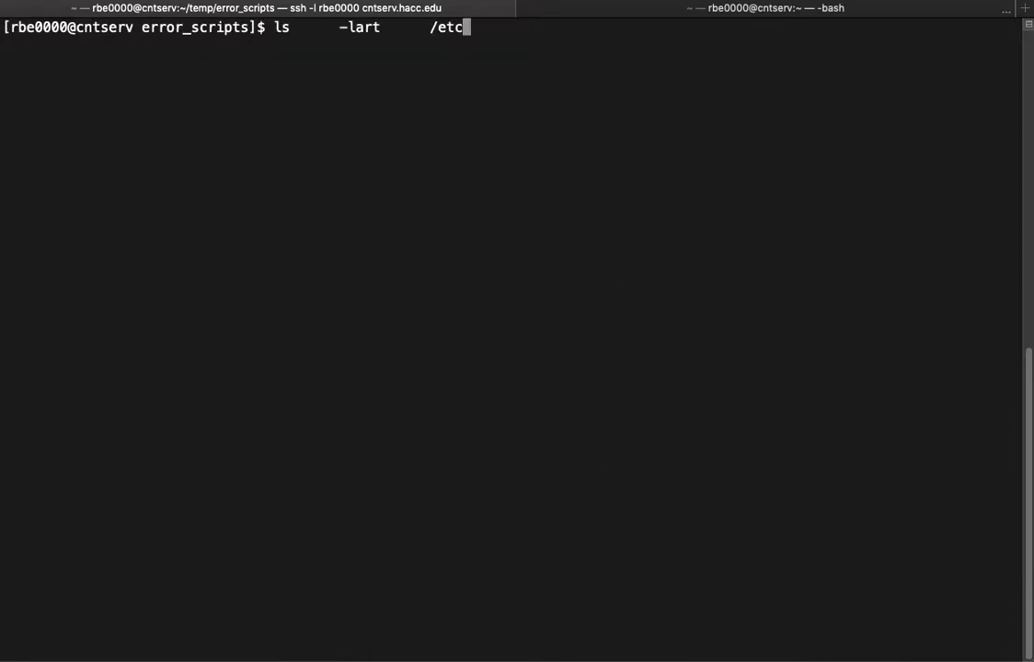
{"action": "key", "text": "BackSpace"}
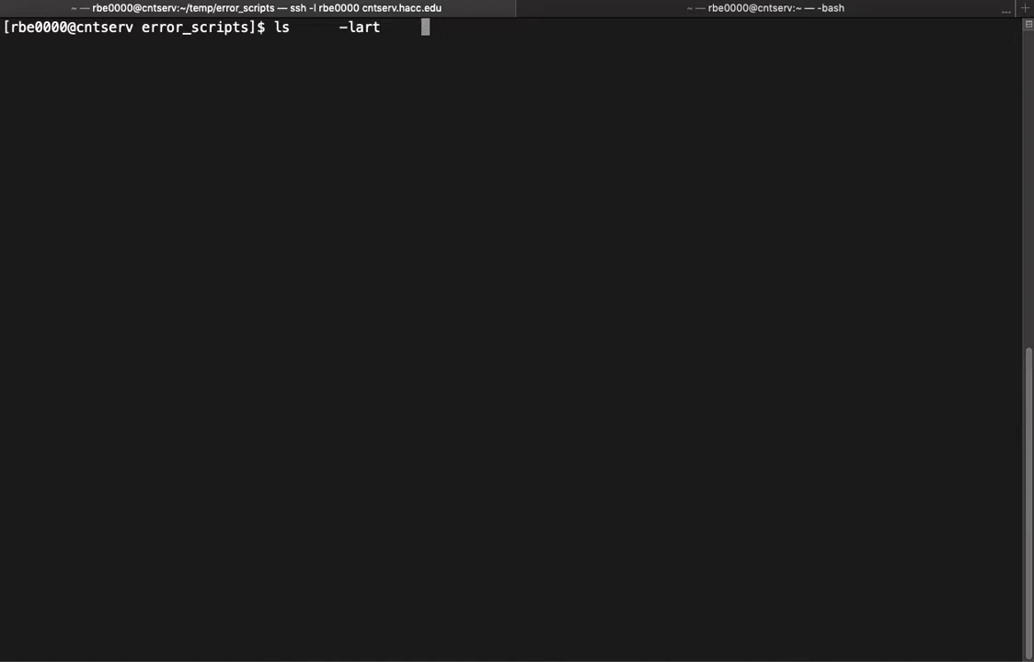
{"action": "key", "text": "ctrl+u"}
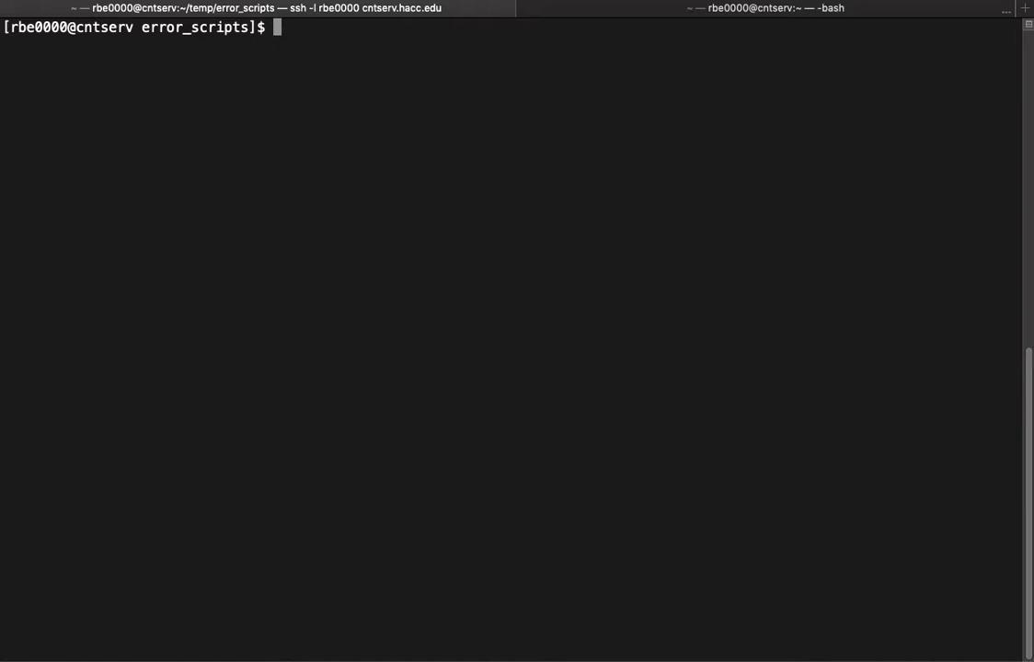
Show user = rich failing as command not found, then assign user=rich successfully and clear the screen
{"action": "type", "text": "user"}
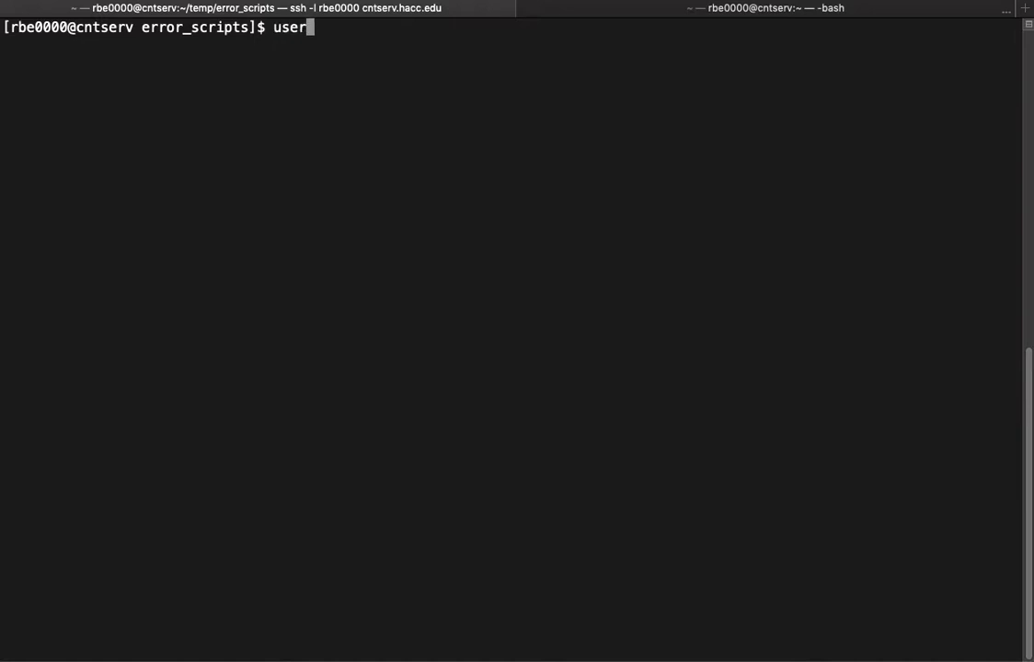
{"action": "type", "text": "="}
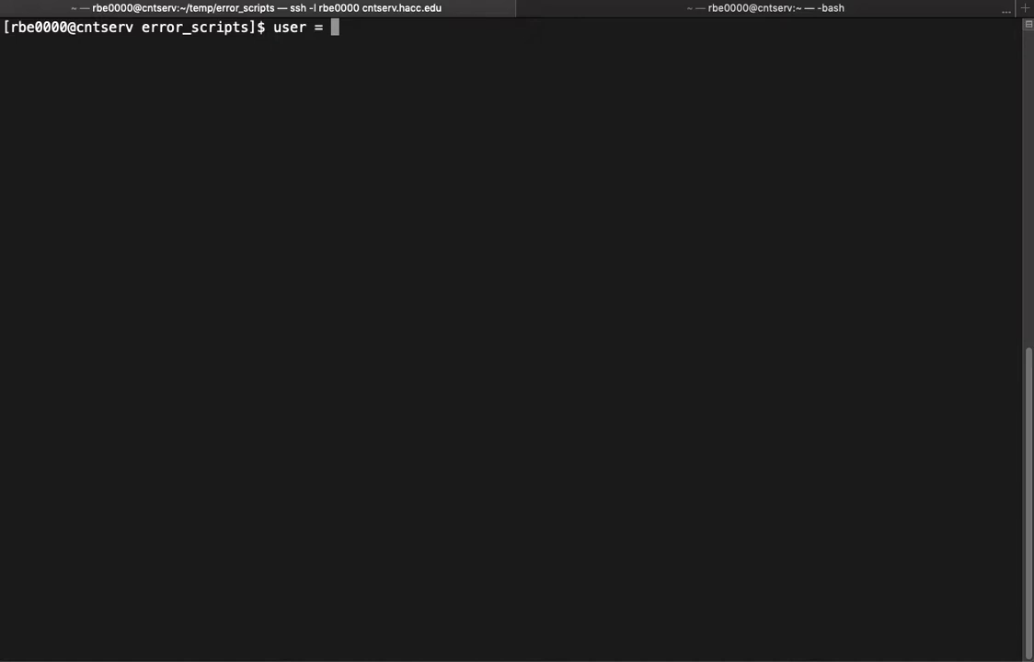
{"action": "type", "text": "rich"}
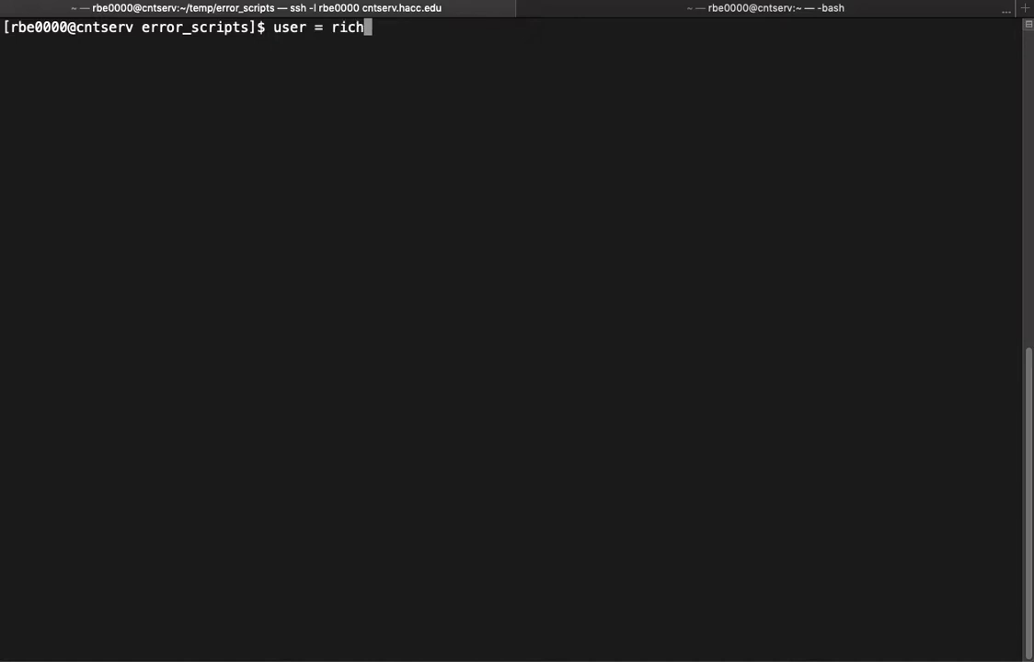
{"action": "key", "text": "Return"}
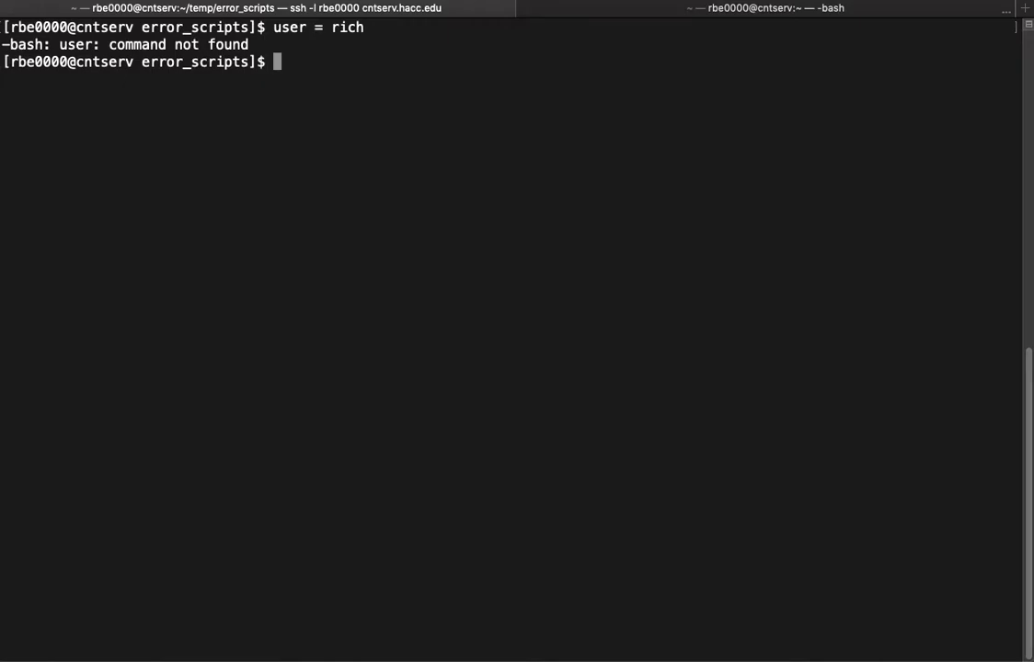
{"action": "type", "text": "user = rich"}
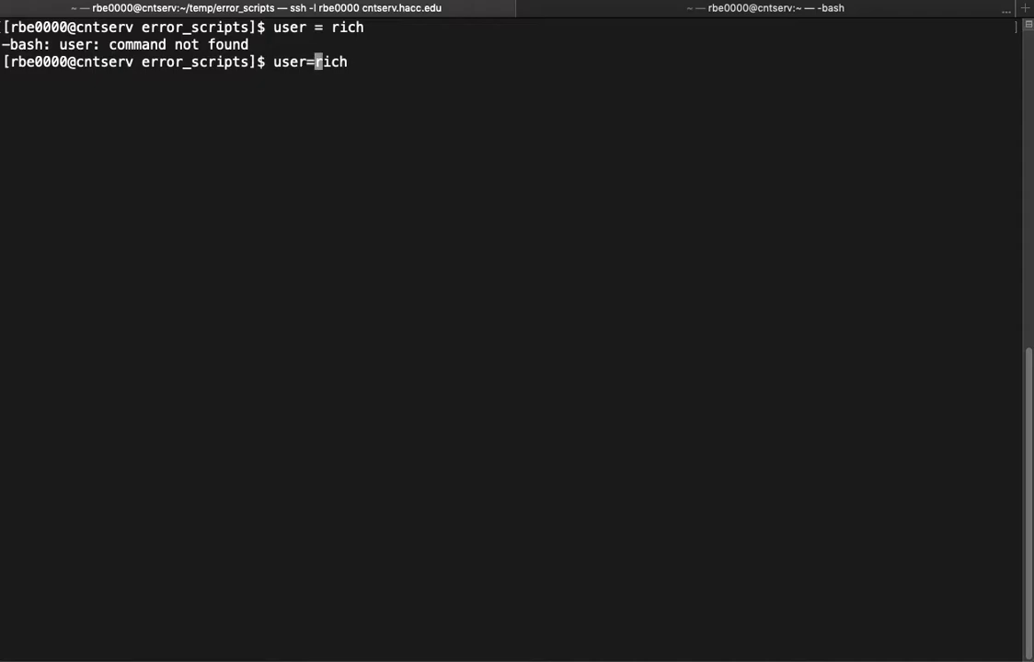
{"action": "key", "text": "Return"}
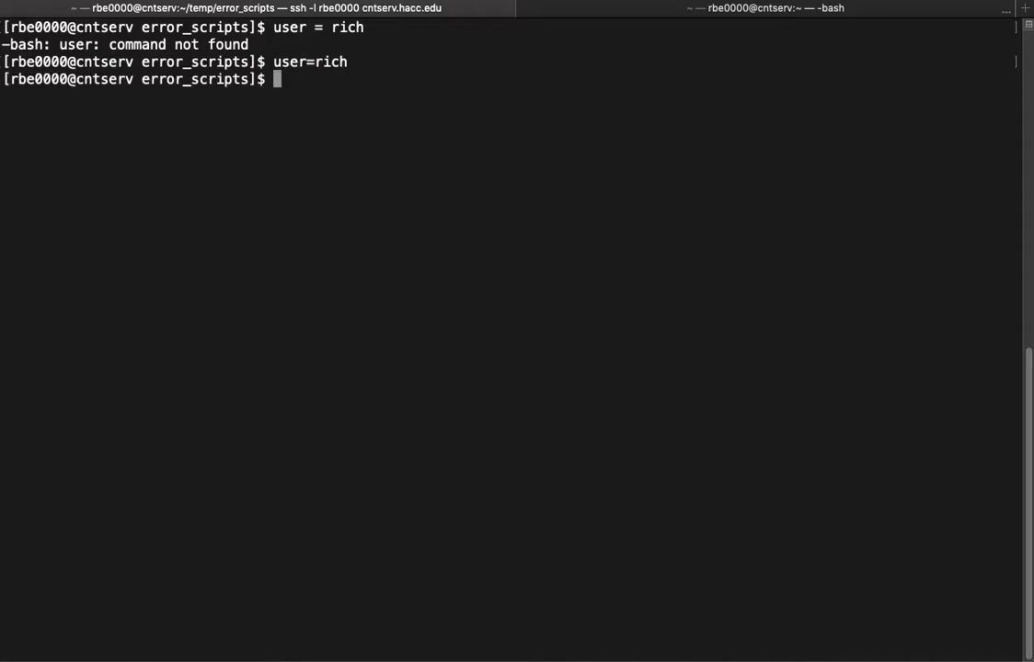
{"action": "type", "text": "clear"}
{"action": "type", "text": "ls"}
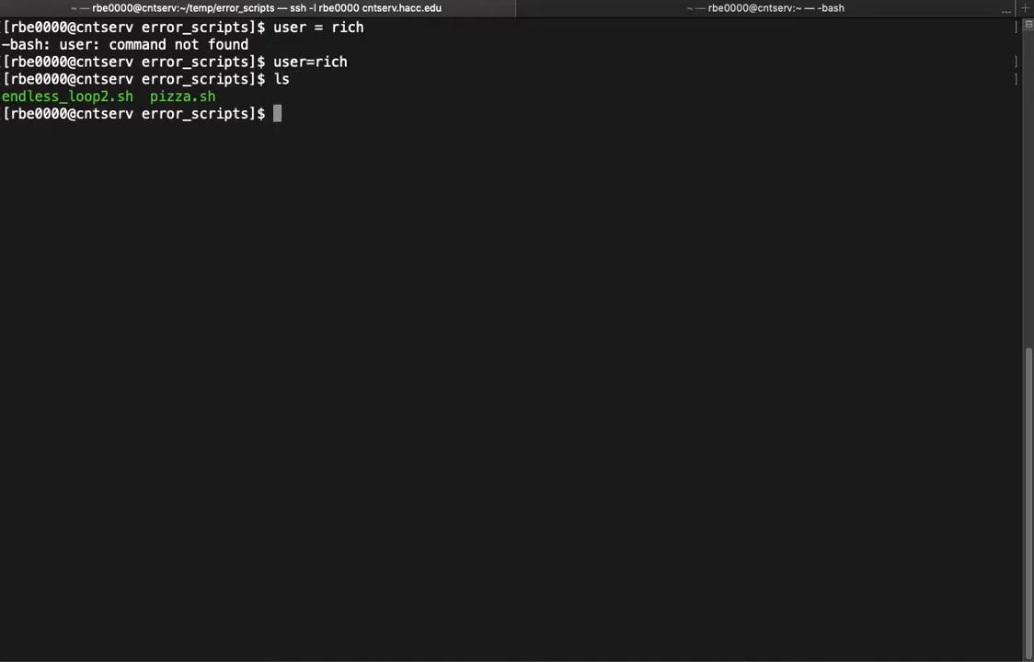
Inspect pizza.sh and endless_loop2.sh in vi, run ./endless_loop2.sh past its missing ] error, and interrupt the loop with Ctrl+C
{"action": "type", "text": "vi pizza.sh"}
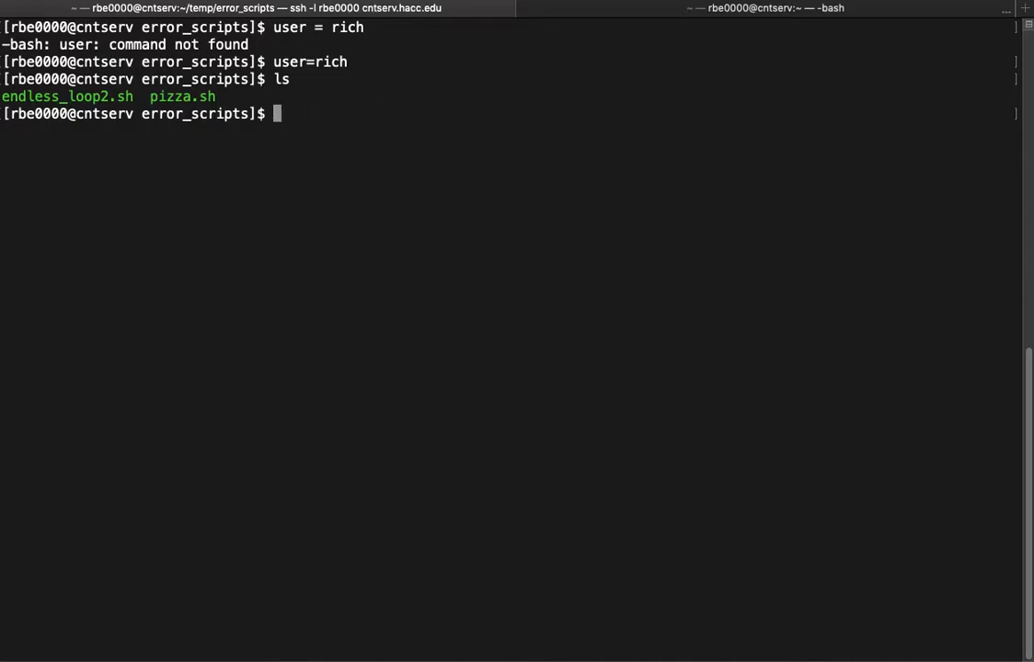
{"action": "type", "text": "vi endless_loop2.sh"}
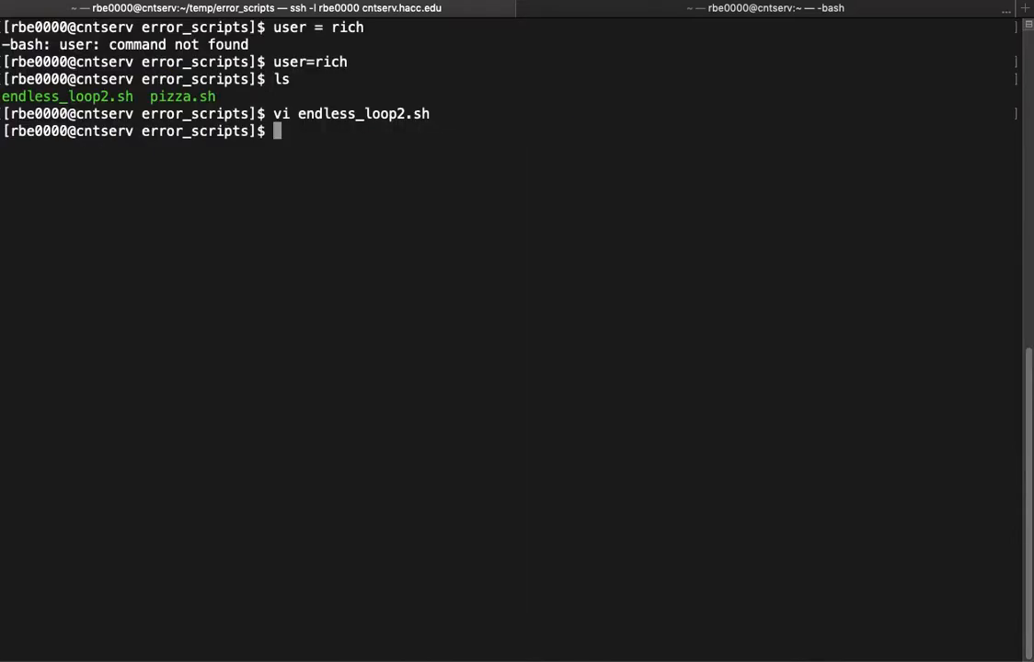
{"action": "type", "text": "./endless_loop2.sh"}
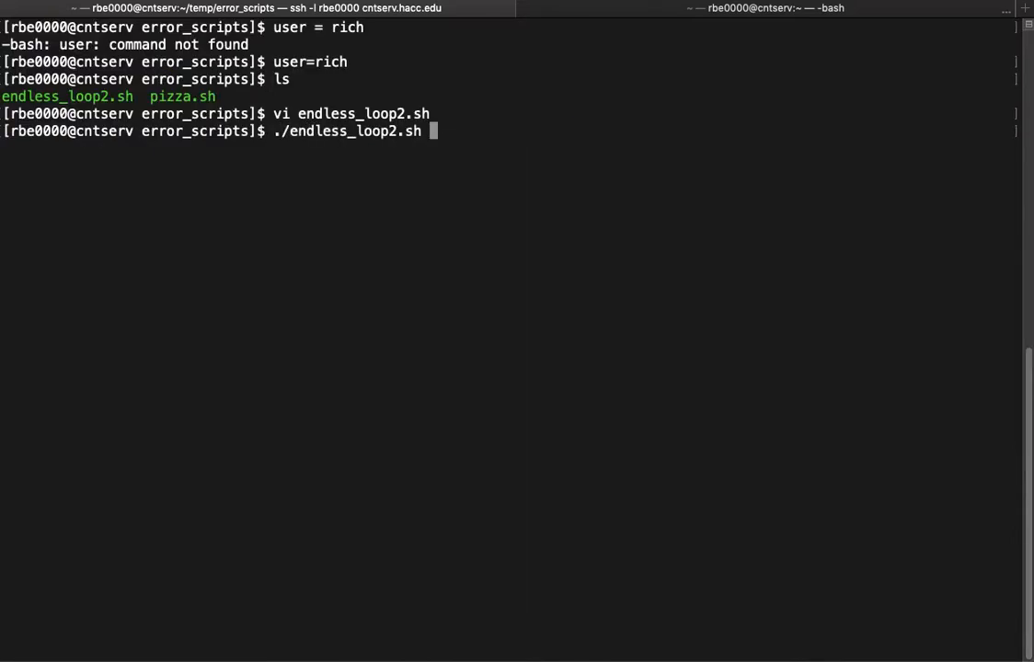
{"action": "key", "text": "Return"}
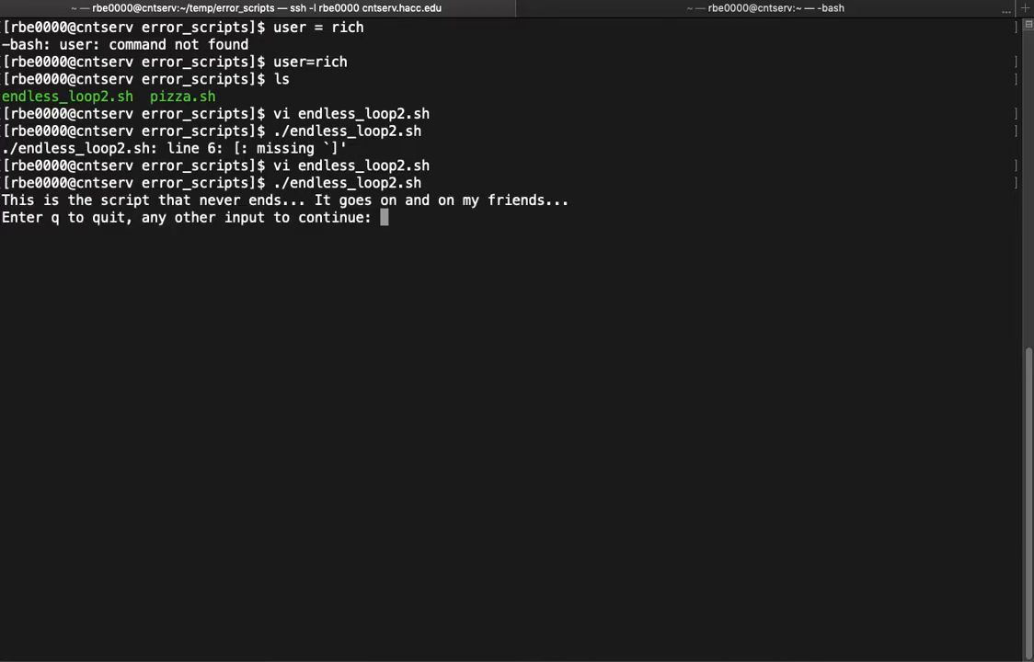
{"action": "key", "text": "ctrl+c"}
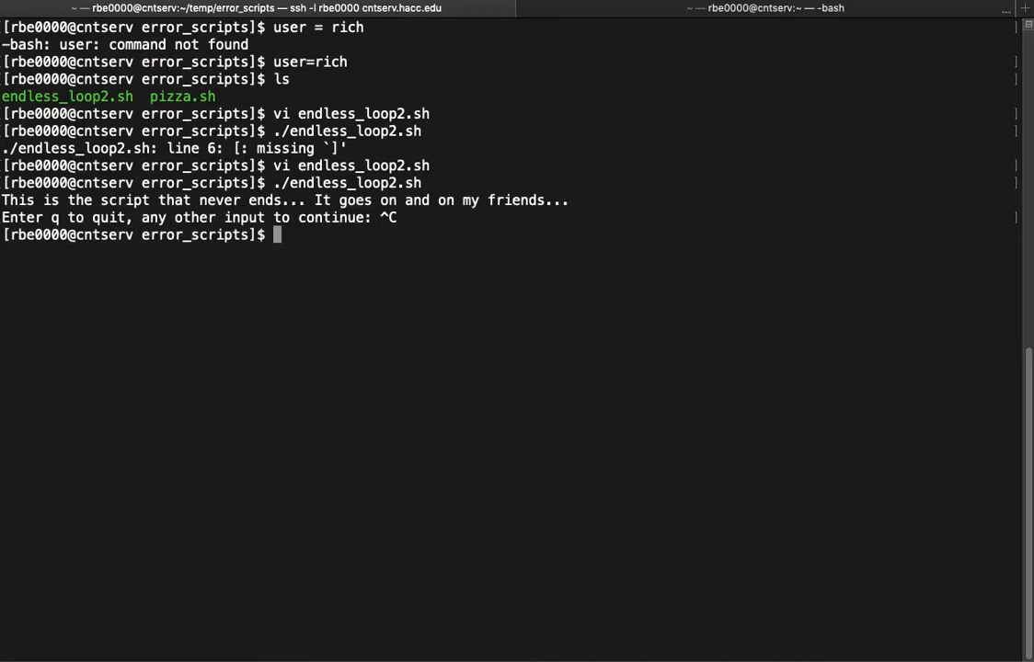
Reopen endless_loop2.sh in vi, adjust the loop and save it with :wq
{"action": "type", "text": "vi endless_loop2.sh"}
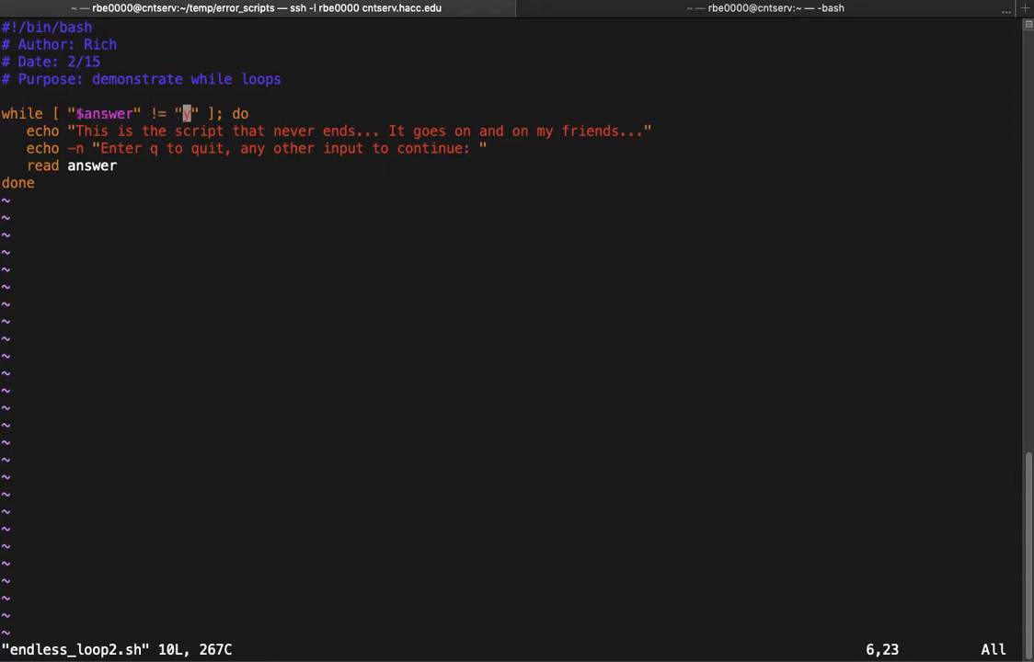
{"action": "type", "text": "y"}
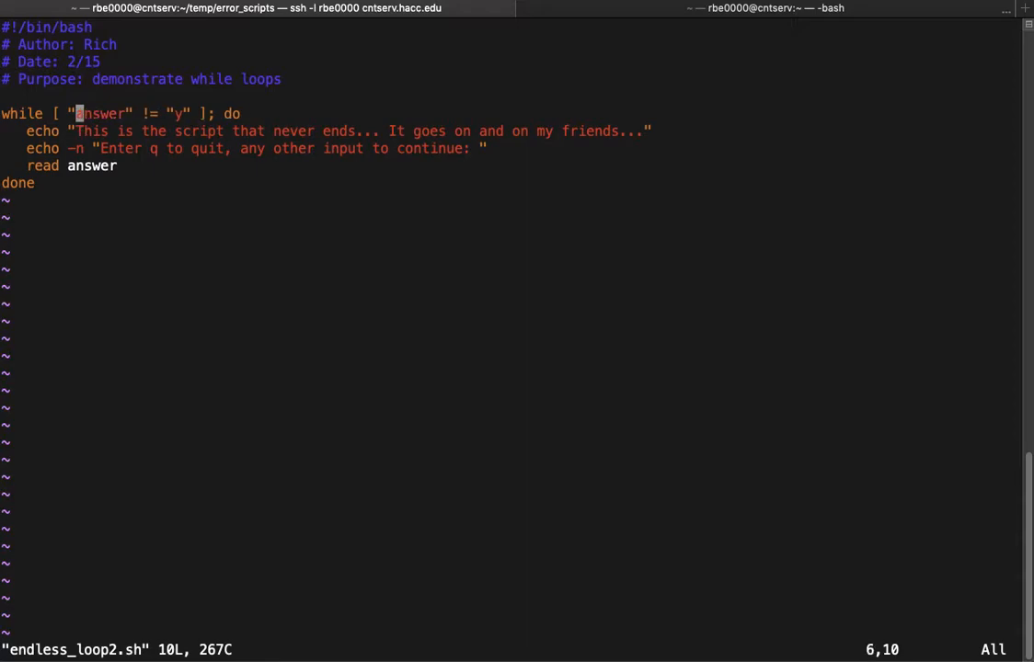
{"action": "key", "text": "Up"}
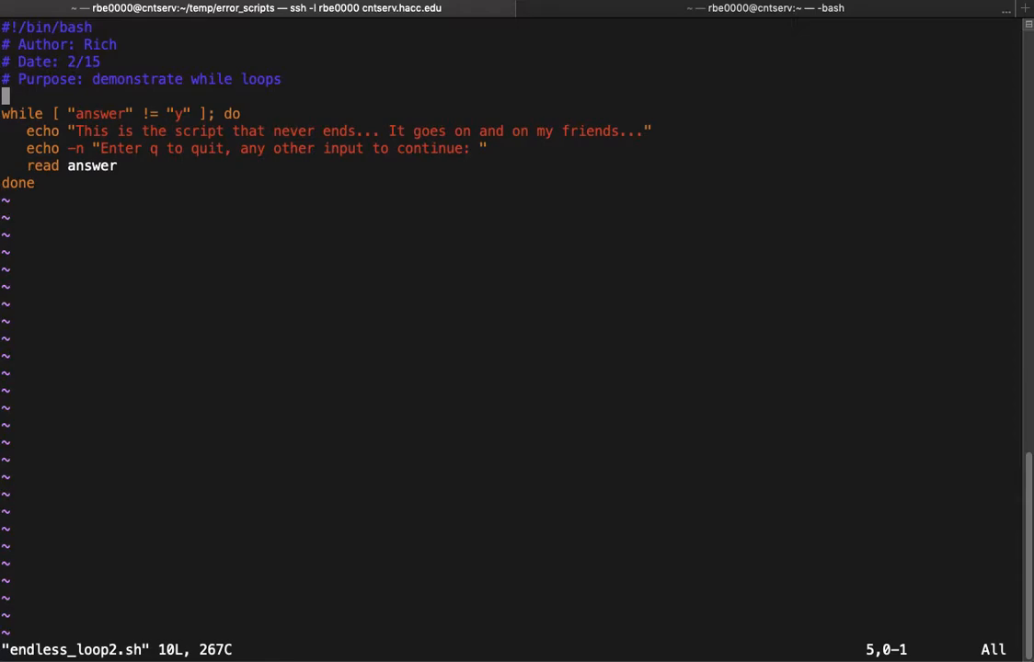
{"action": "type", "text": ":wq"}
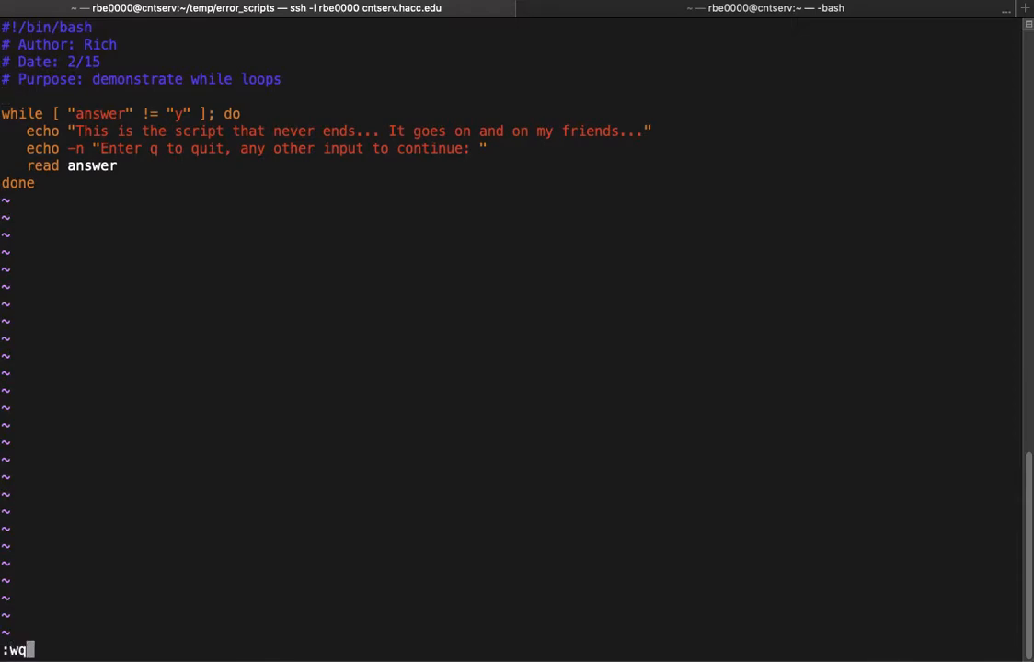
{"action": "key", "text": "Return"}
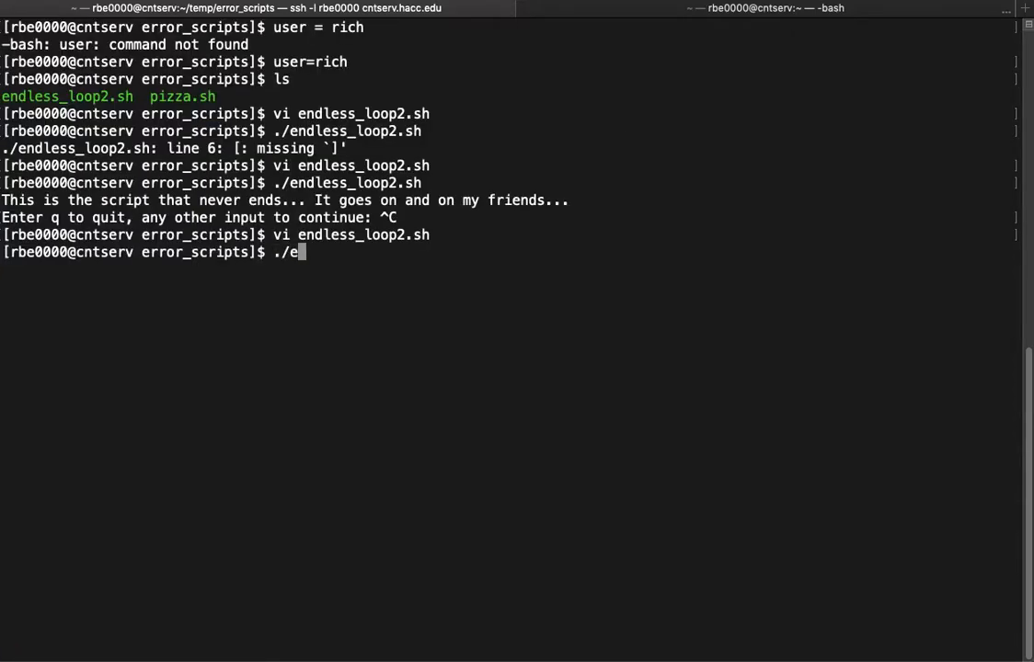
Rerun the script, answer e, df and :q to show it keeps prompting, then kill it with Ctrl+C
{"action": "key", "text": "Return"}
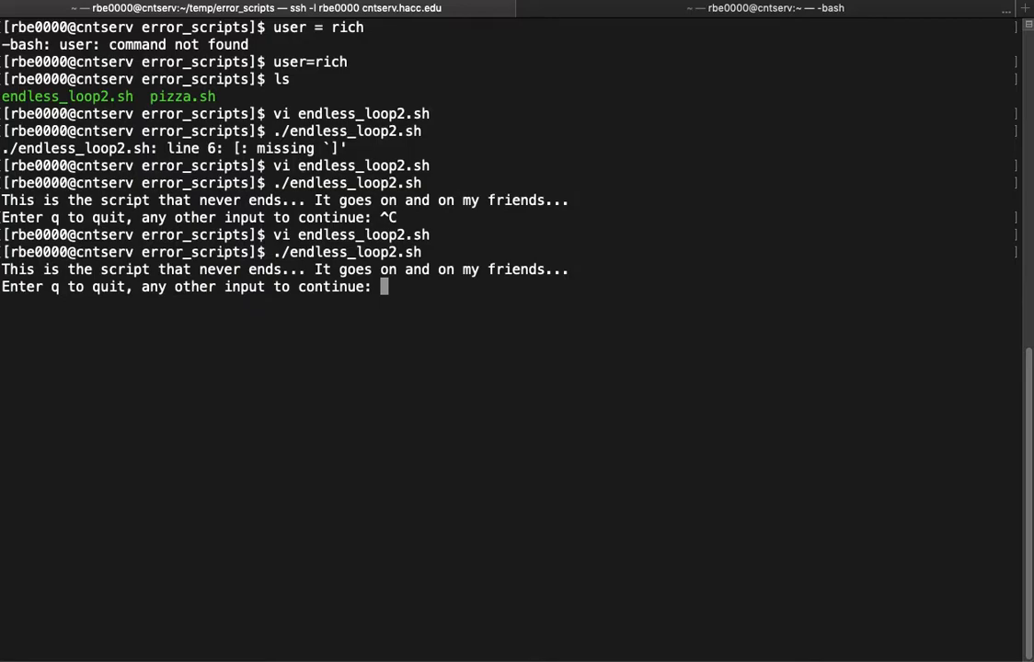
{"action": "type", "text": "e"}
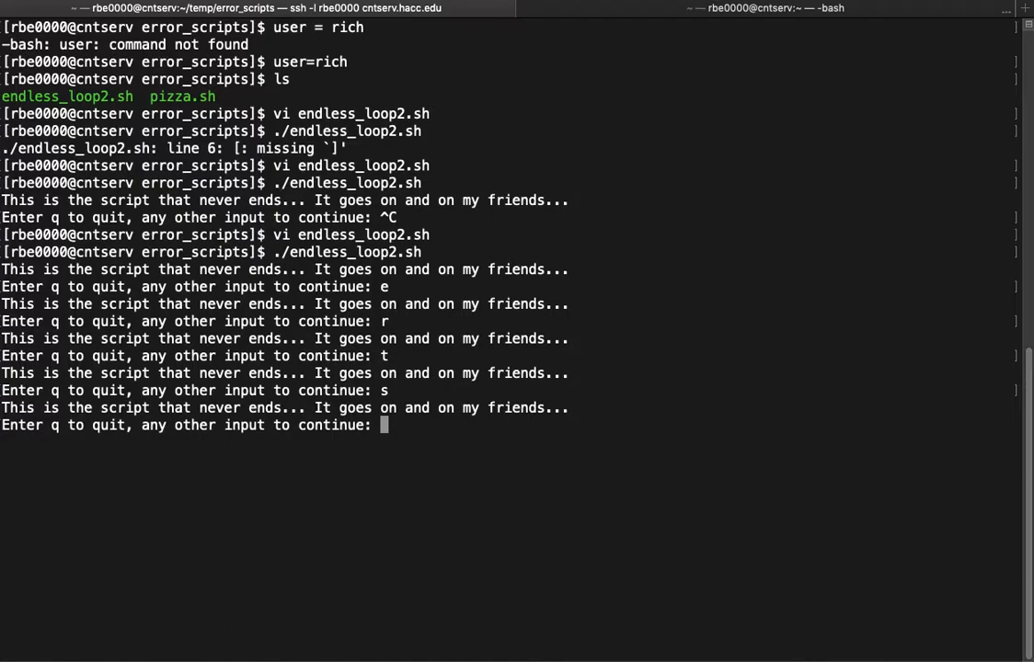
{"action": "type", "text": "df"}
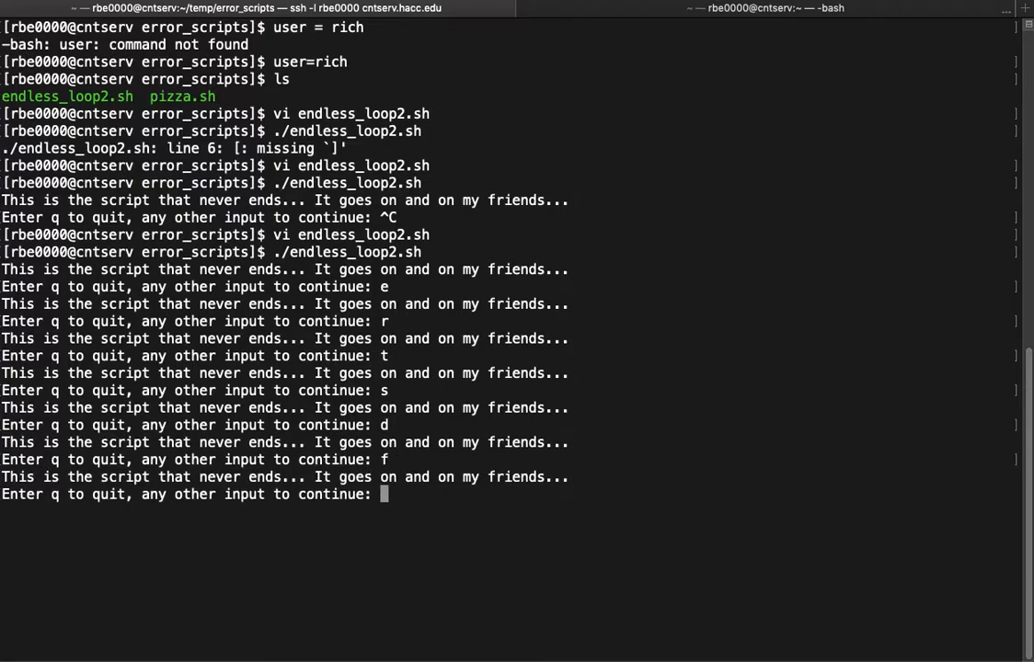
{"action": "type", "text": "^[:q"}
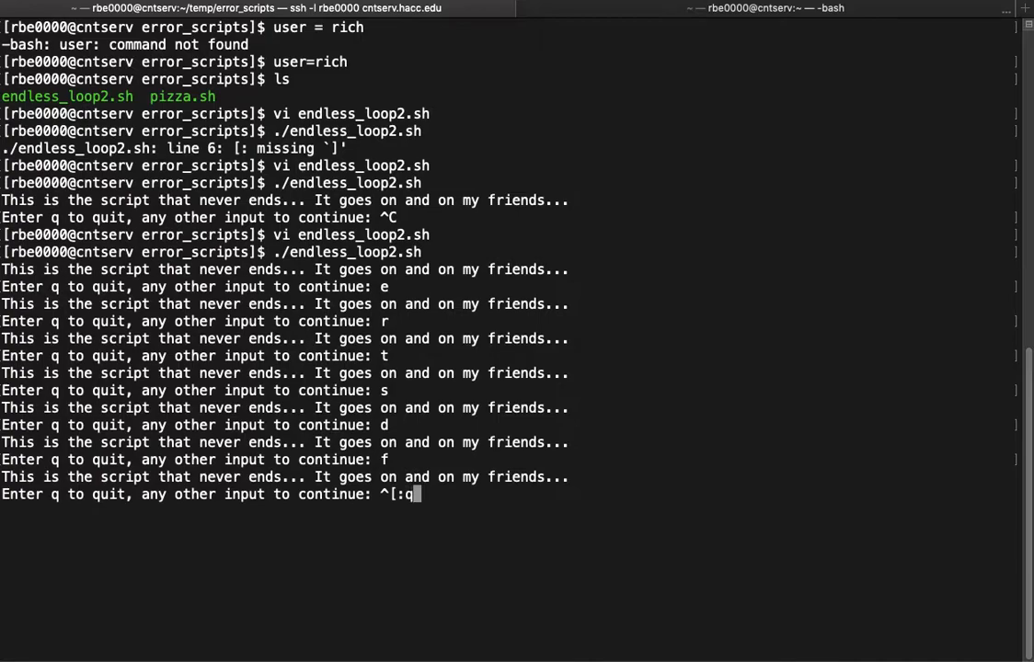
{"action": "key", "text": "ctrl+c"}
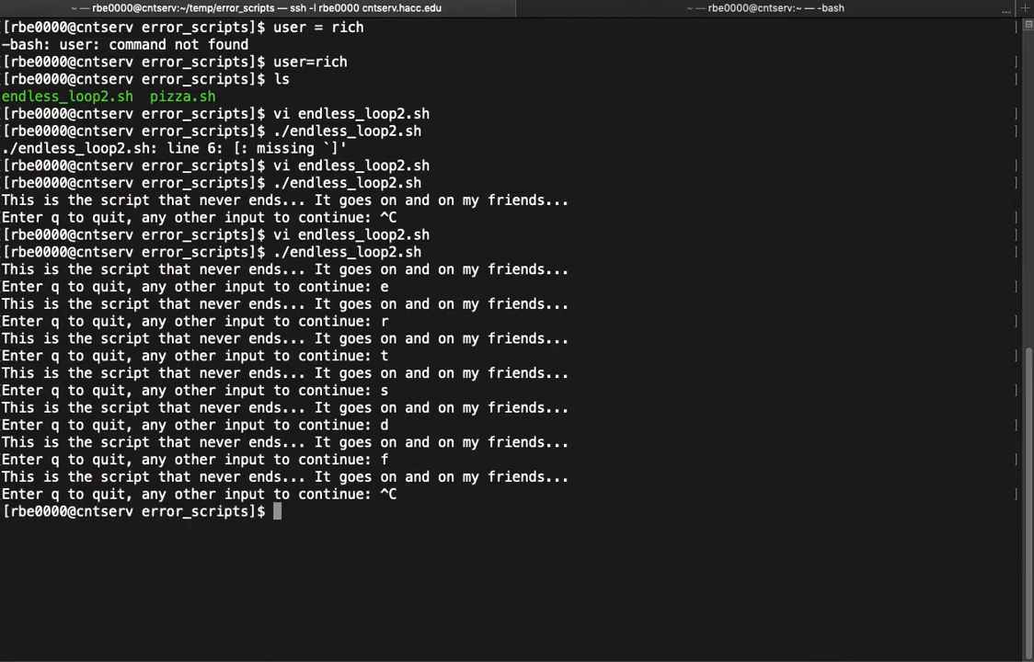
In vi, change the while condition to compare $answer instead of the literal answer, and save the script
{"action": "type", "text": "vi endless_loop2.sh"}
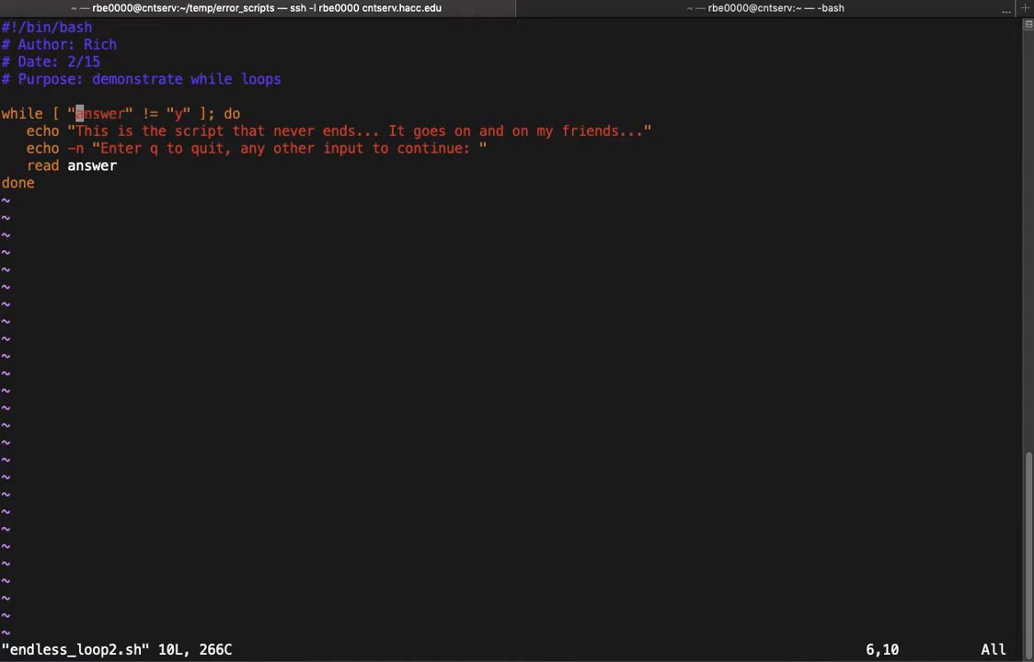
{"action": "type", "text": "$"}
{"action": "left_click", "coordinate": [506, 649]}
{"action": "type", "text": ":wq"}
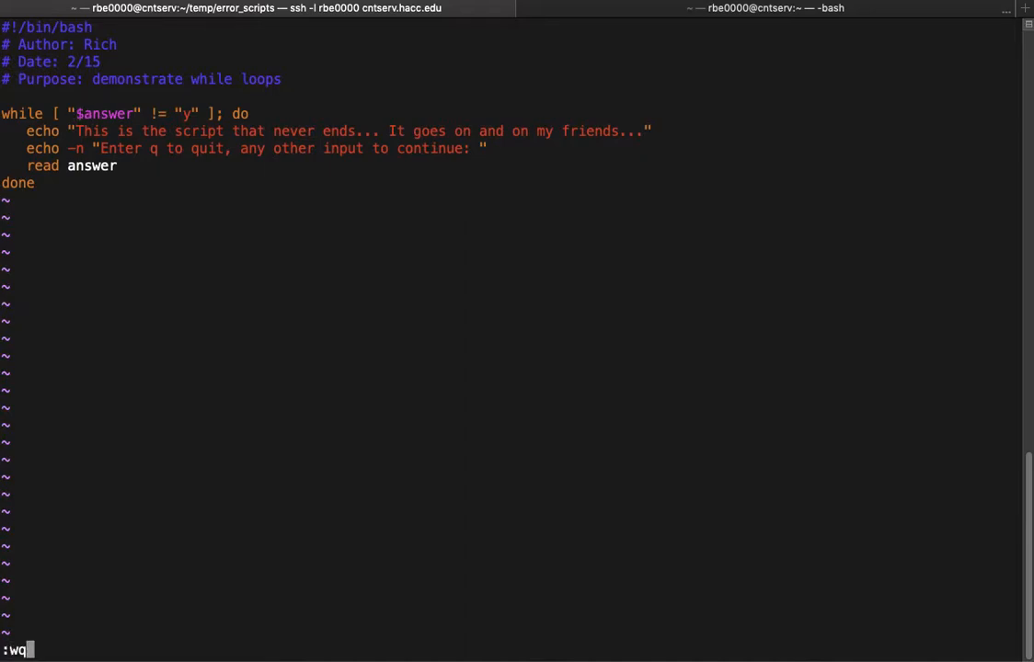
{"action": "key", "text": "Return"}
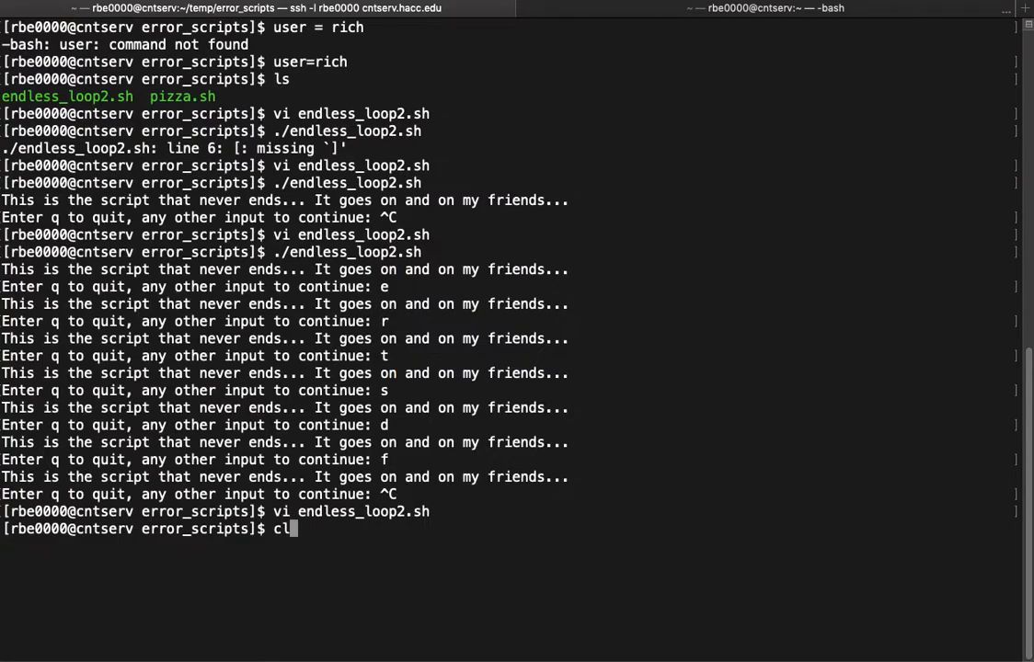
Clear the screen and show that $user=rich fails as command not found
{"action": "key", "text": "Return"}
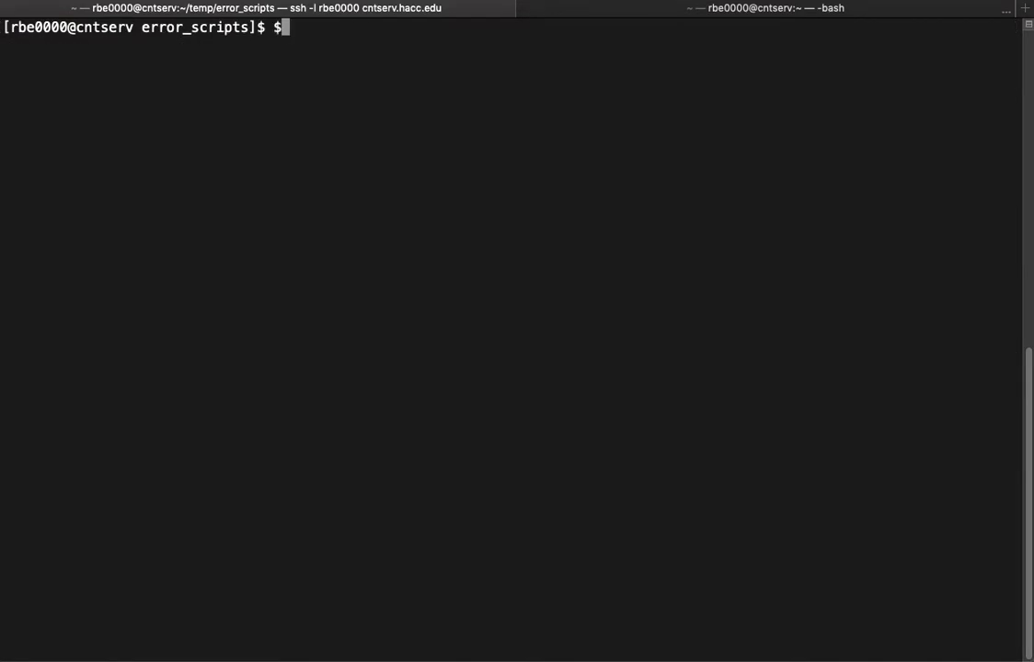
{"action": "type", "text": "user=r"}
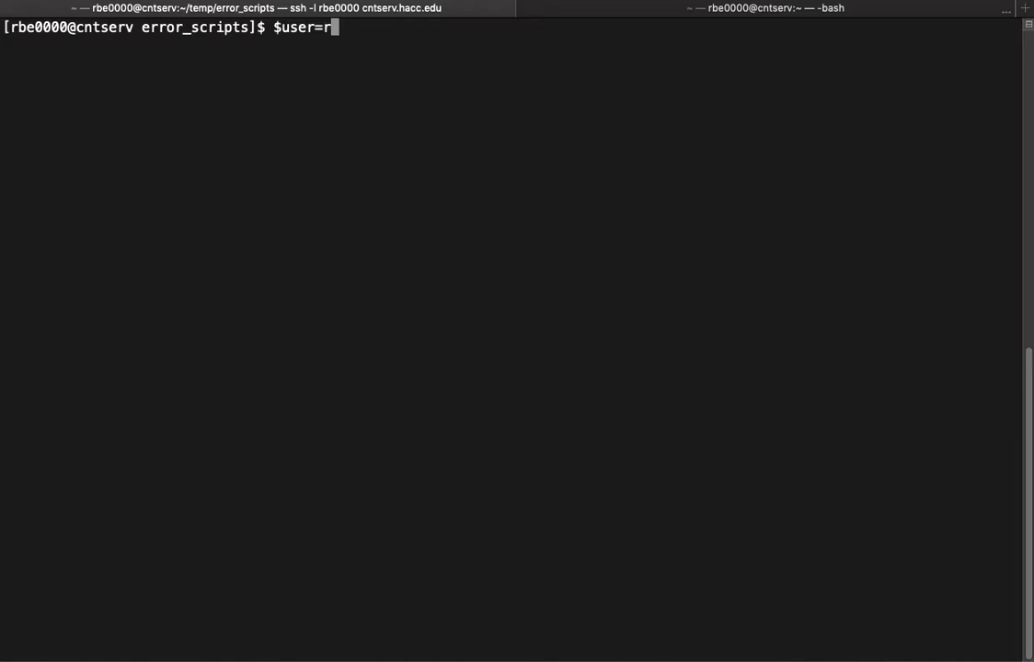
{"action": "type", "text": "ich"}
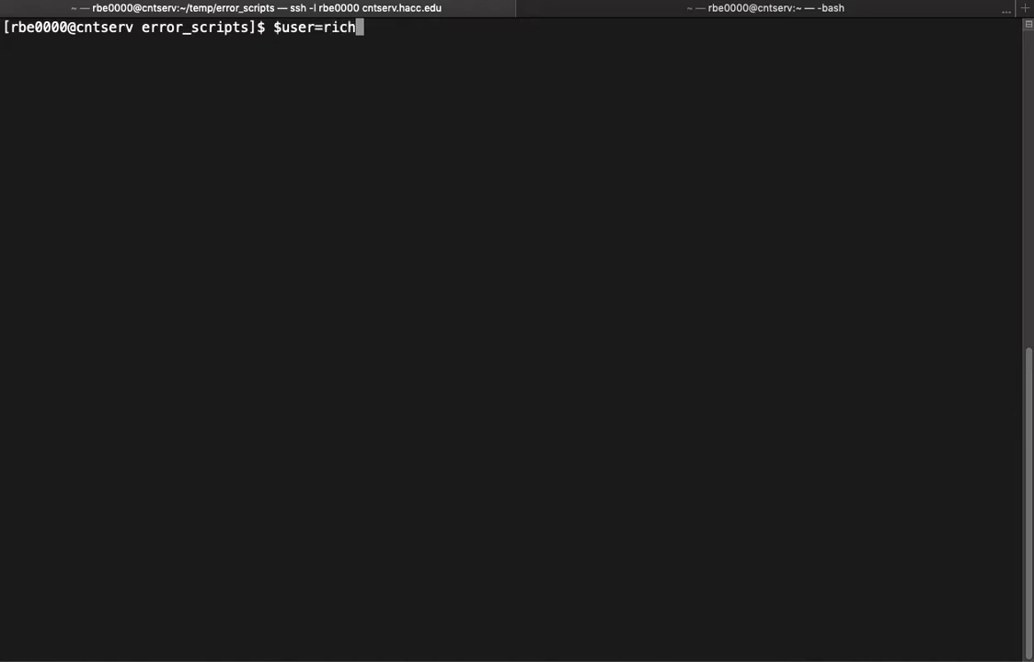
{"action": "key", "text": "Return"}
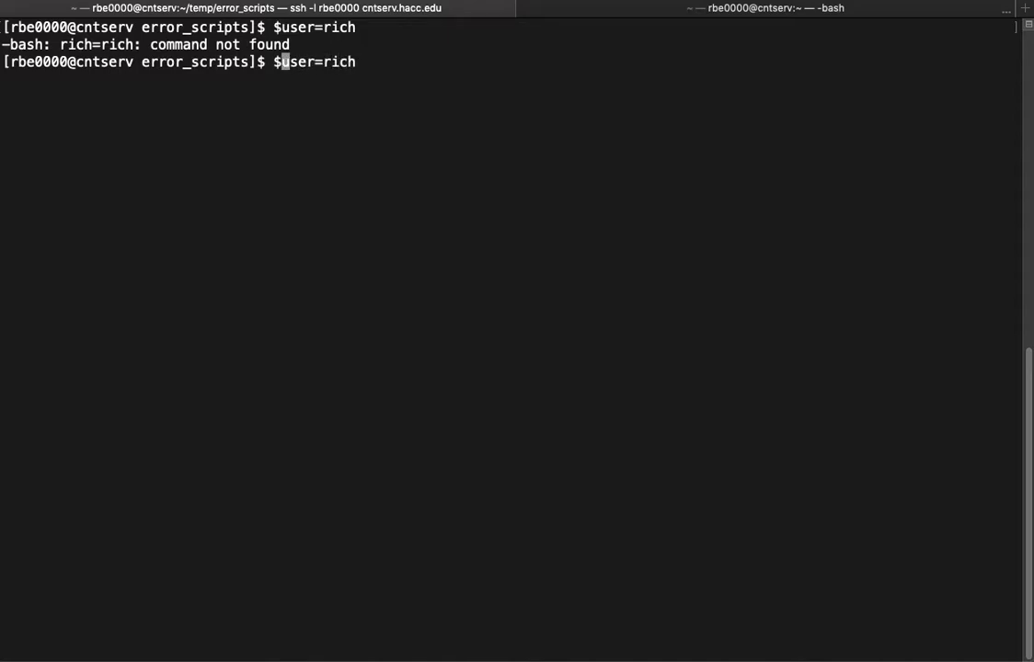
Assign user=rich without the dollar sign and confirm echo $user prints rich
{"action": "key", "text": "Return"}
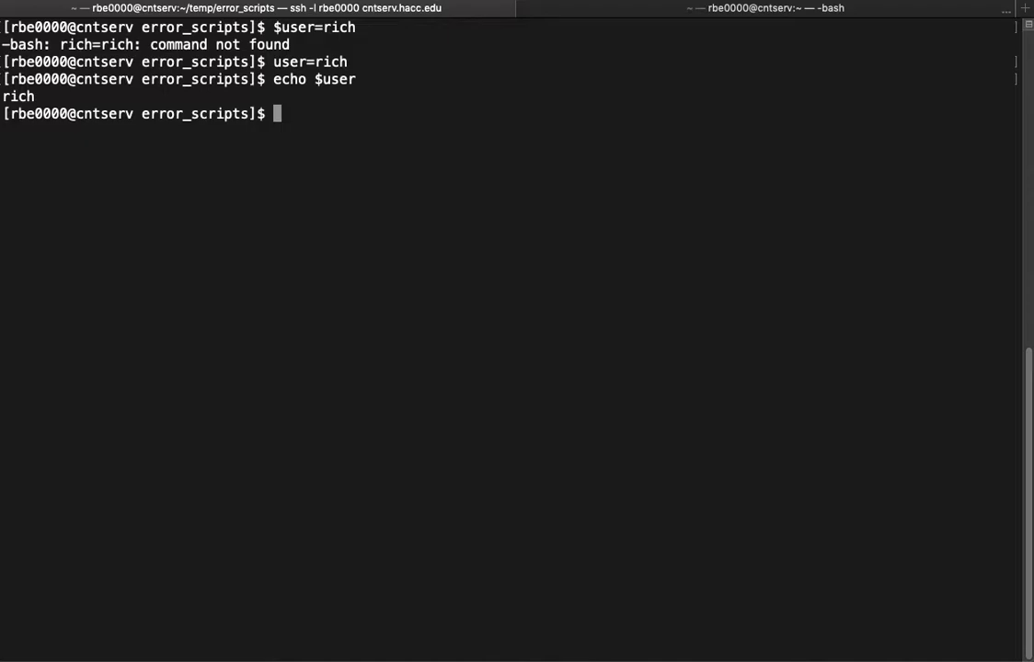
{"action": "type", "text": "user=rich"}
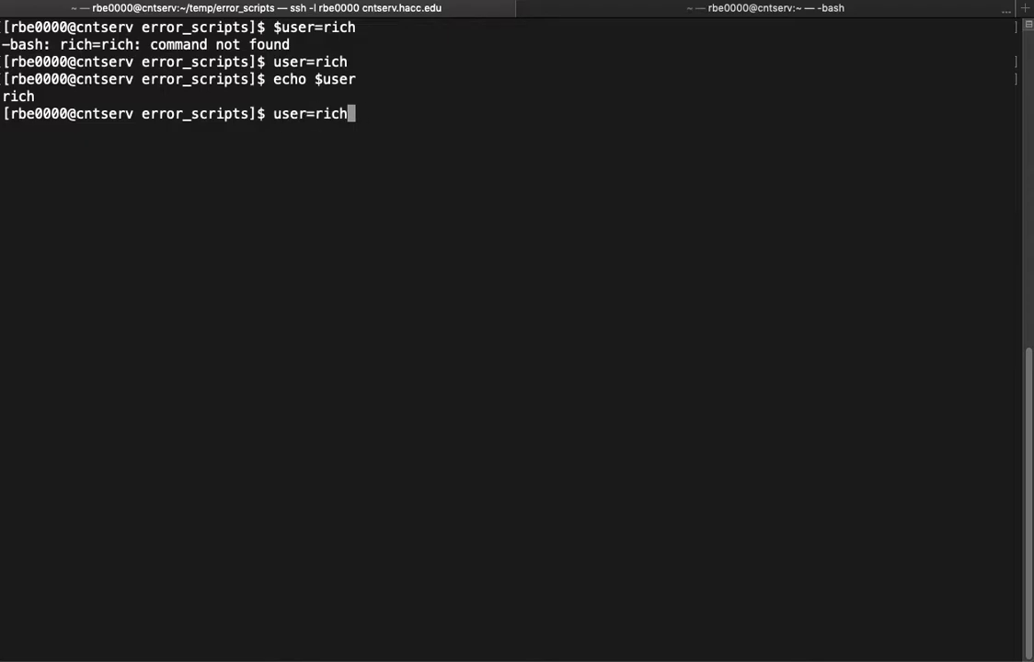
{"action": "type", "text": "vi endless_loop2.sh"}
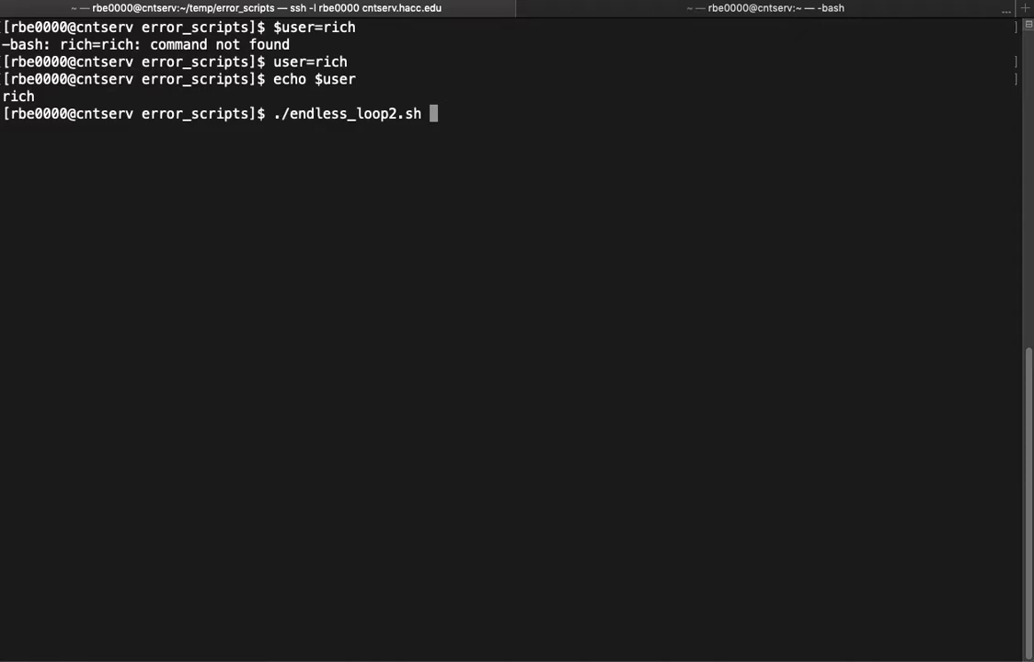
Cancel the loop script rerun, list endless_loop2.sh and pizza.sh, and look through pizza.sh in vi
{"action": "key", "text": "ctrl+c"}
{"action": "type", "text": "ls"}
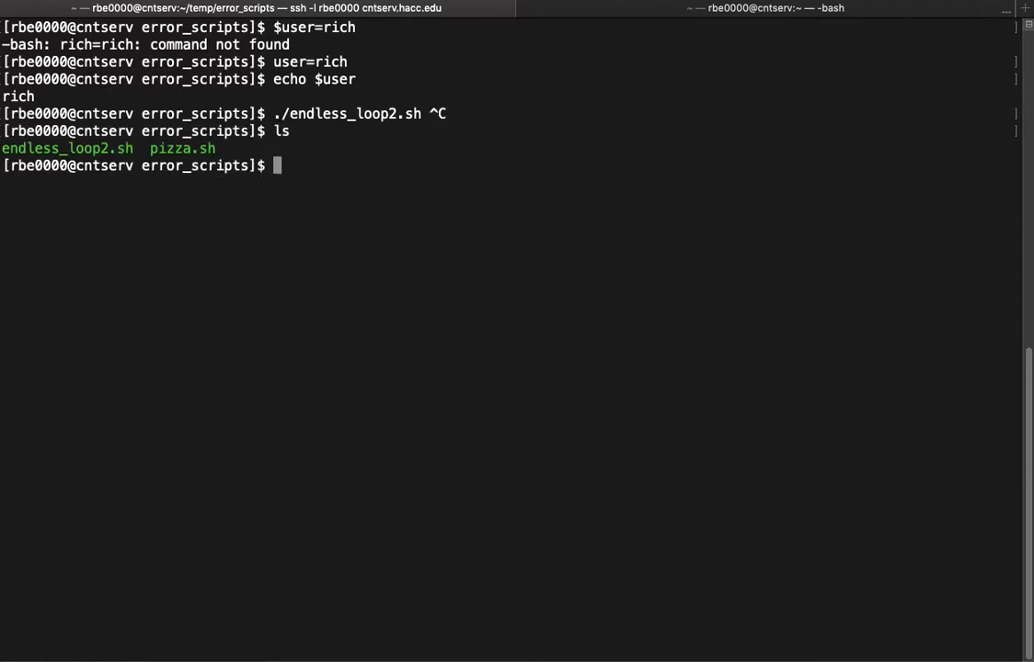
{"action": "type", "text": "vi pizza.sh"}
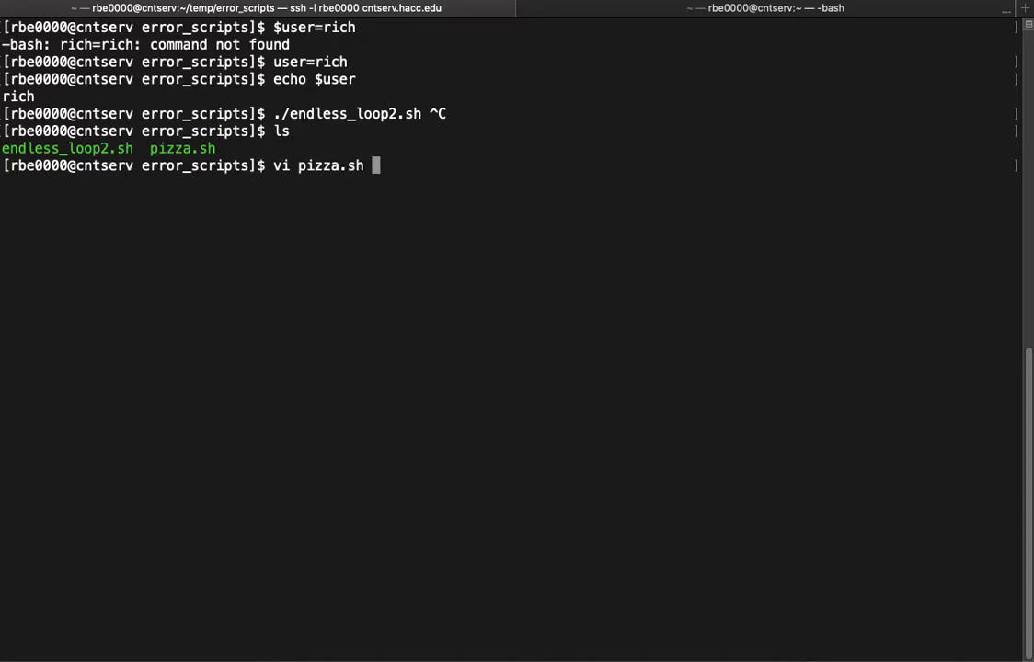
{"action": "key", "text": "Return"}
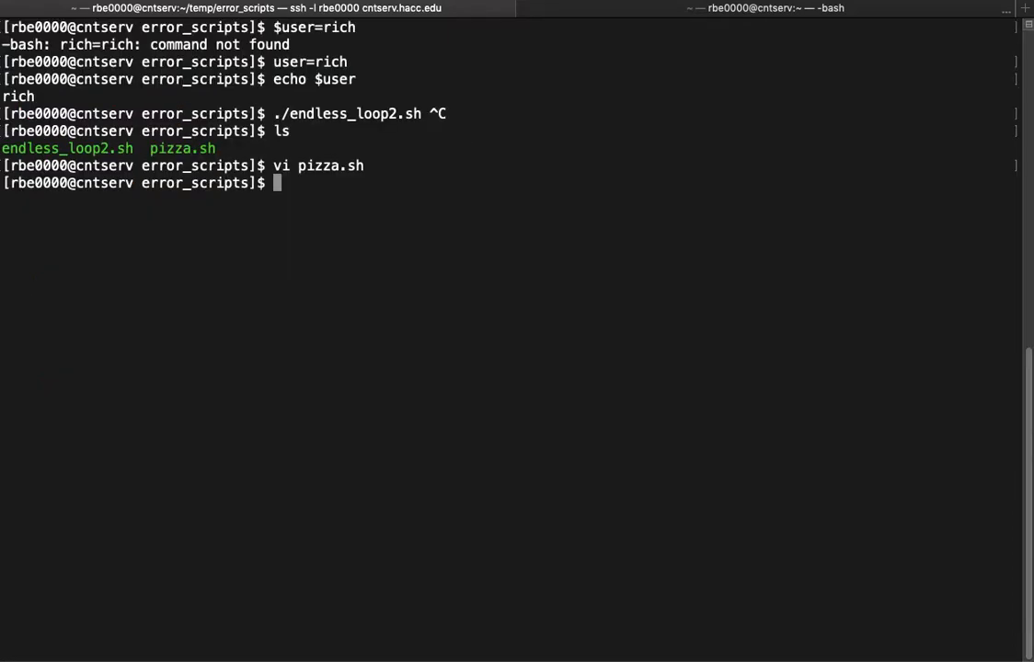
{"action": "type", "text": "vi pizza.sh"}
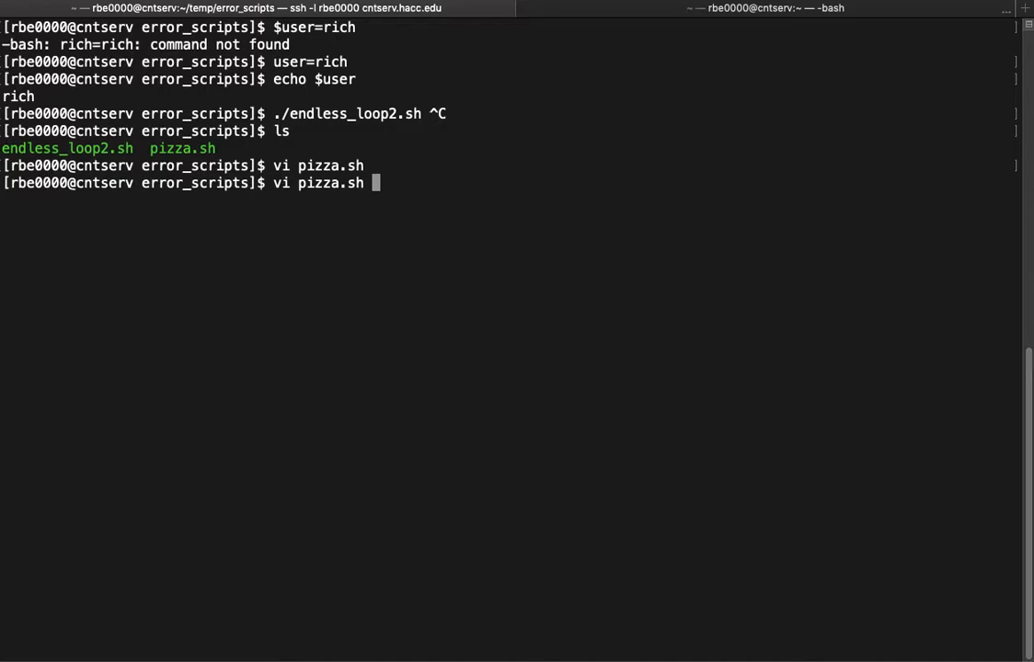
{"action": "key", "text": "Return"}
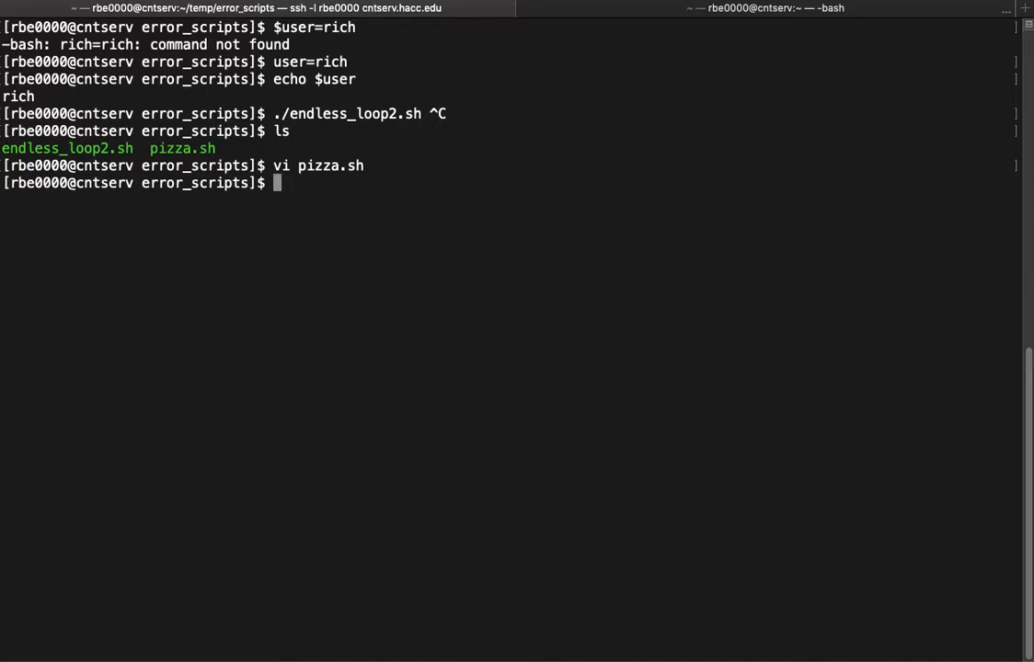
Run ./pizza.sh answering yes, which fails with unexpected EOF for a matching quote on line 28, then reopen it in vi
{"action": "type", "text": "."}
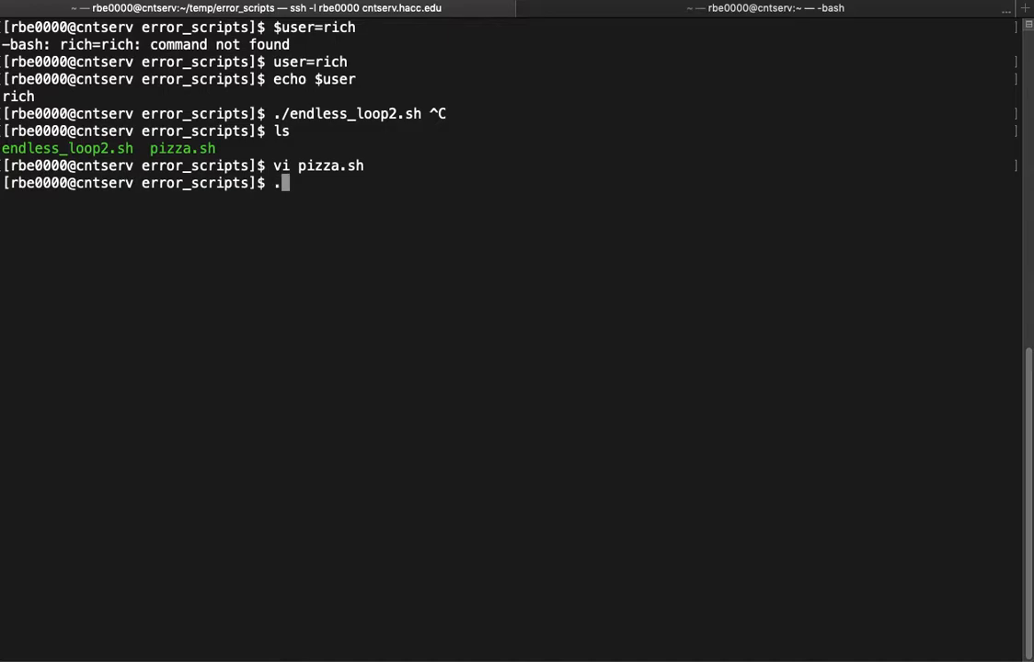
{"action": "type", "text": "/pizza.sh"}
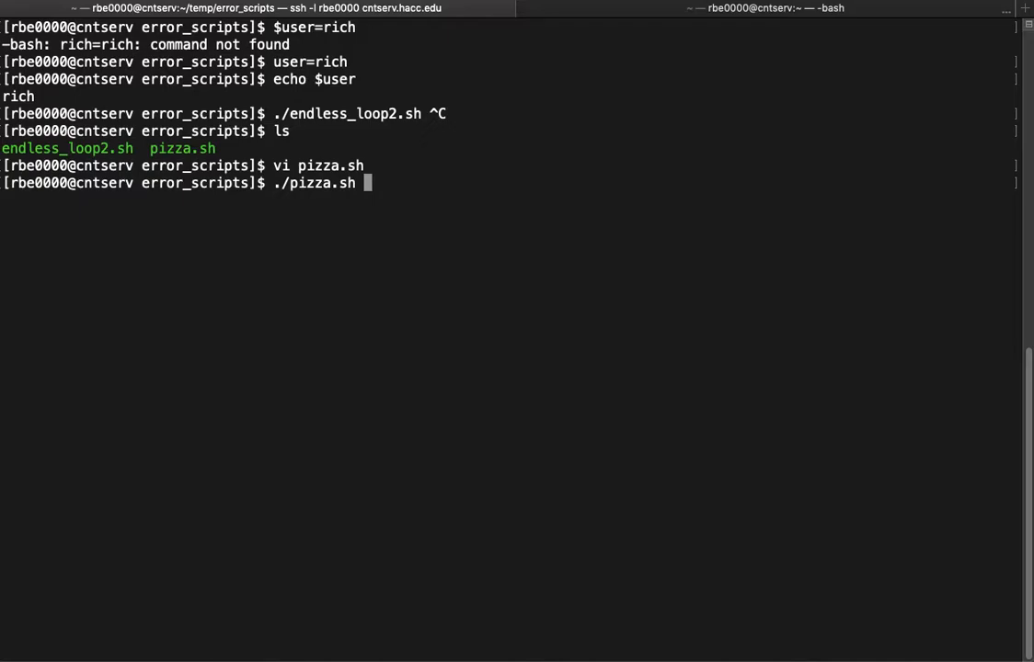
{"action": "key", "text": "Return"}
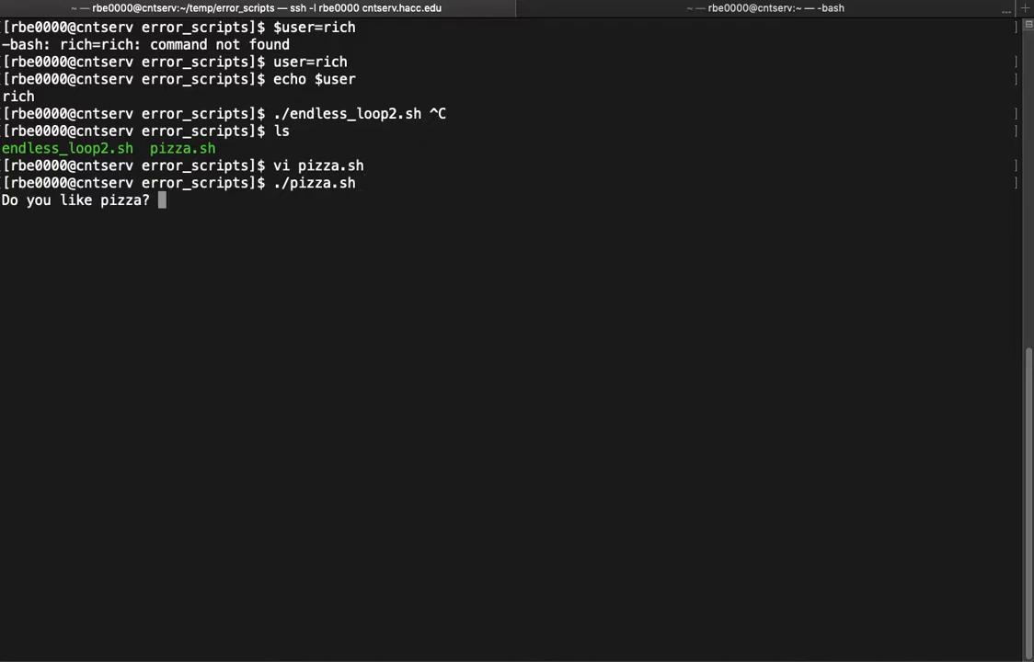
{"action": "type", "text": "yes"}
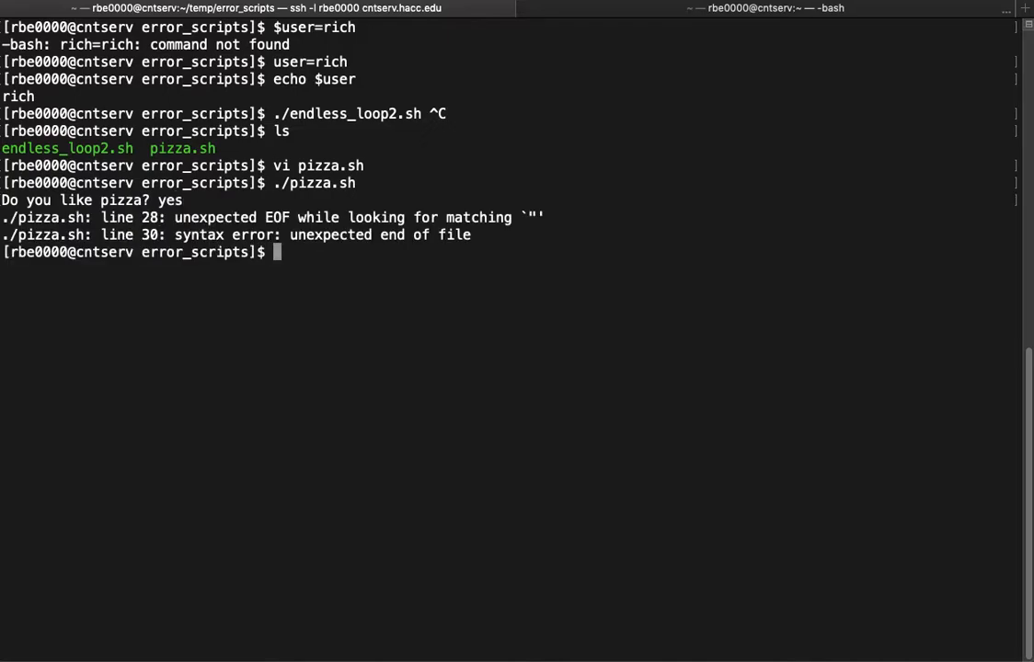
{"action": "mouse_move", "coordinate": [165, 225]}
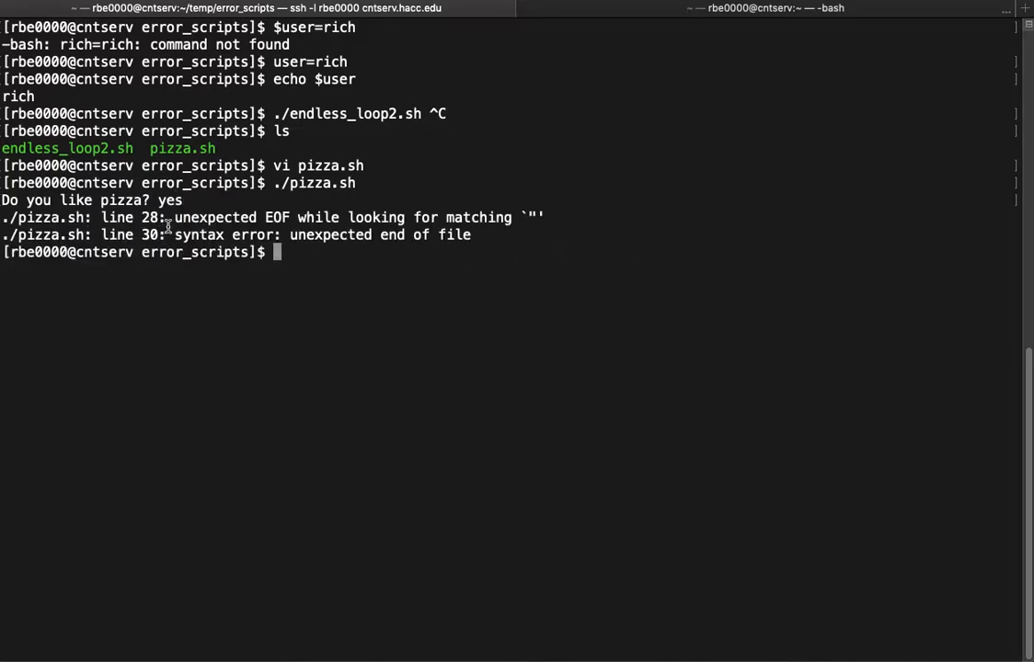
{"action": "mouse_move", "coordinate": [479, 217]}
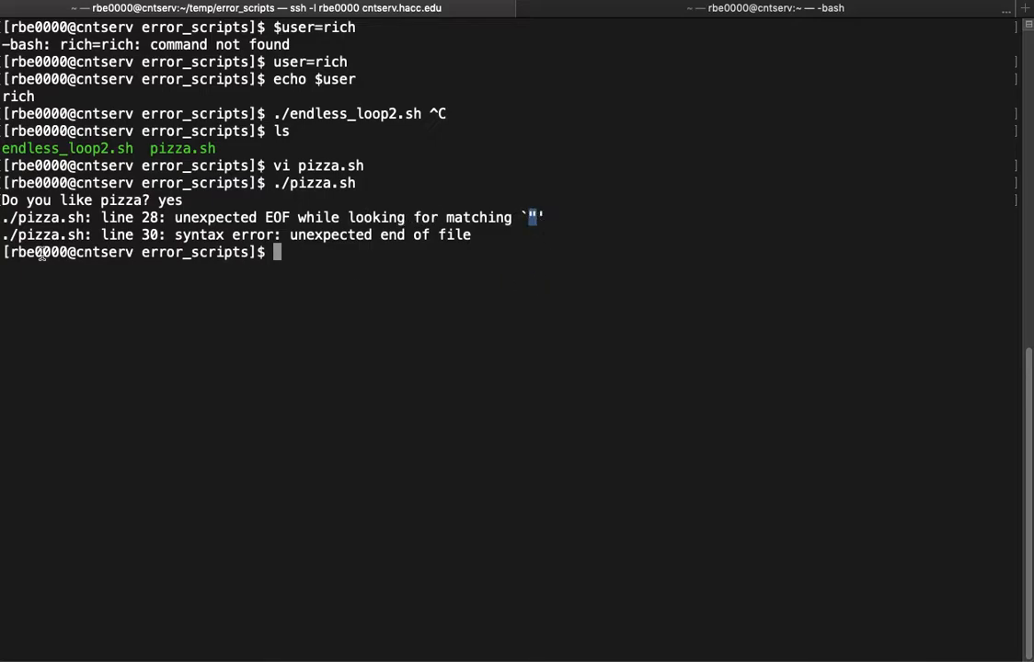
{"action": "mouse_move", "coordinate": [534, 284]}
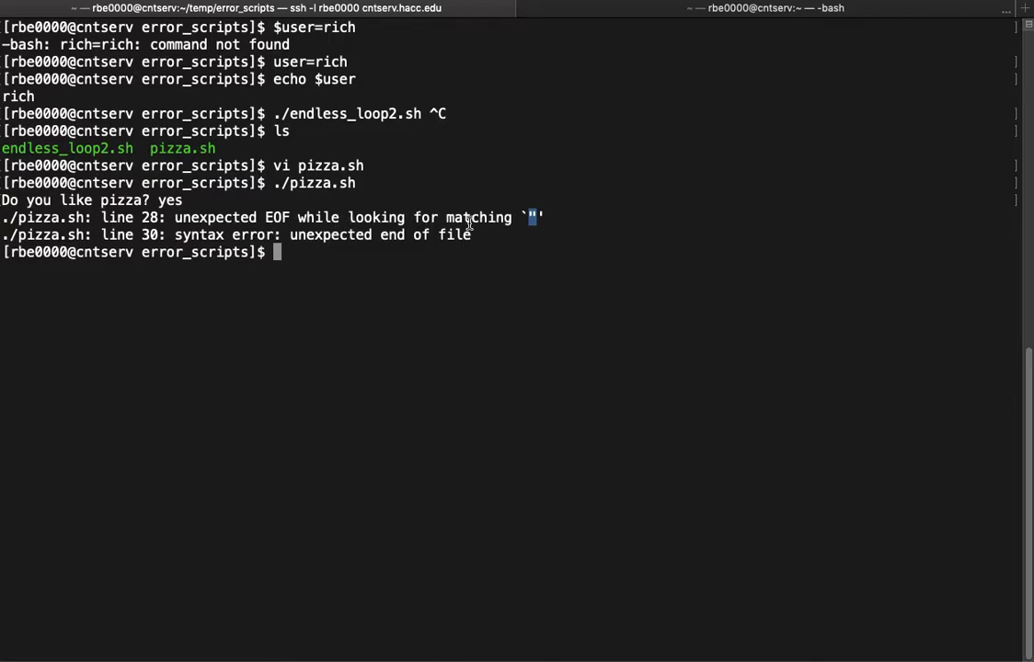
{"action": "mouse_move", "coordinate": [157, 217]}
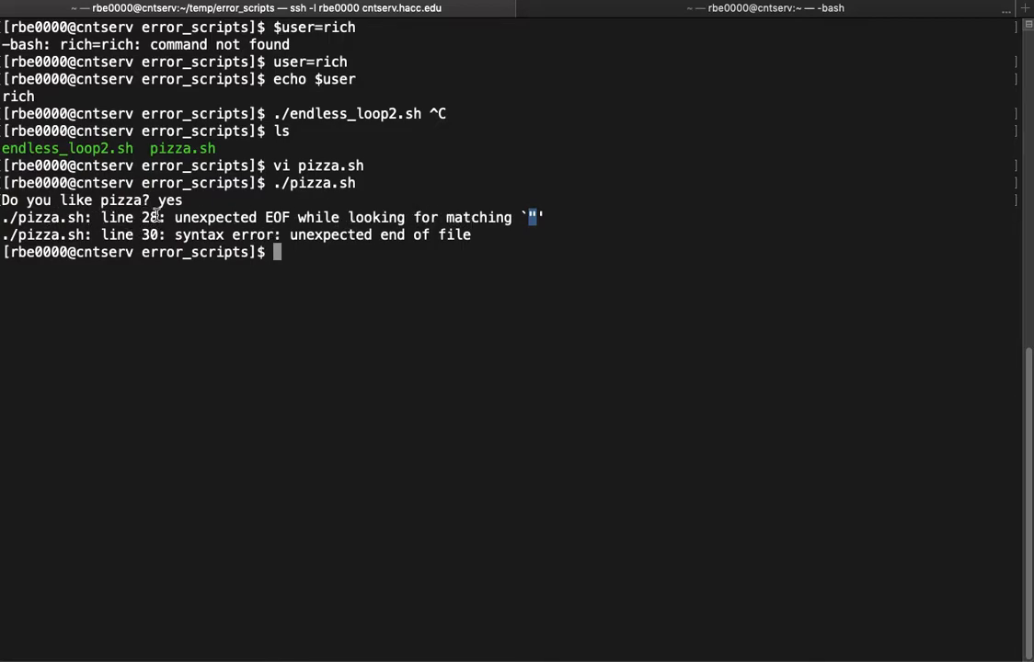
{"action": "type", "text": "./pizza.sh"}
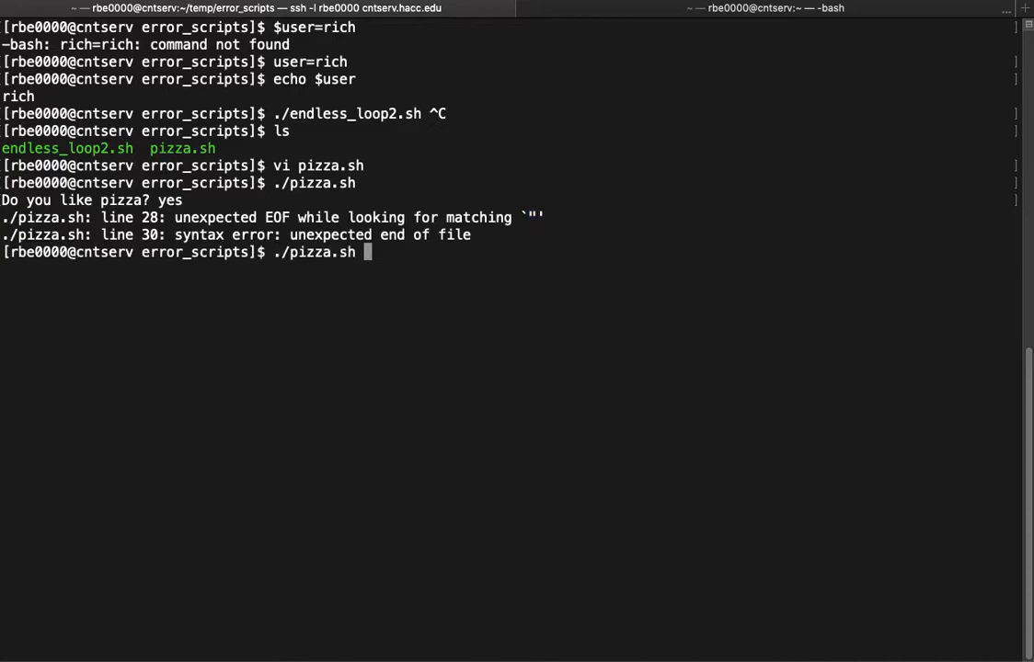
{"action": "key", "text": "Return"}
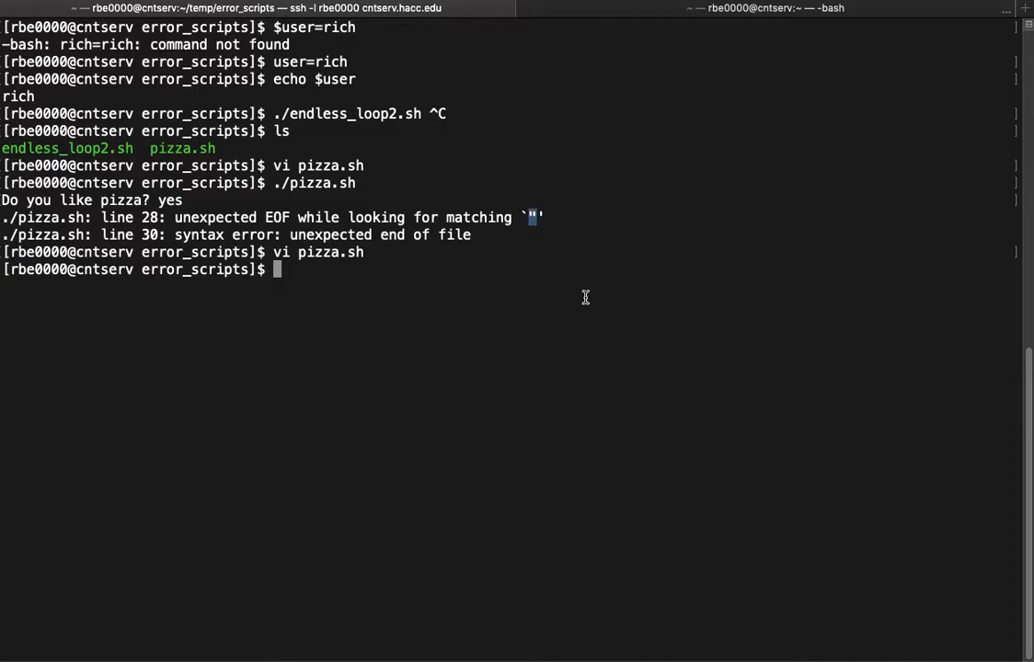
{"action": "mouse_move", "coordinate": [582, 245]}
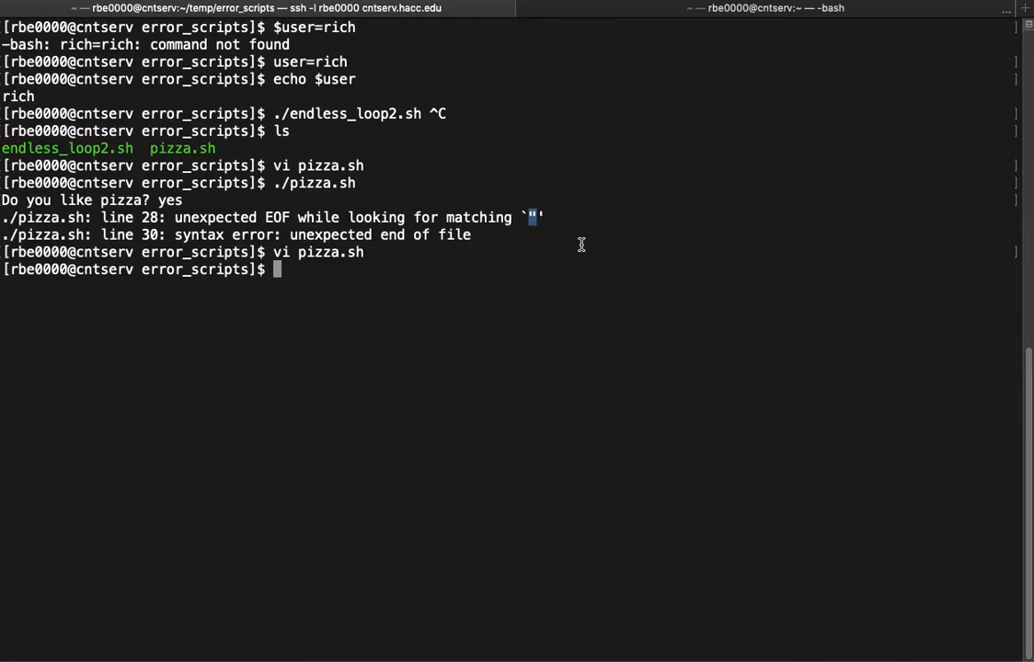
Fix the unmatched quote in pizza.sh, save with :wq, and rerun it to its 'Do you like pizza?' prompt
{"action": "key", "text": "Return"}
{"action": "type", "text": ":w"}
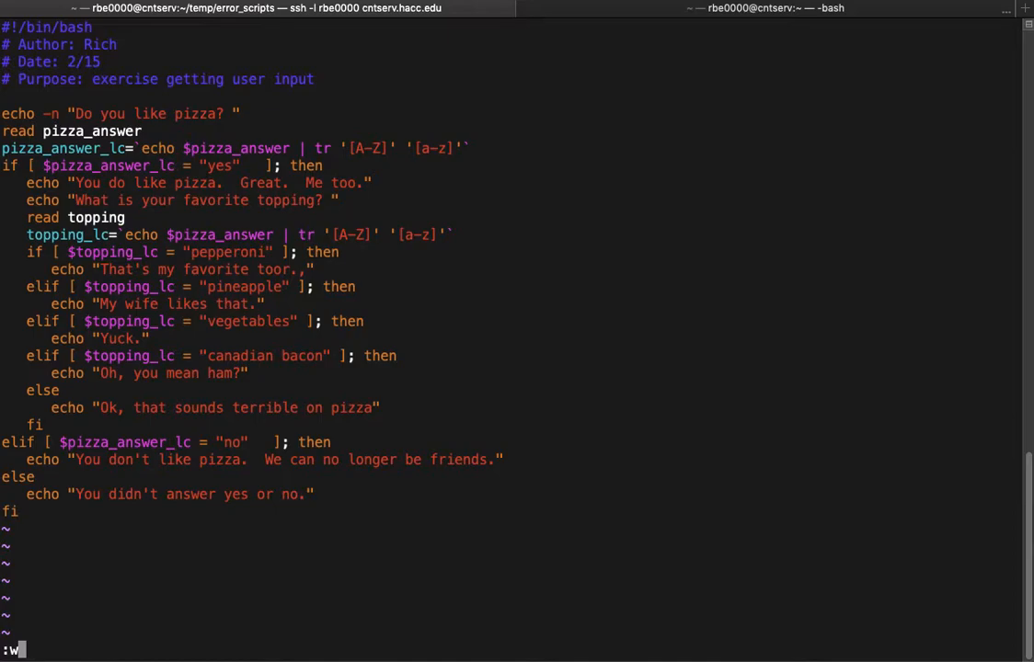
{"action": "type", "text": "q"}
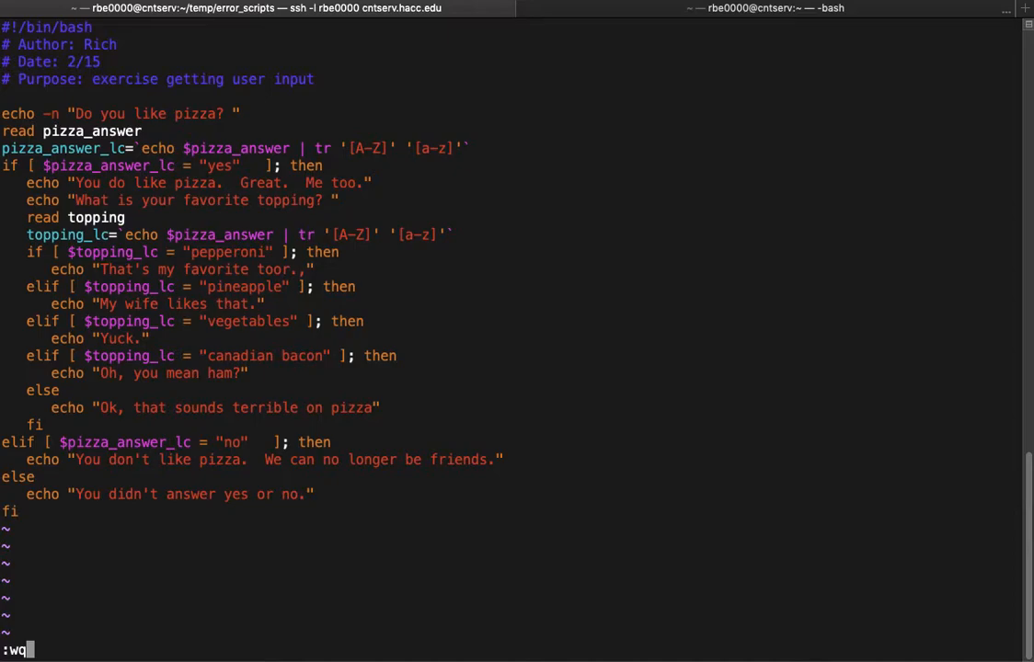
{"action": "key", "text": "Return"}
{"action": "type", "text": "./pizza.sh"}
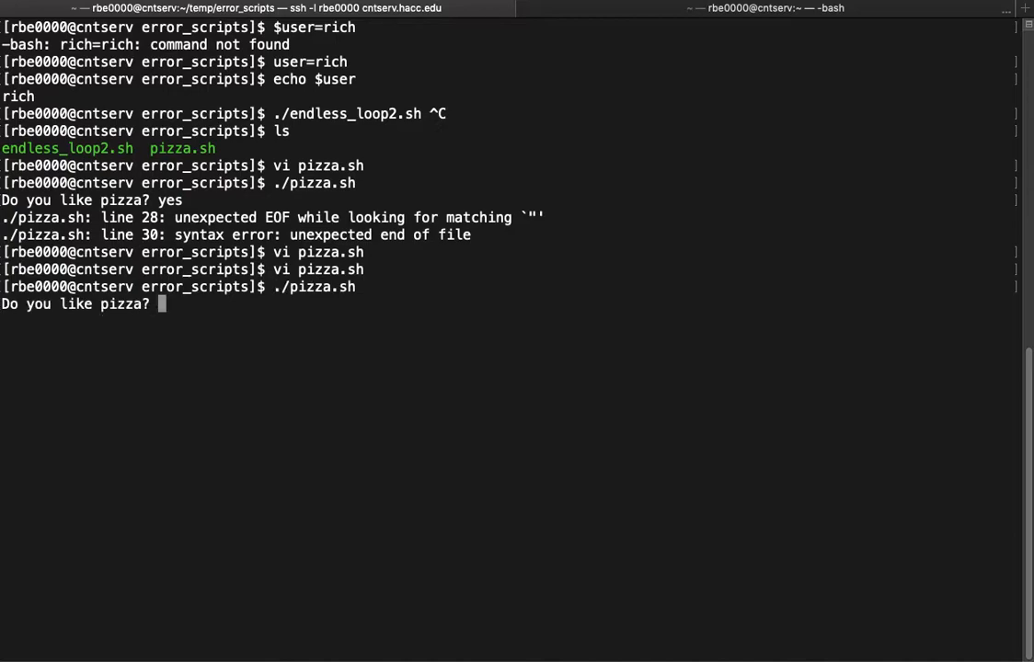
Answer yes, interrupt the script with Ctrl+C, and rerun ./pizza.sh
{"action": "type", "text": "yes"}
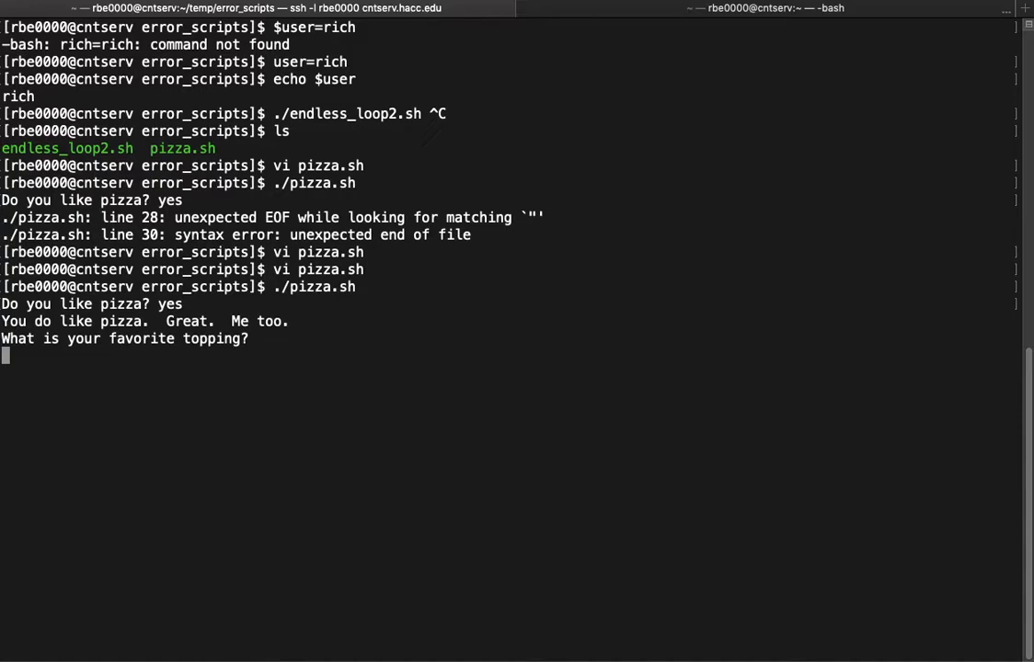
{"action": "key", "text": "ctrl+c"}
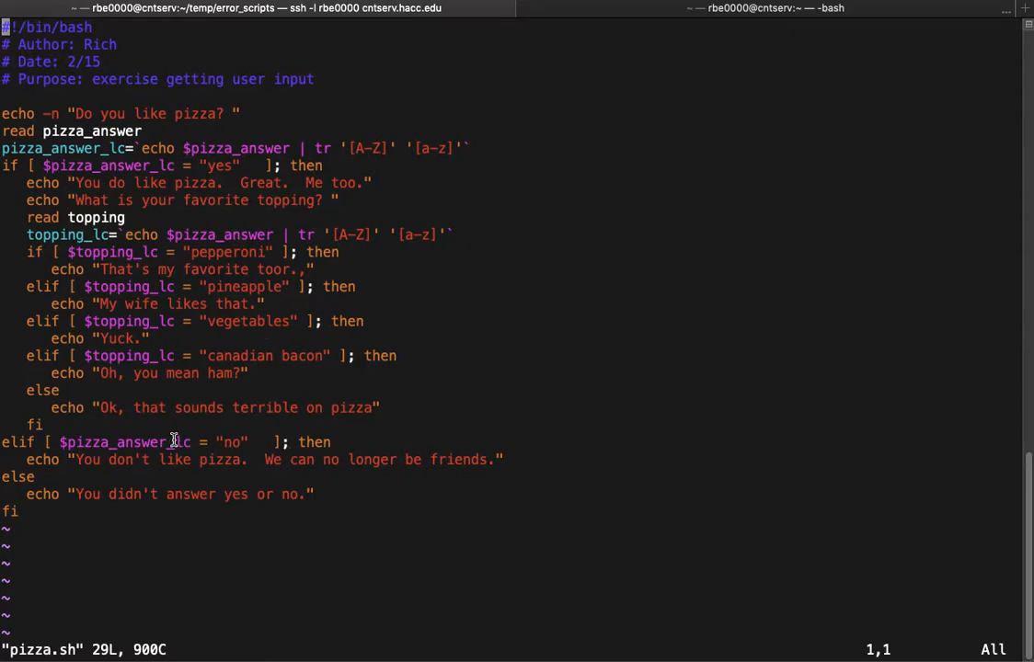
{"action": "mouse_move", "coordinate": [311, 459]}
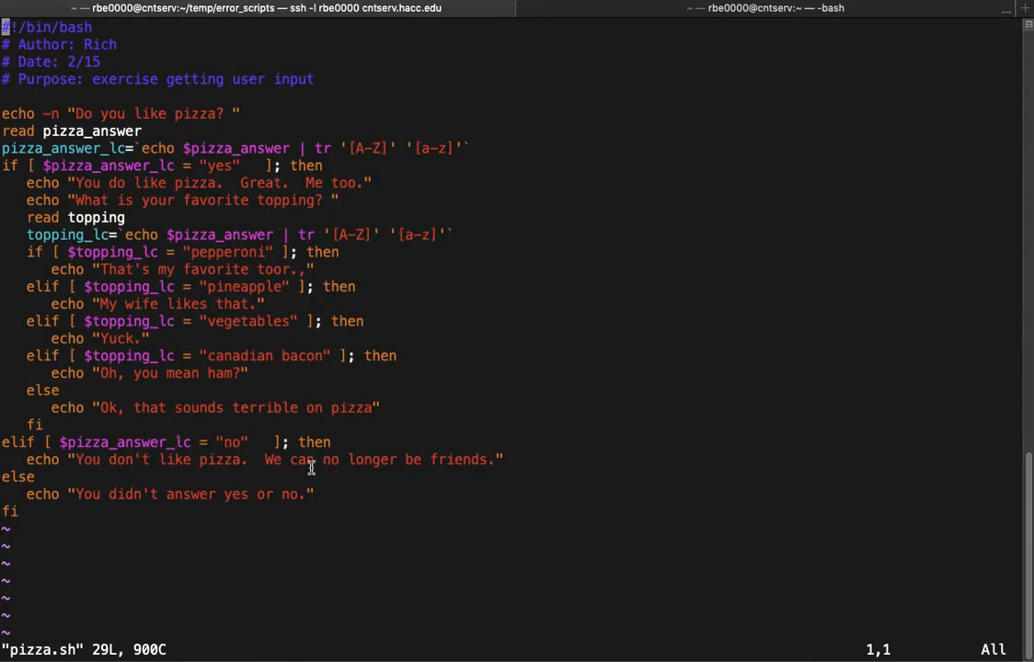
{"action": "mouse_move", "coordinate": [329, 408]}
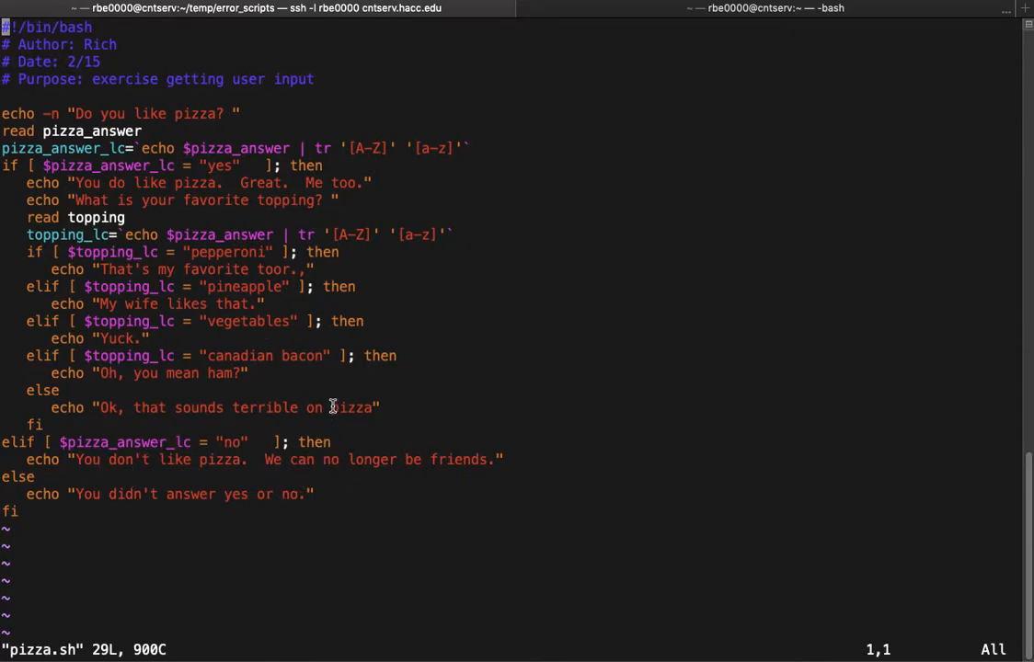
{"action": "mouse_move", "coordinate": [422, 365]}
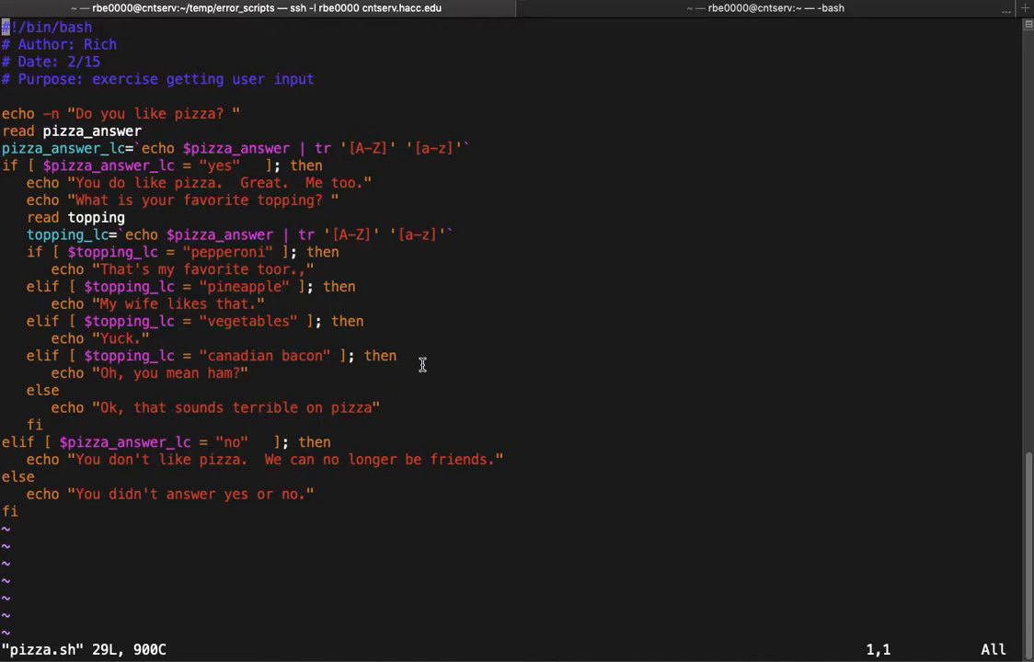
{"action": "mouse_move", "coordinate": [522, 344]}
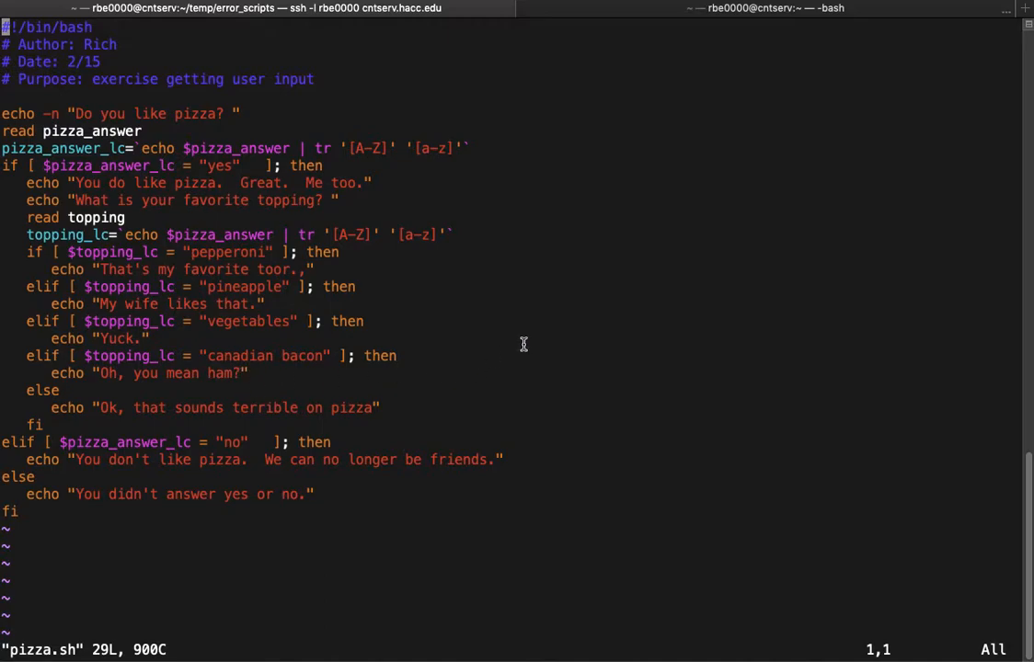
{"action": "mouse_move", "coordinate": [626, 339]}
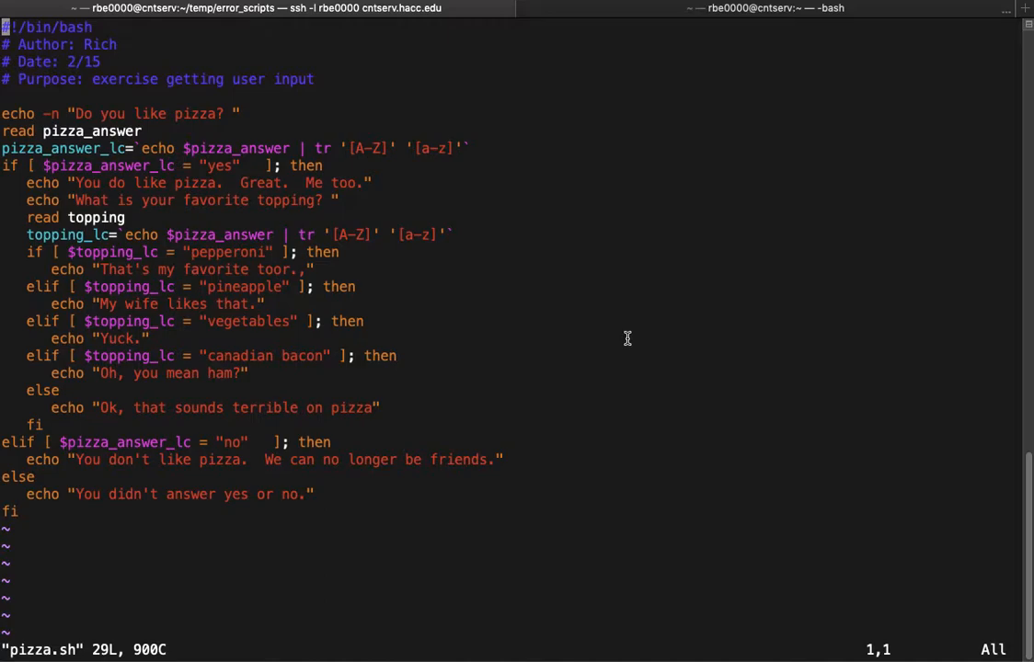
{"action": "mouse_move", "coordinate": [630, 324]}
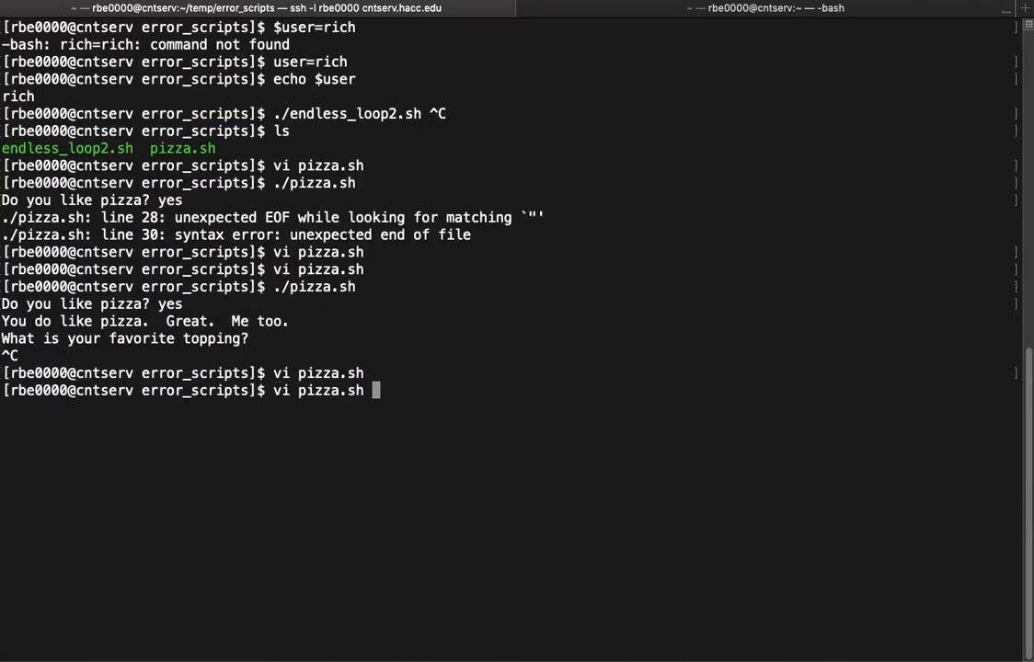
{"action": "type", "text": "./pizza.sh"}
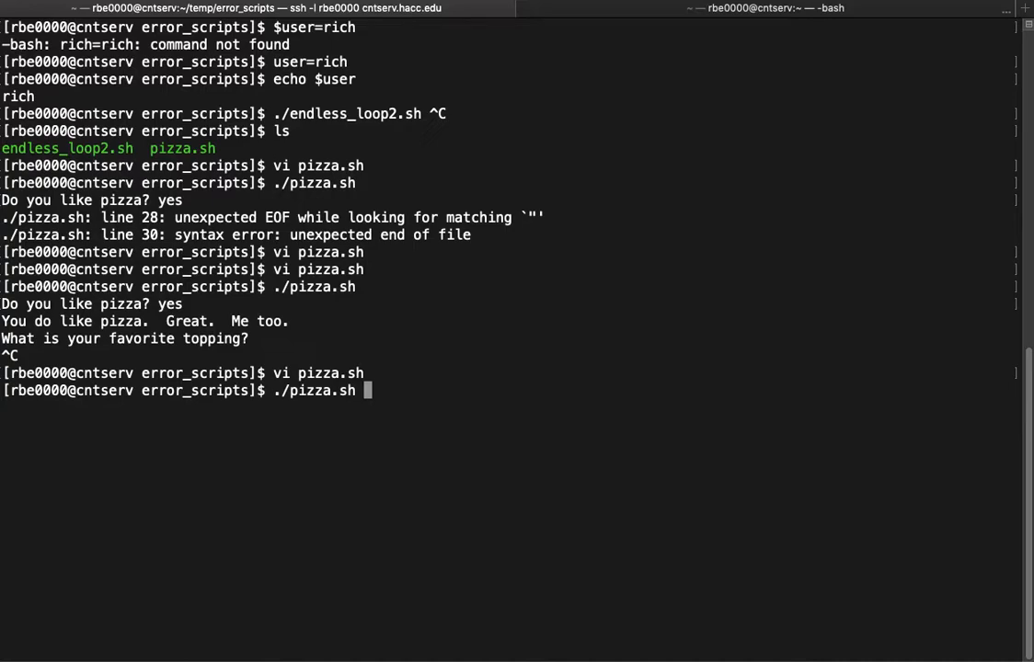
{"action": "key", "text": "Return"}
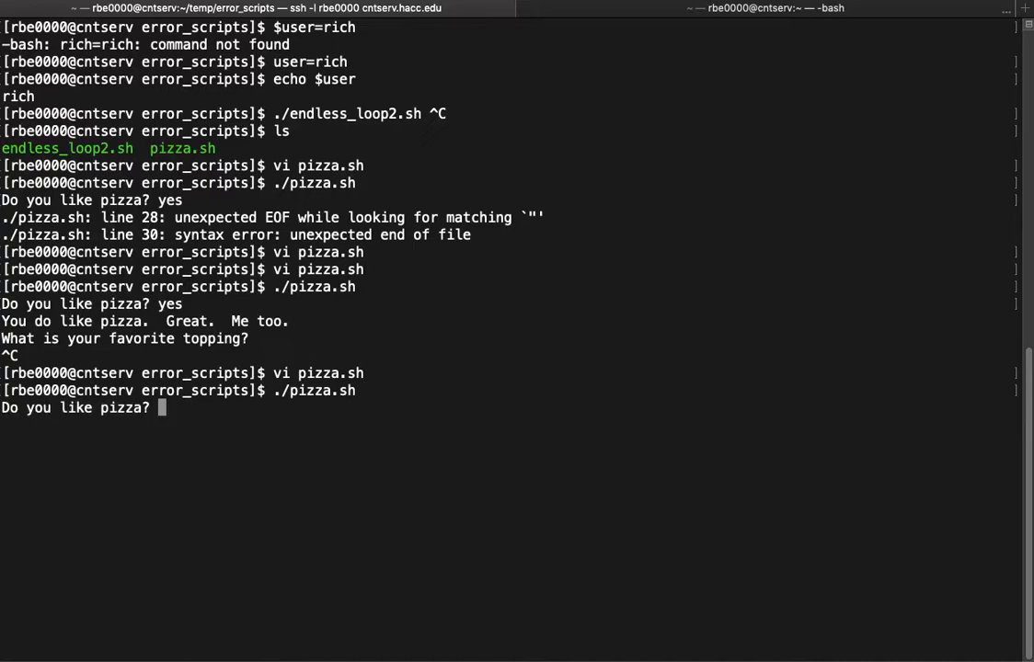
Answer yes and pepperoni, which wrongly replies that it sounds terrible on pizza, then reopen the script
{"action": "type", "text": "yes"}
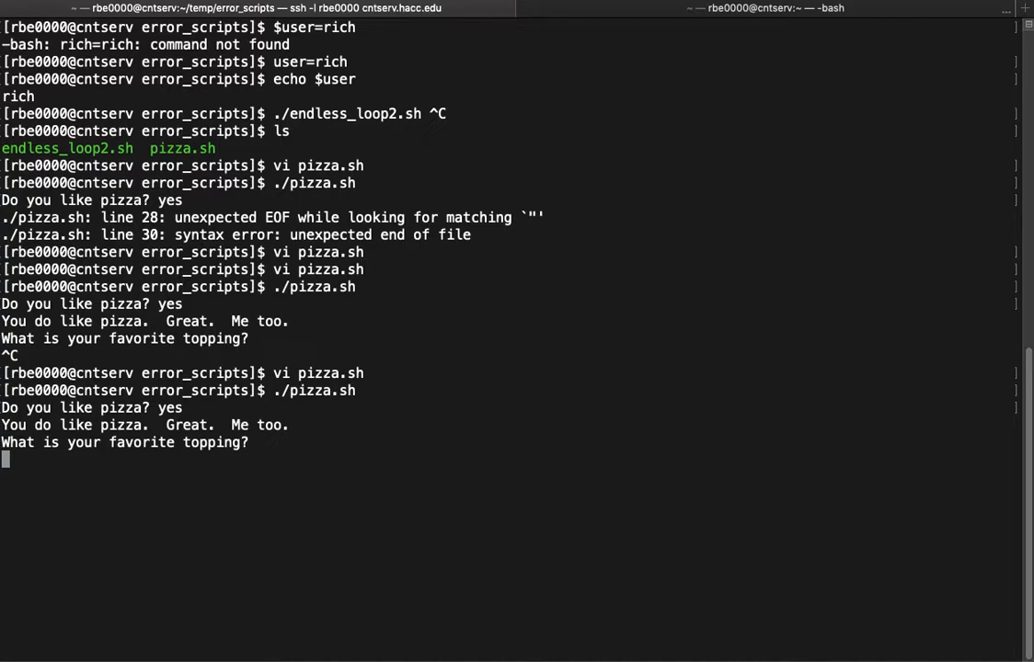
{"action": "type", "text": "peppe"}
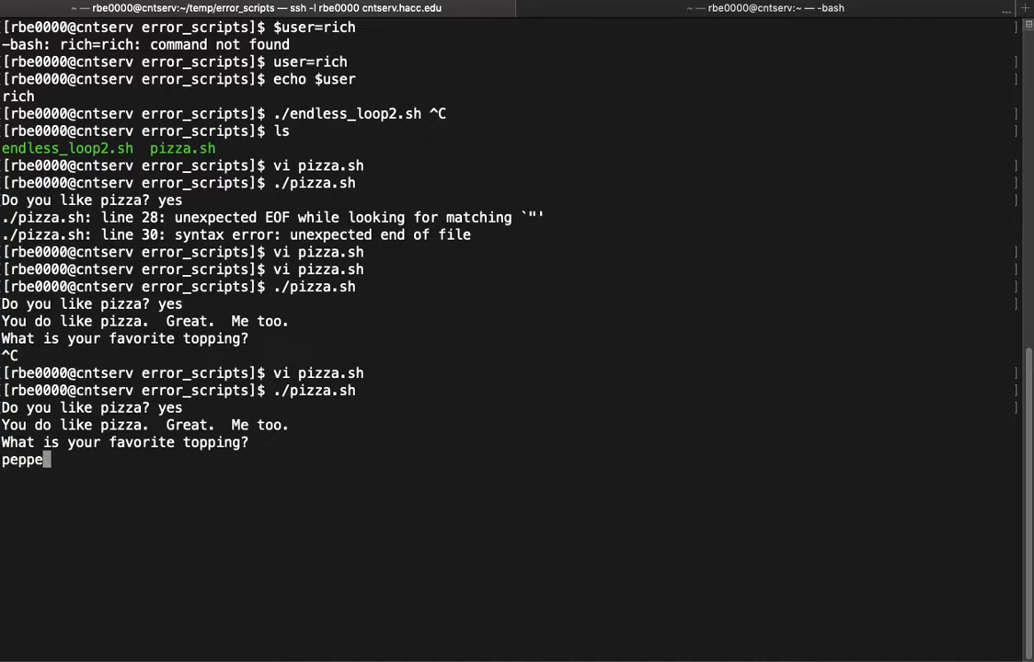
{"action": "type", "text": "roni"}
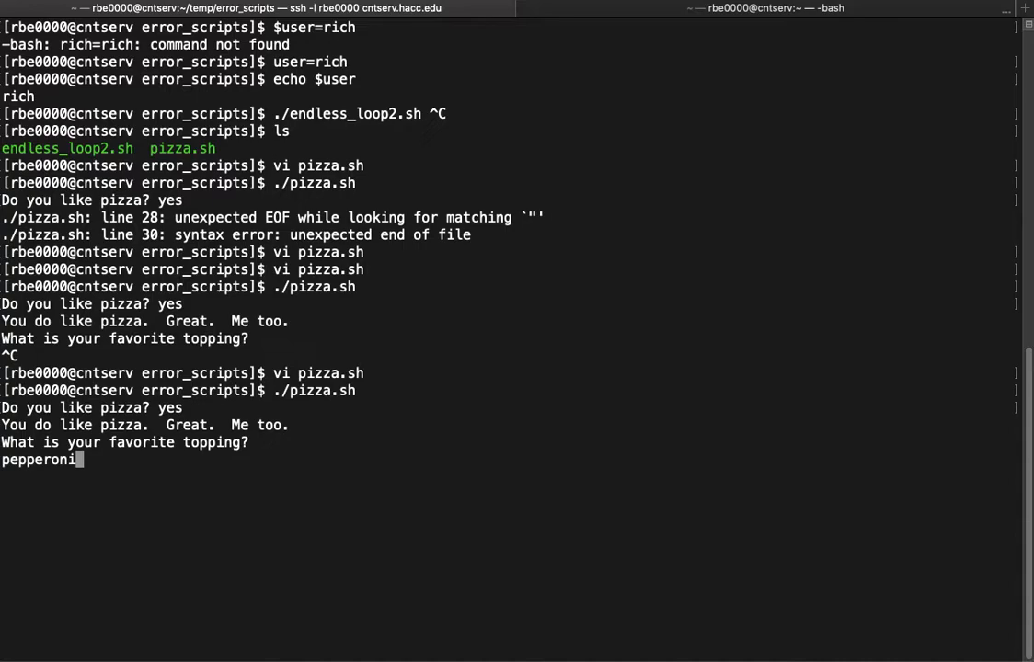
{"action": "key", "text": "Return"}
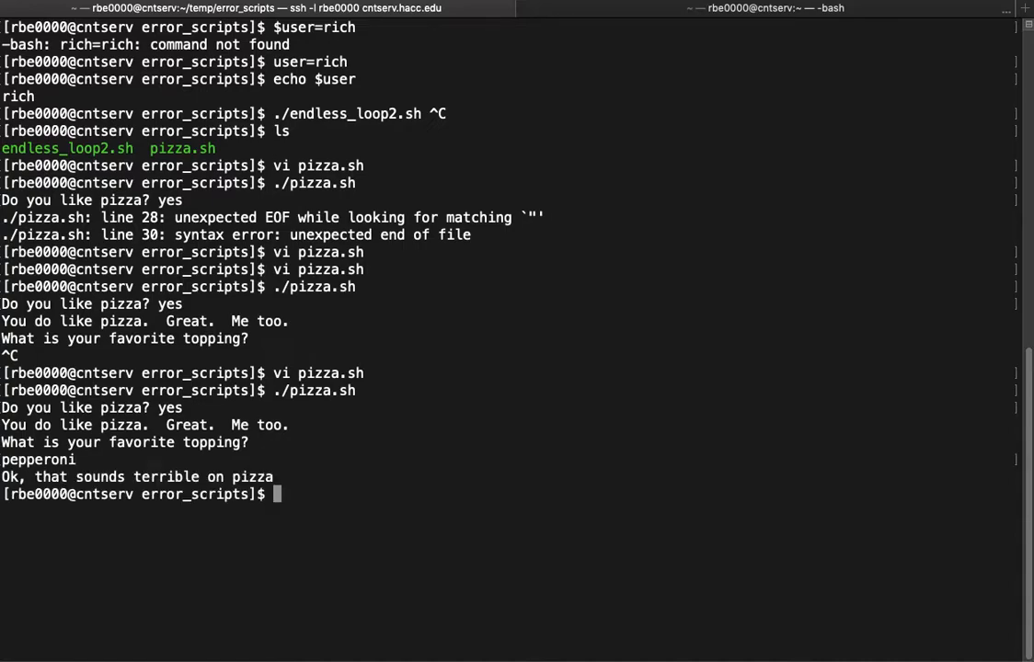
{"action": "type", "text": "./pizza.sh"}
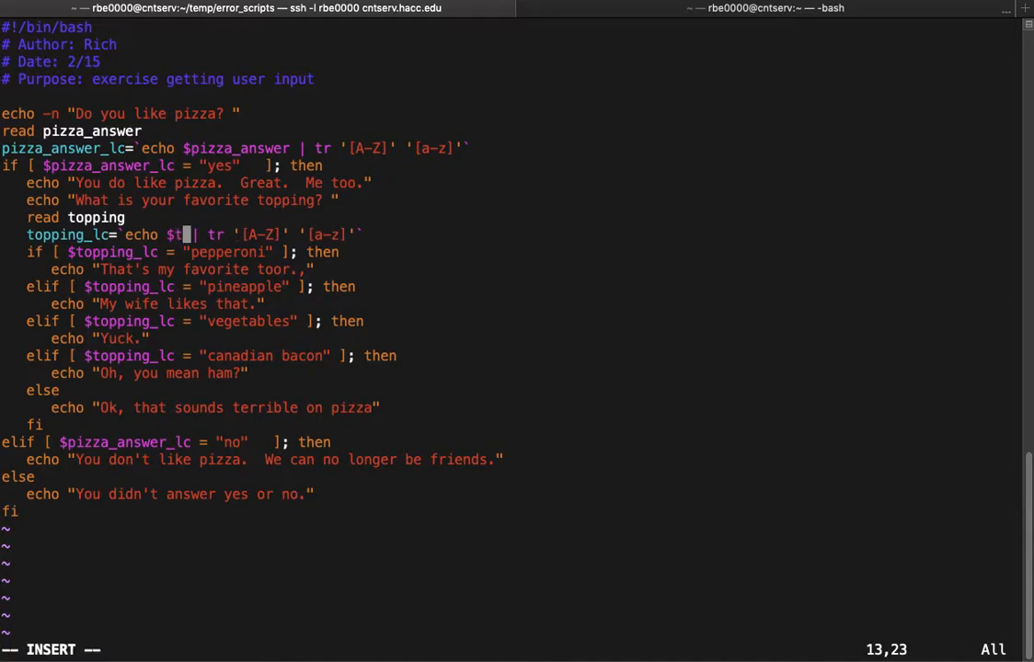
In vi, edit the topping_lc line that lowercases the favourite topping
{"action": "type", "text": "opping"}
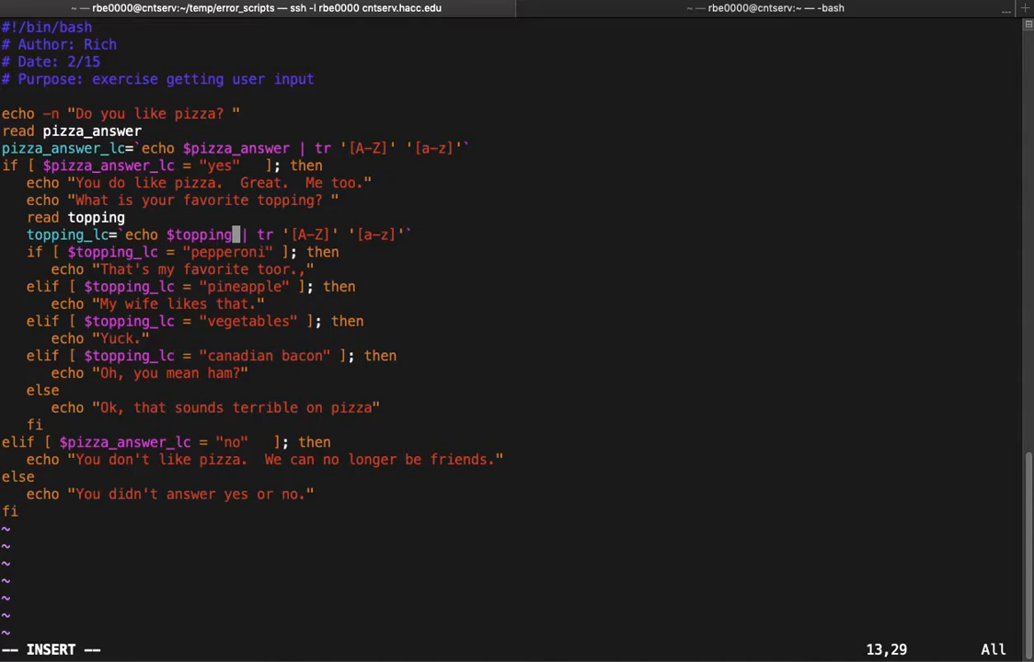
{"action": "type", "text": "u"}
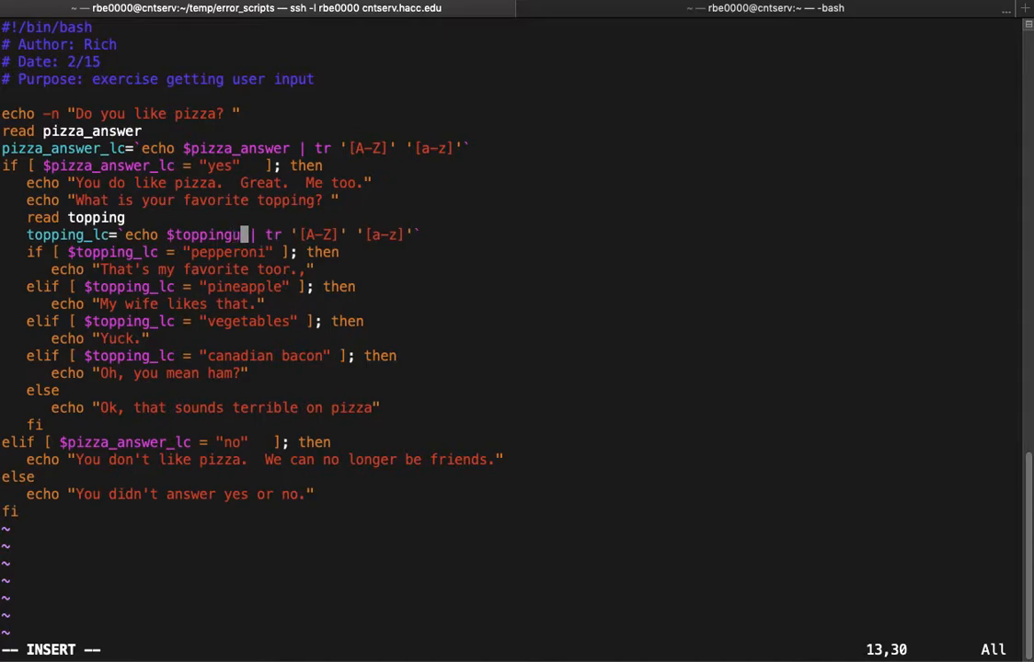
{"action": "key", "text": "BackSpace"}
{"action": "type", "text": "./pizza.sh"}
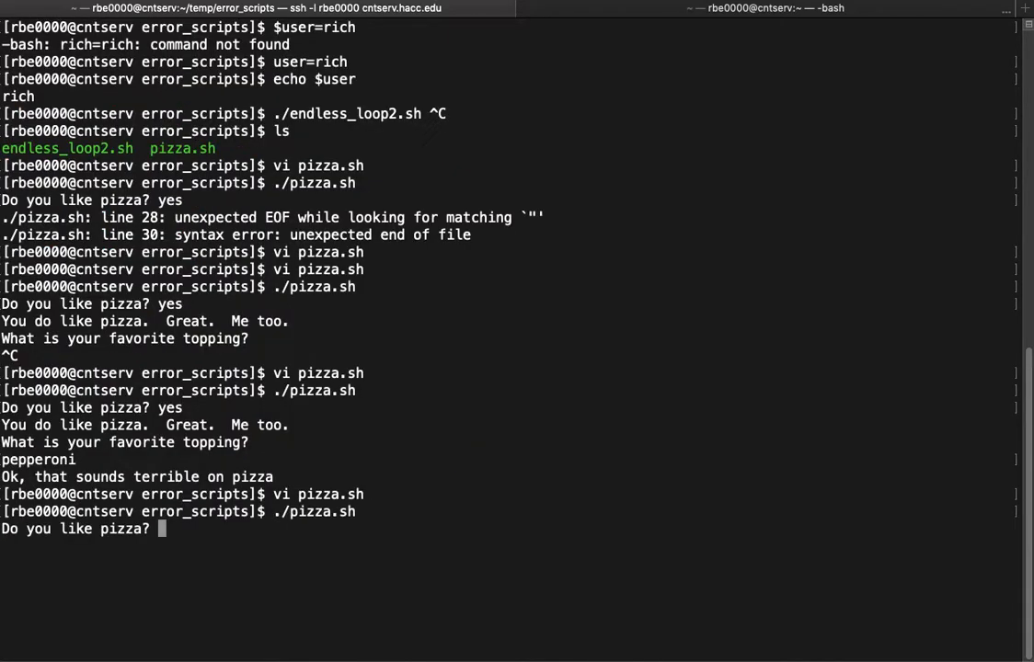
Rerun pizza.sh answering yes and pepperoni to retest the topping comparison
{"action": "type", "text": "yes"}
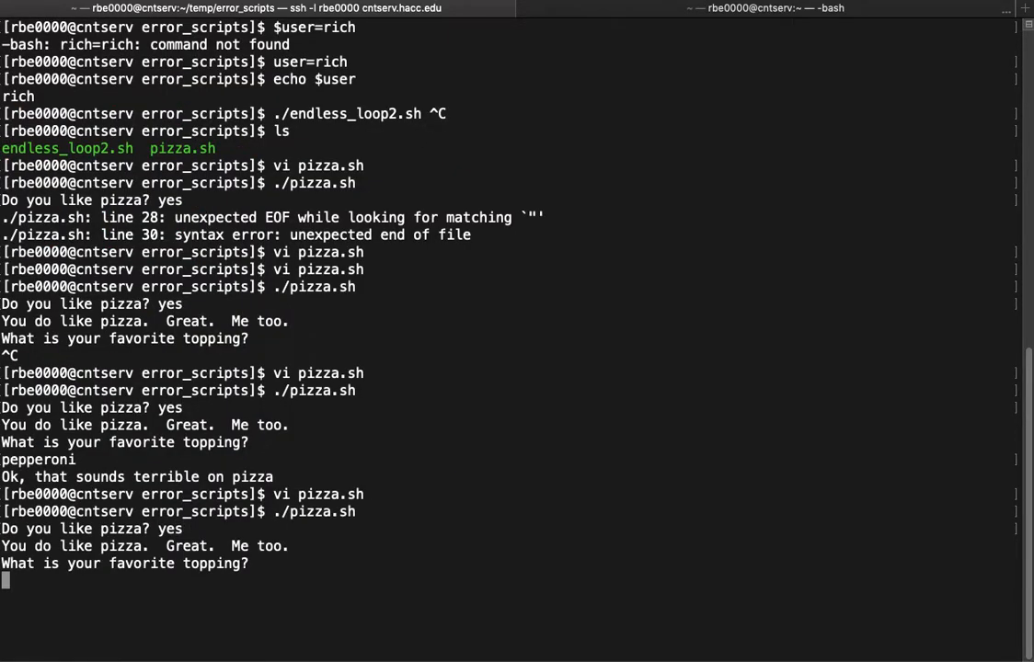
{"action": "type", "text": "pepperoni"}
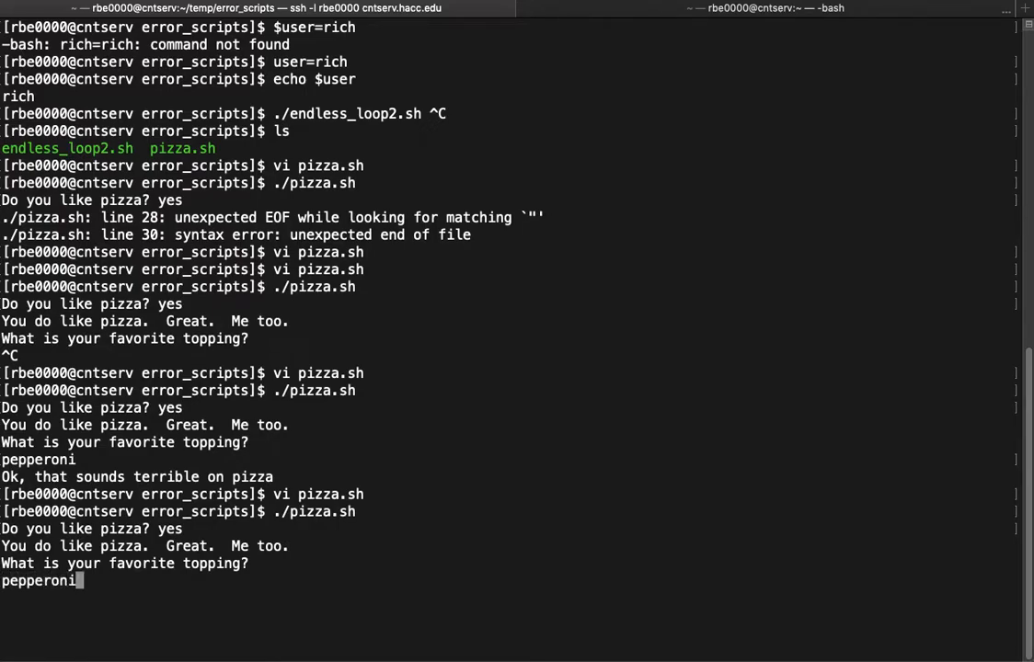
{"action": "key", "text": "Return"}
{"action": "type", "text": "echo"}
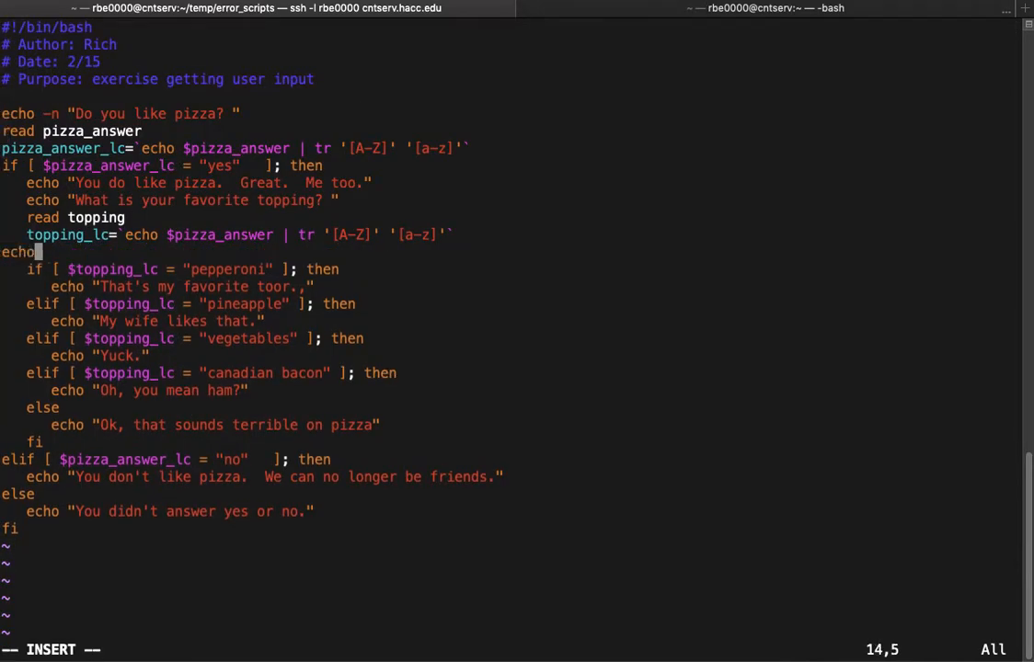
Add echo $topping_lc to pizza.sh, rerun with yes and pepperoni showing it prints yes, then reopen the script
{"action": "type", "text": "topping_lc"}
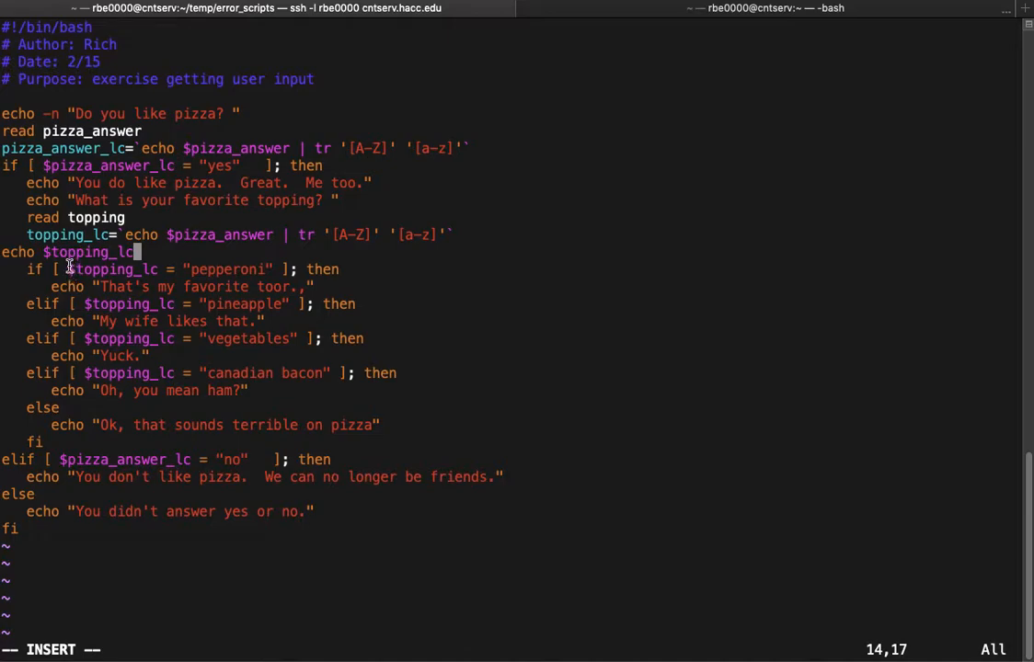
{"action": "double_click", "coordinate": [111, 269]}
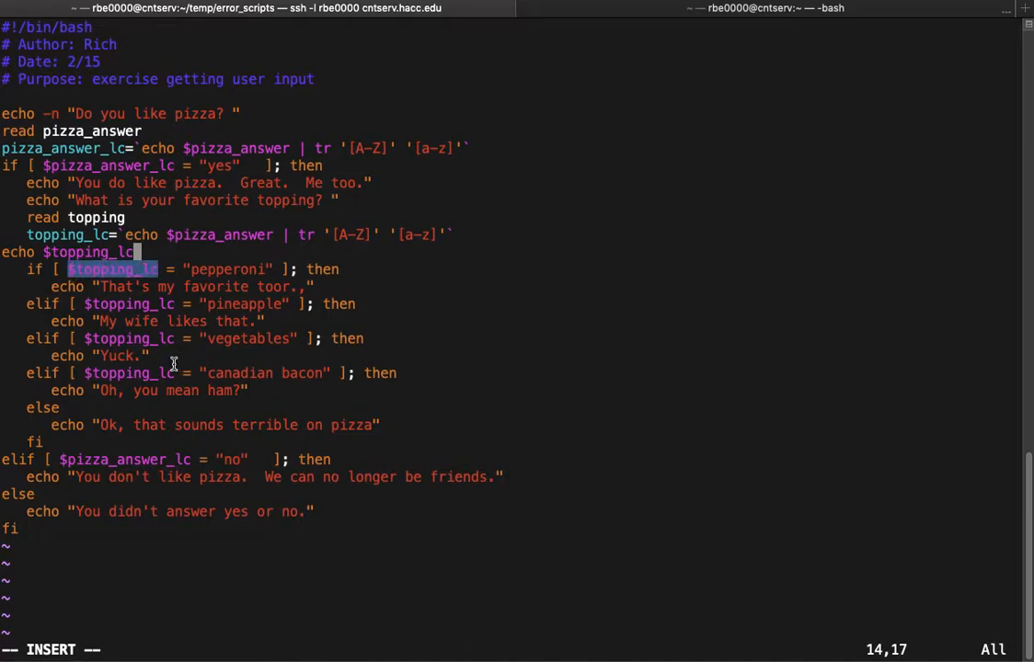
{"action": "mouse_move", "coordinate": [180, 256]}
{"action": "type", "text": "./pizza.sh"}
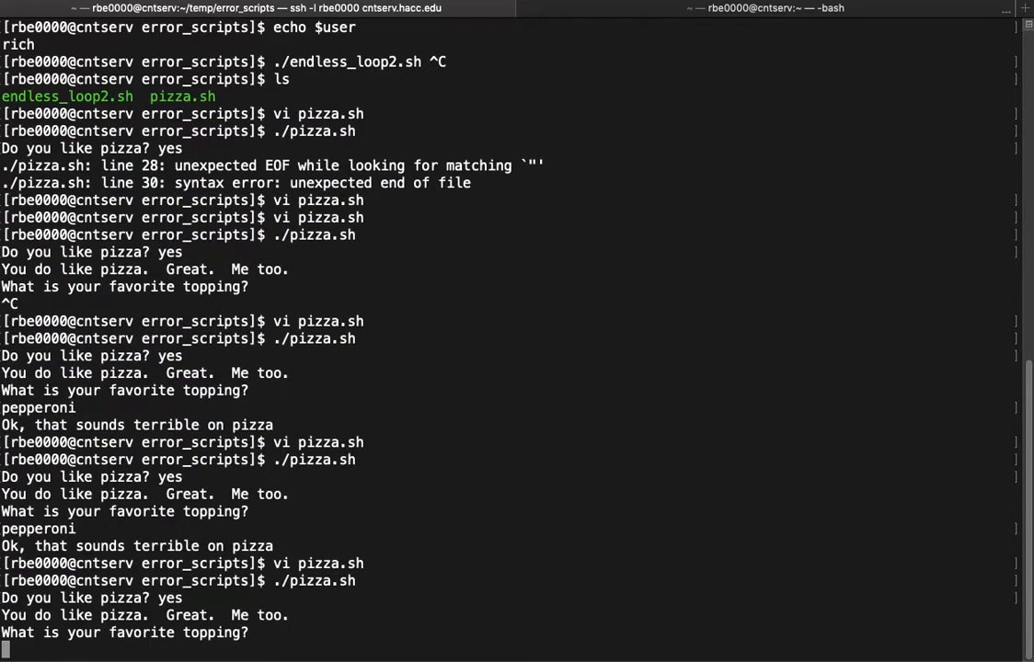
{"action": "type", "text": "pepperoni"}
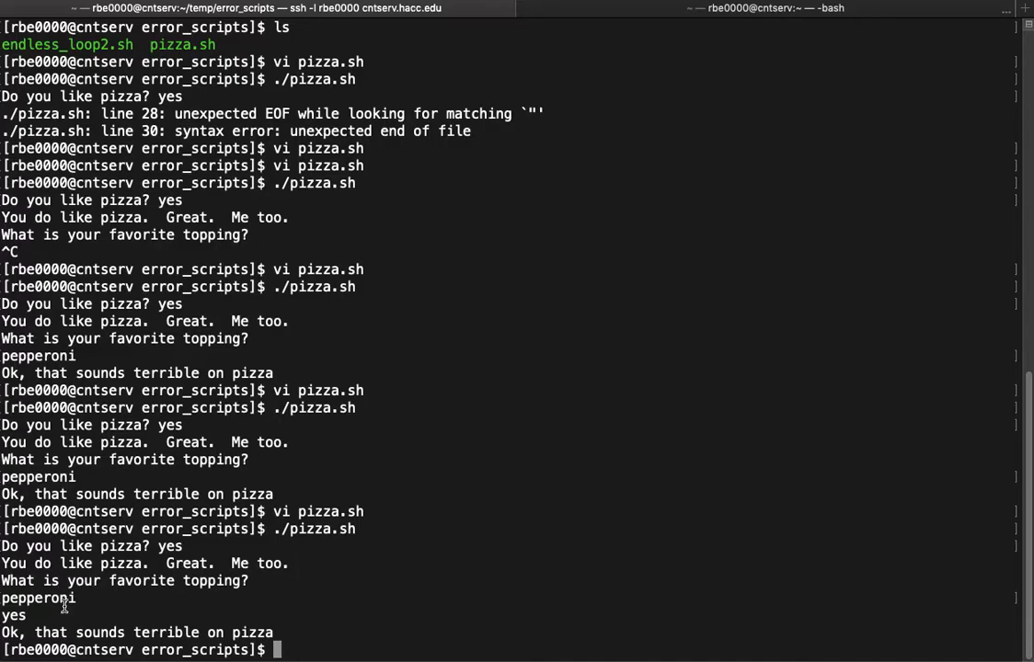
{"action": "double_click", "coordinate": [13, 614]}
{"action": "type", "text": "vi pizza.sh"}
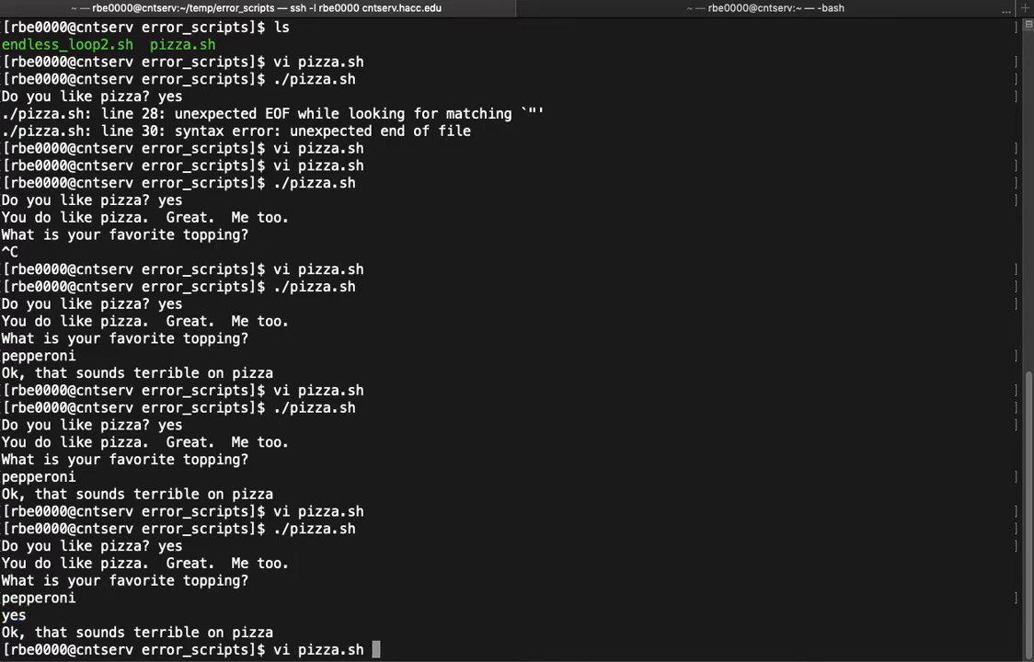
{"action": "key", "text": "Return"}
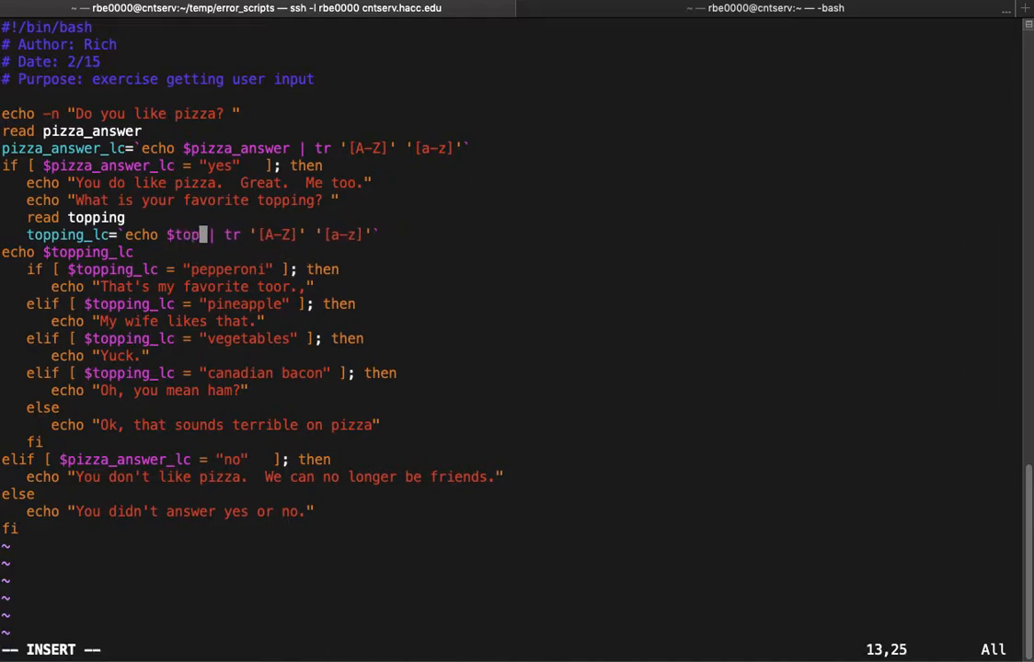
Lowercase $topping instead of $pizza_answer so pepperoni gets the favourite-topping reply
{"action": "type", "text": "ping"}
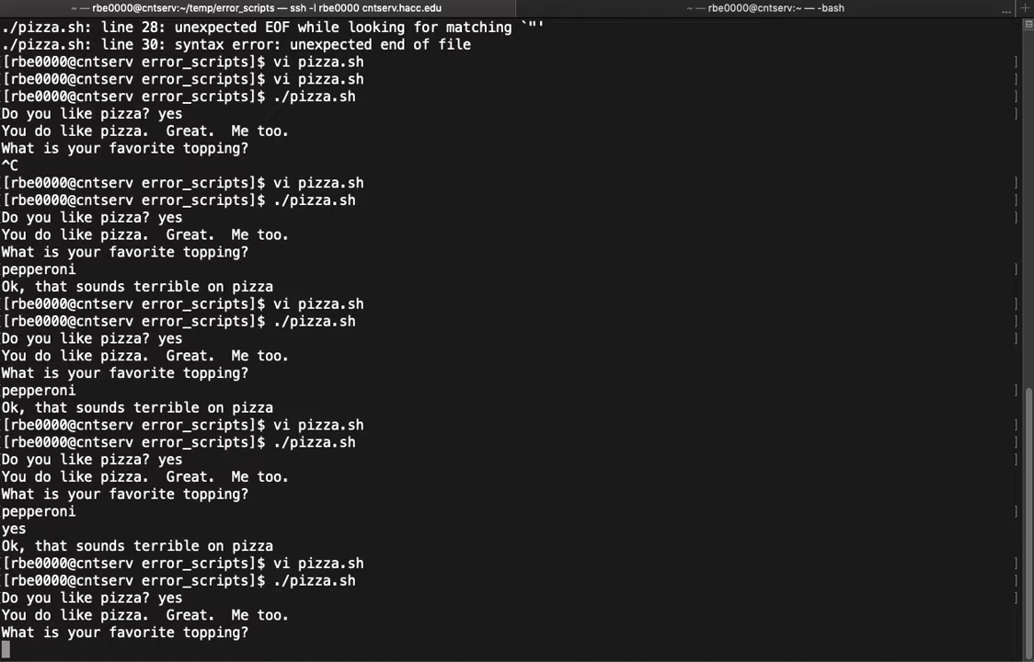
{"action": "type", "text": "pepperoni"}
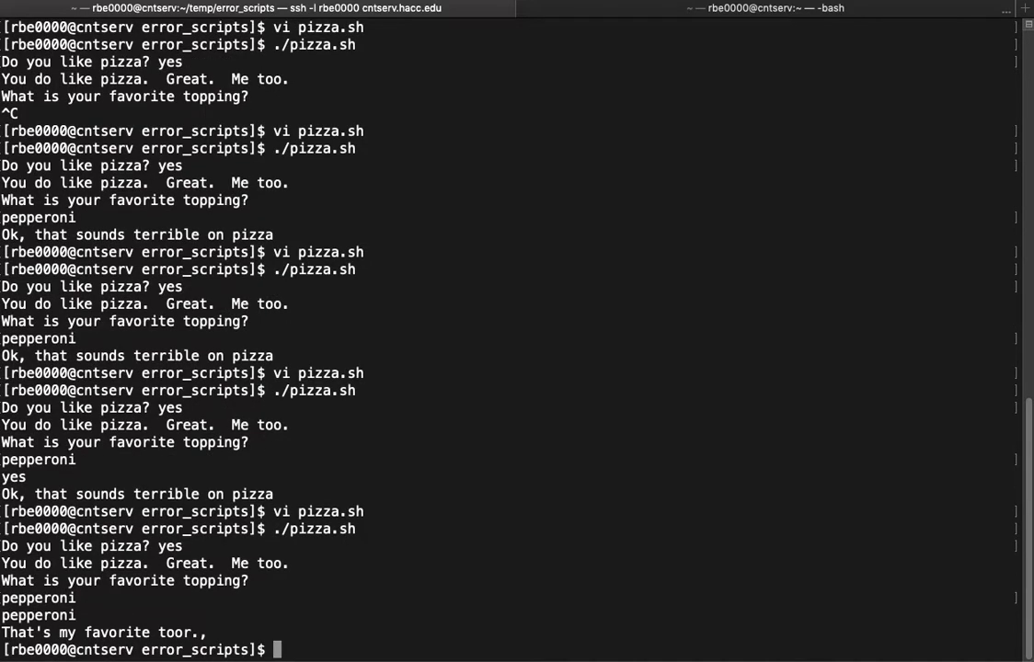
{"action": "mouse_move", "coordinate": [379, 522]}
{"action": "type", "text": "vi pizza.sh"}
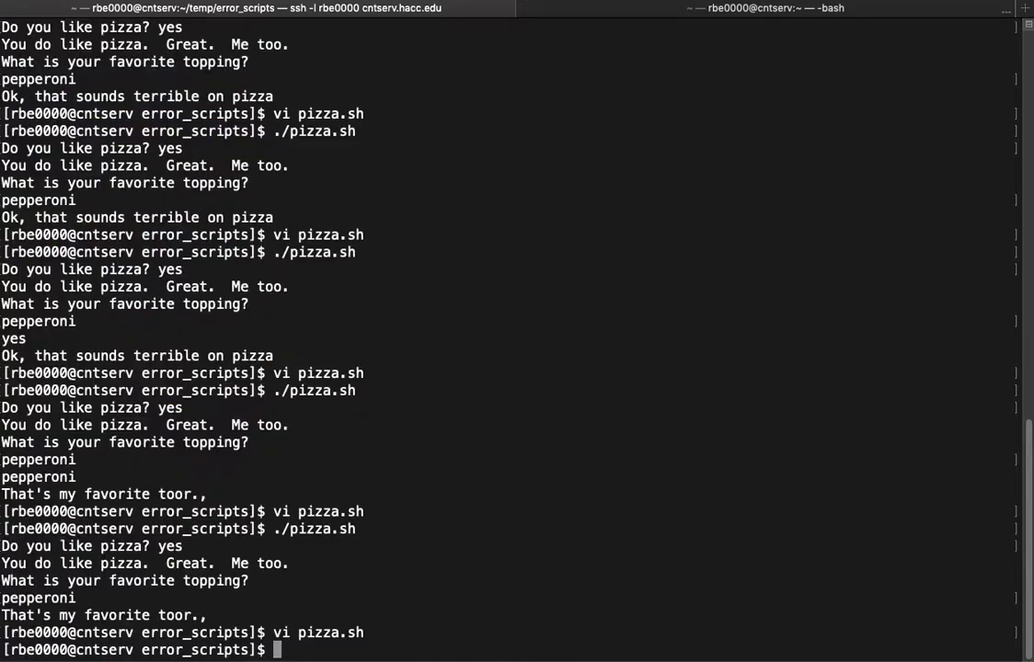
{"action": "type", "text": "./endless_loop2.sh"}
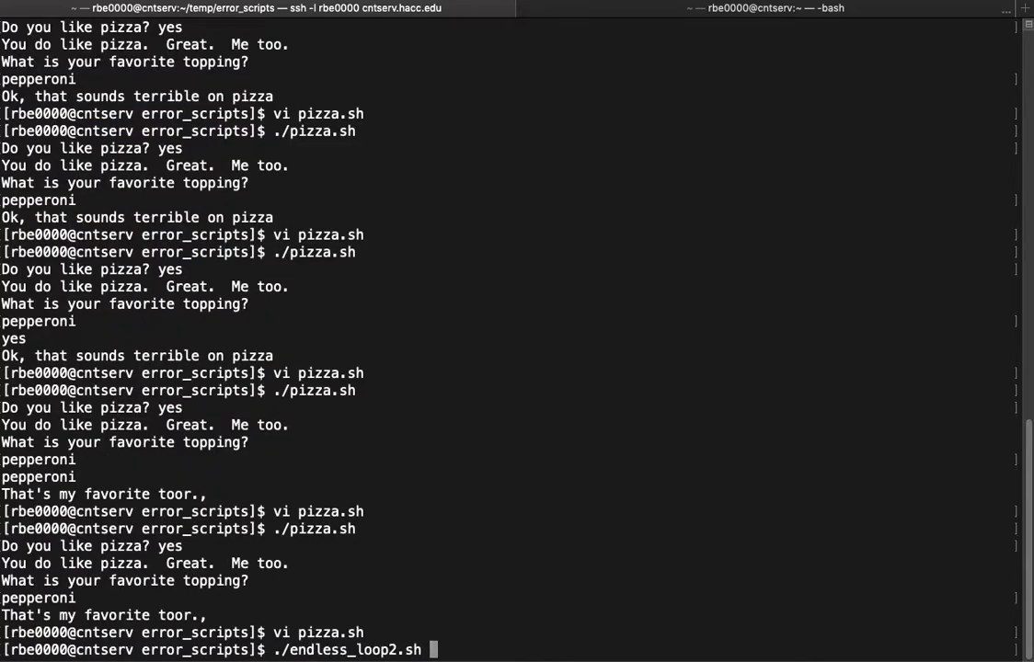
Run ./endless_loop2.sh and enter q repeatedly, showing the loop never stops
{"action": "key", "text": "Return"}
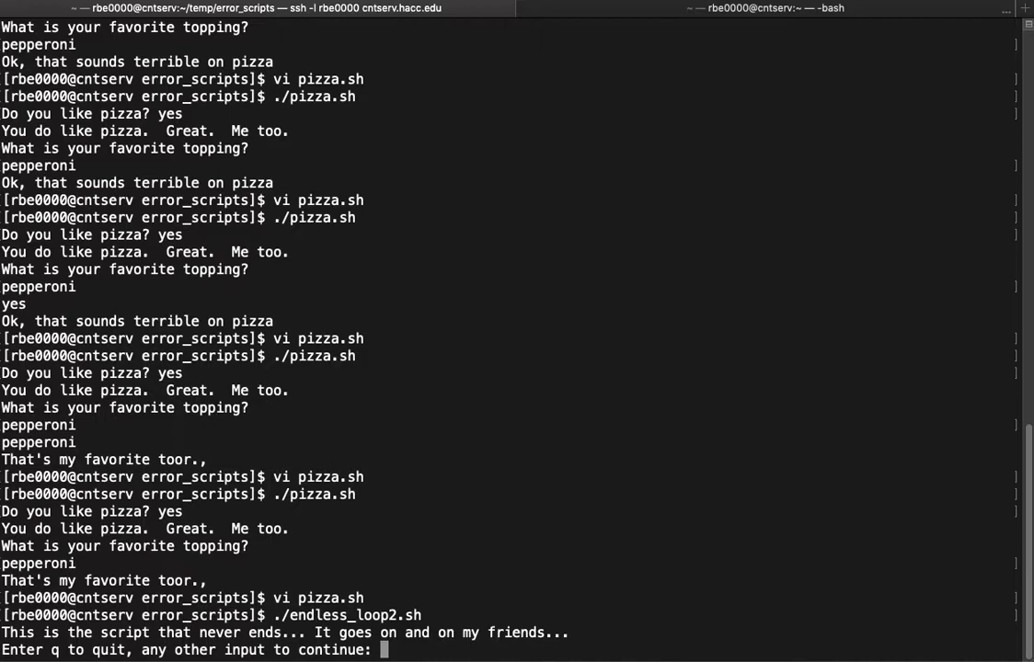
{"action": "type", "text": "q"}
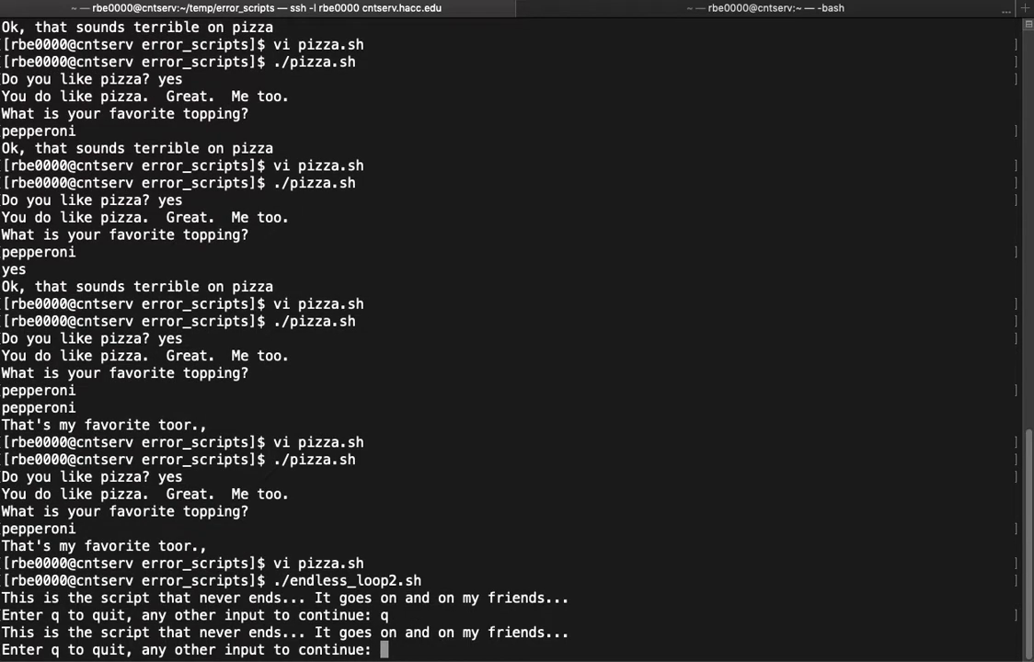
{"action": "type", "text": "q"}
{"action": "type", "text": "vi pizza.sh"}
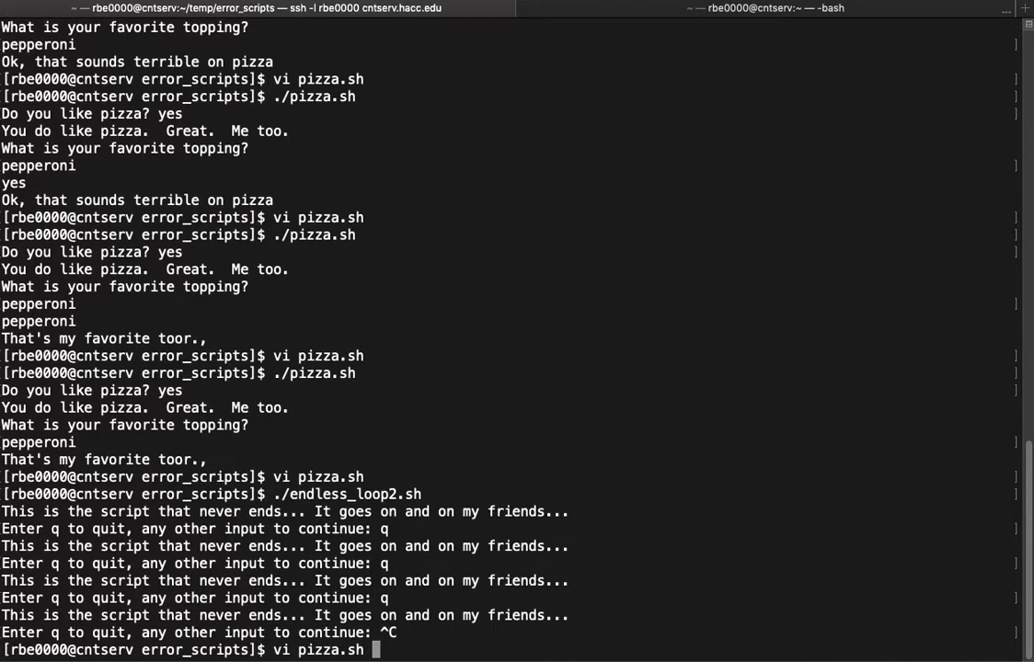
Review endless_loop2.sh's while $answer != "q" condition in vi and save it
{"action": "type", "text": "end"}
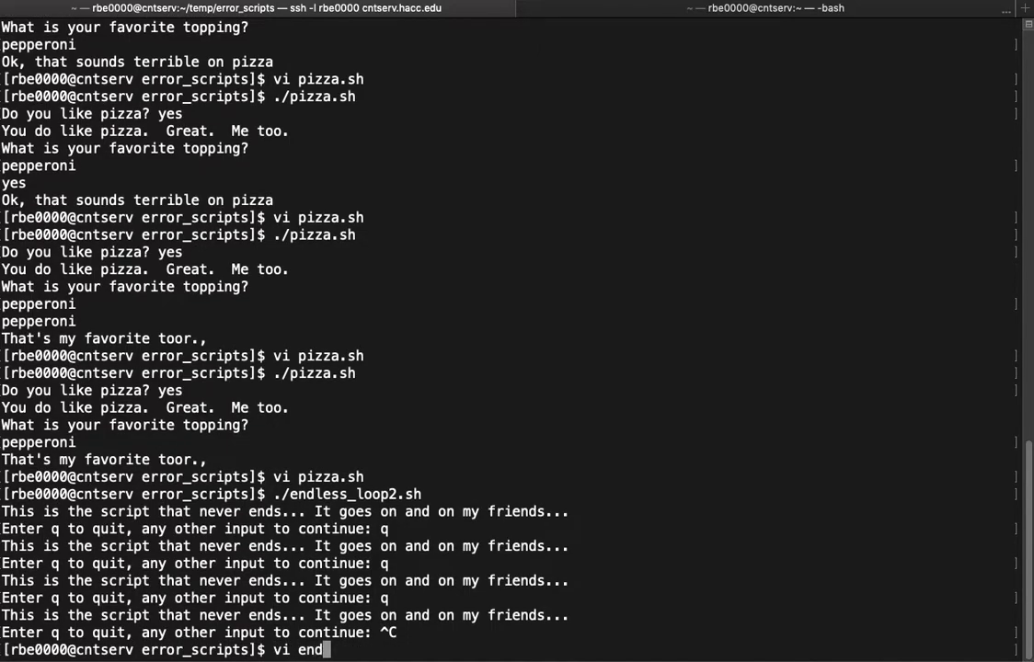
{"action": "key", "text": "Return"}
{"action": "type", "text": ":wq"}
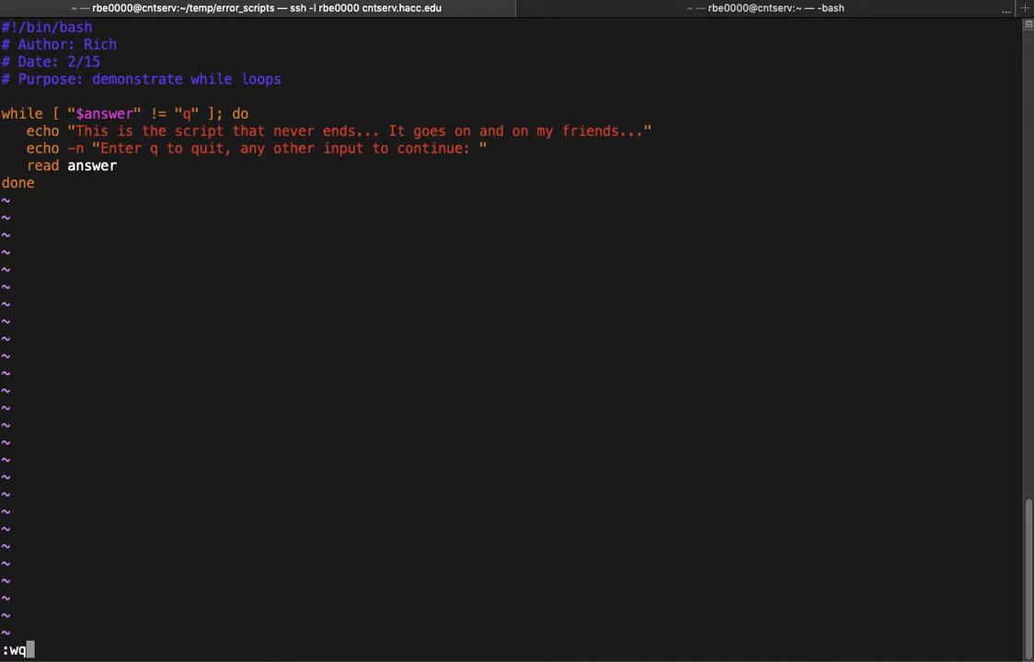
{"action": "key", "text": "Return"}
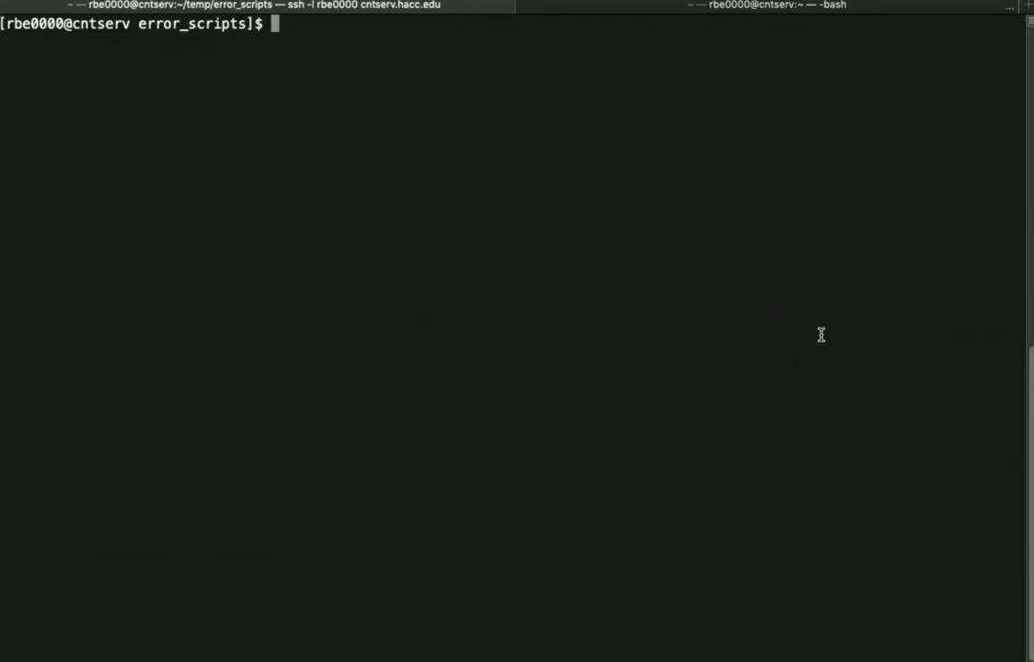
Run ./pizza.sh with odd and empty answers, then quote the answer variable in its tests
{"action": "type", "text": "./pizza.sh"}
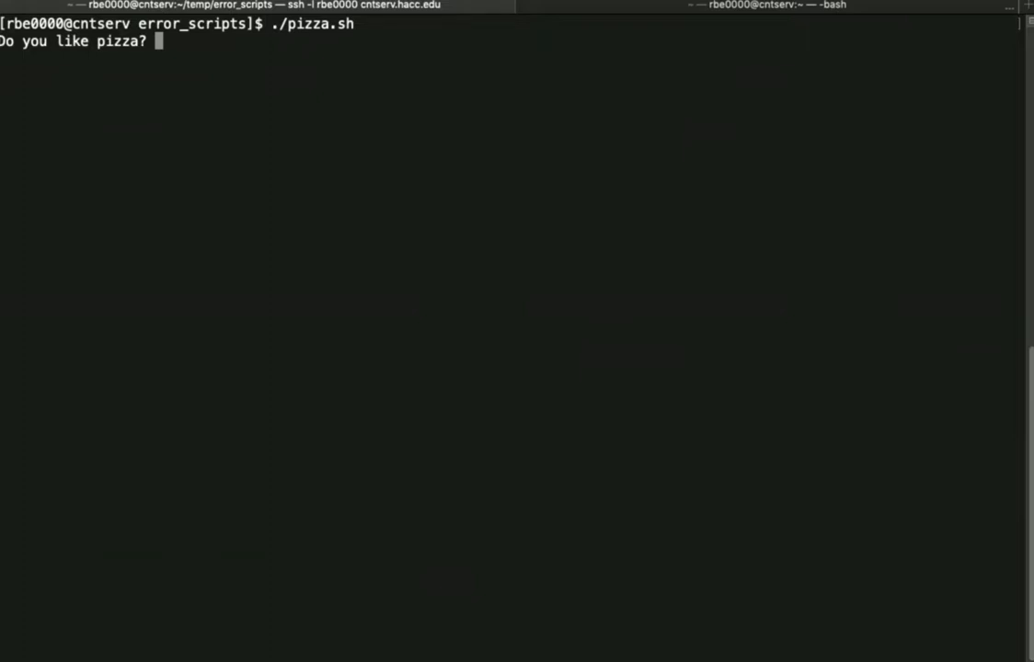
{"action": "type", "text": "yo"}
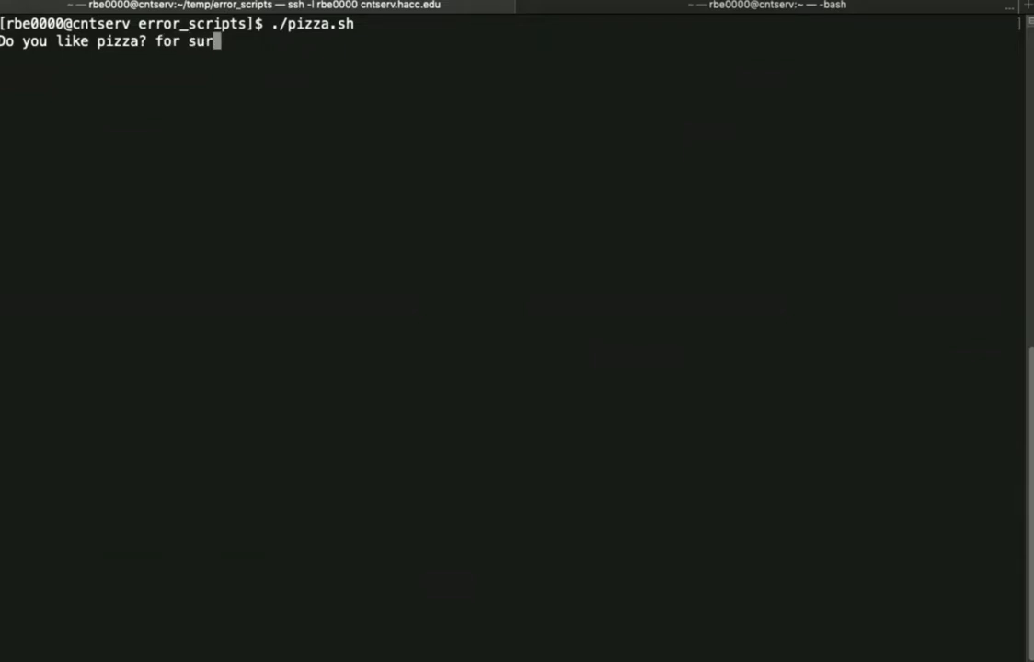
{"action": "key", "text": "Return"}
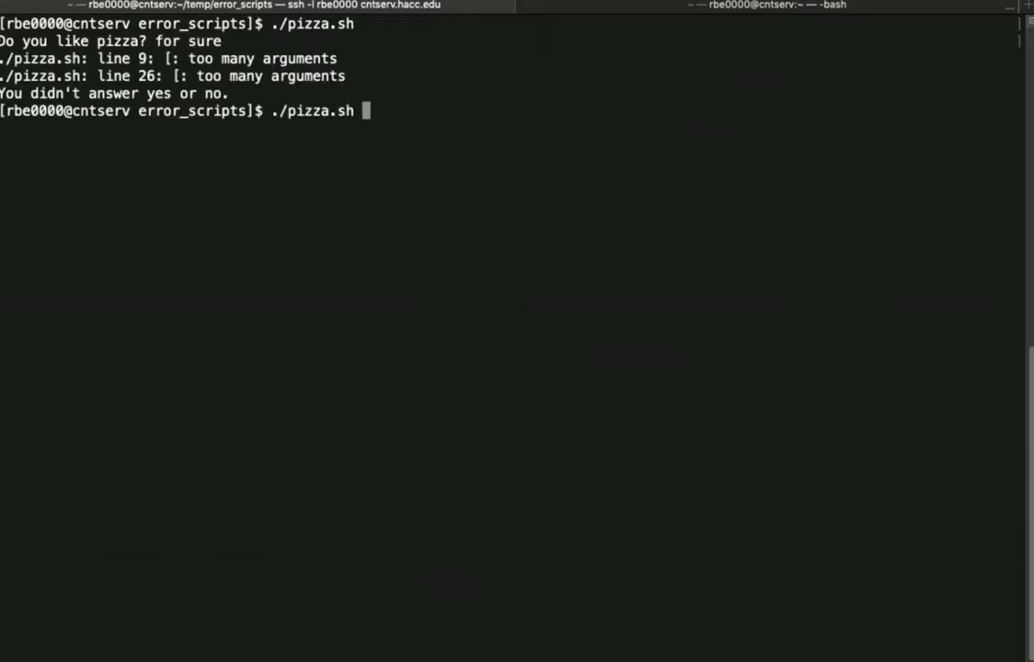
{"action": "key", "text": "ctrl+u"}
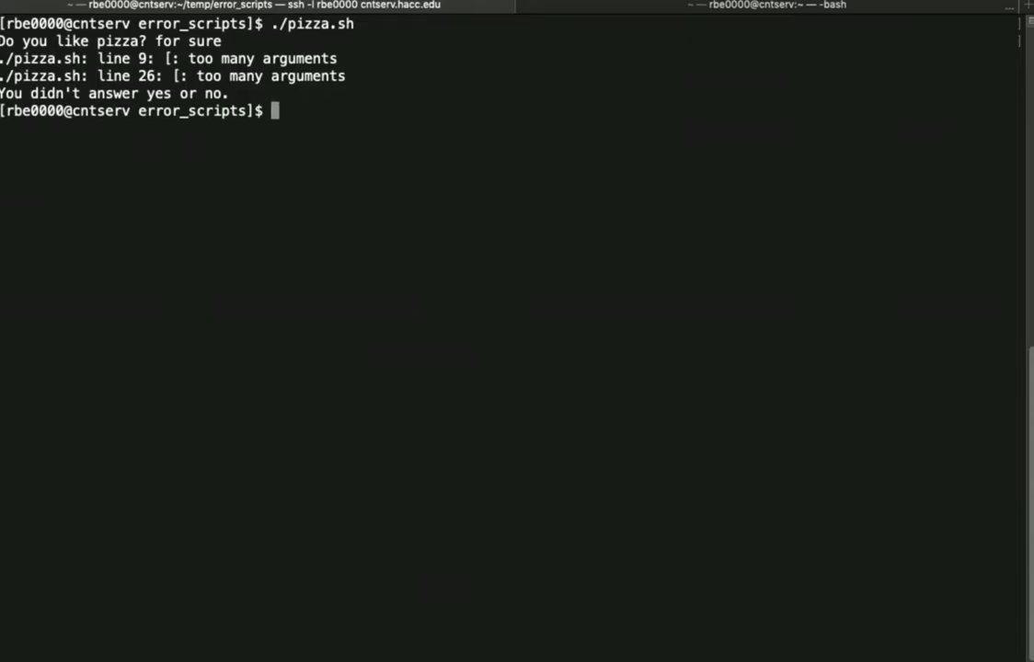
{"action": "type", "text": "vip"}
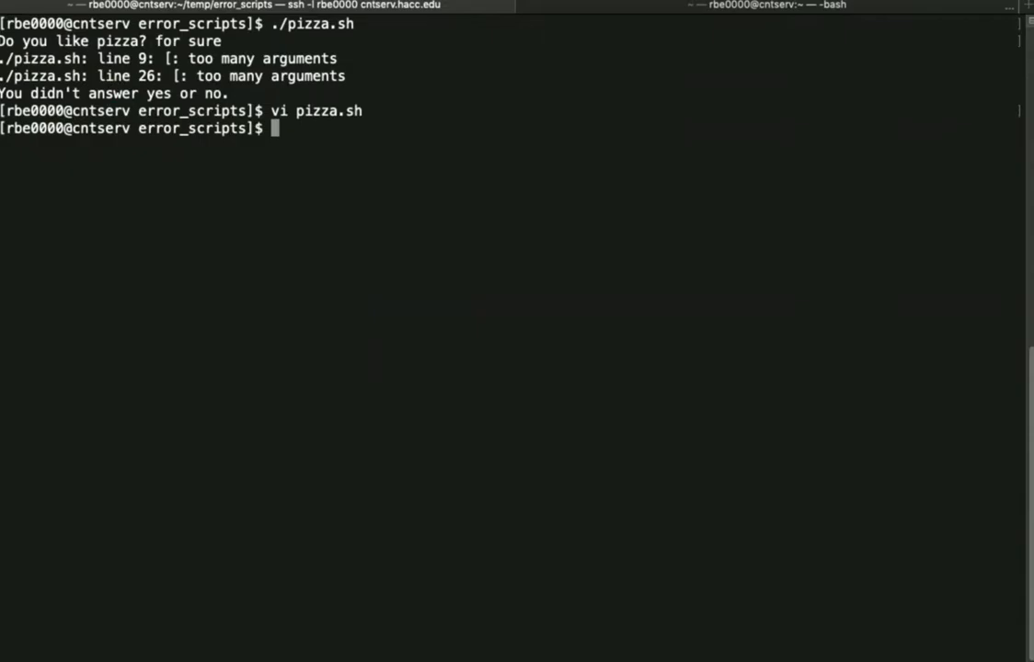
{"action": "type", "text": "./pizza.sh"}
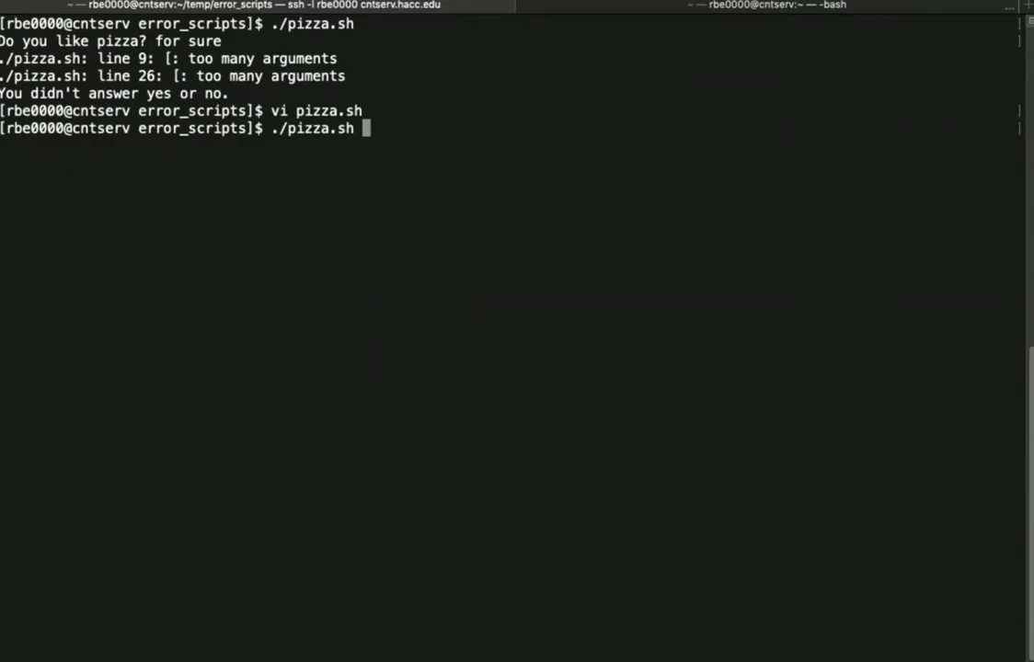
{"action": "key", "text": "Return"}
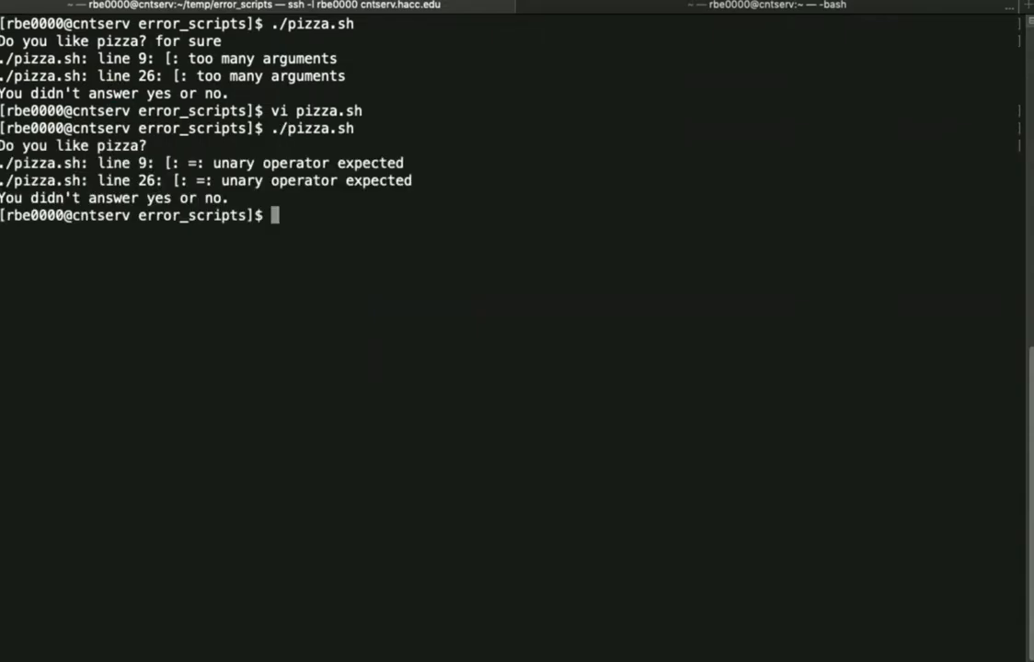
{"action": "key", "text": "Return"}
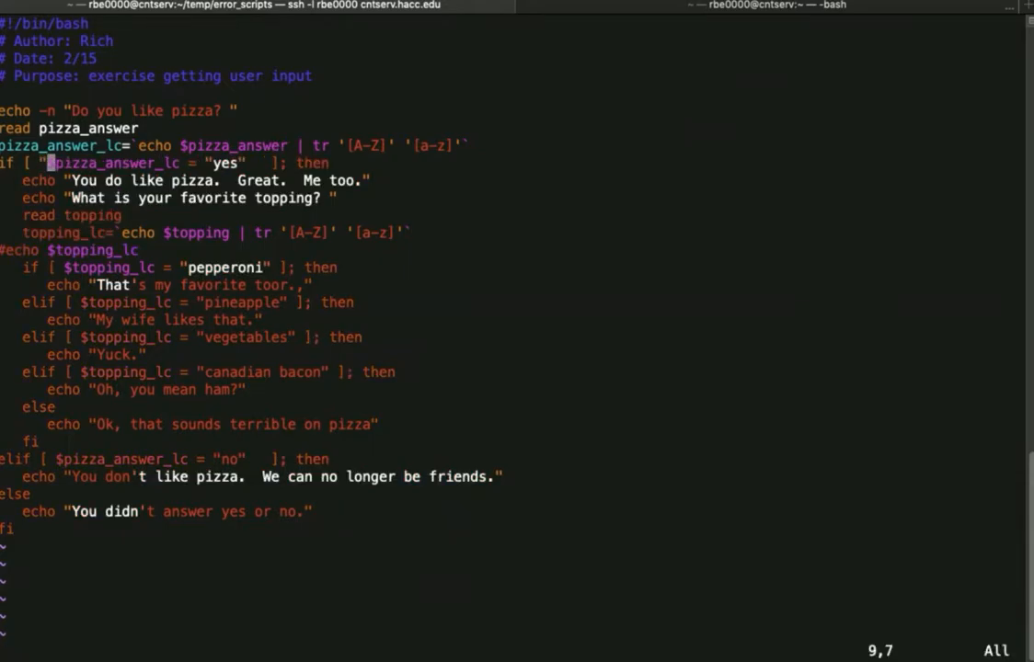
{"action": "key", "text": "i"}
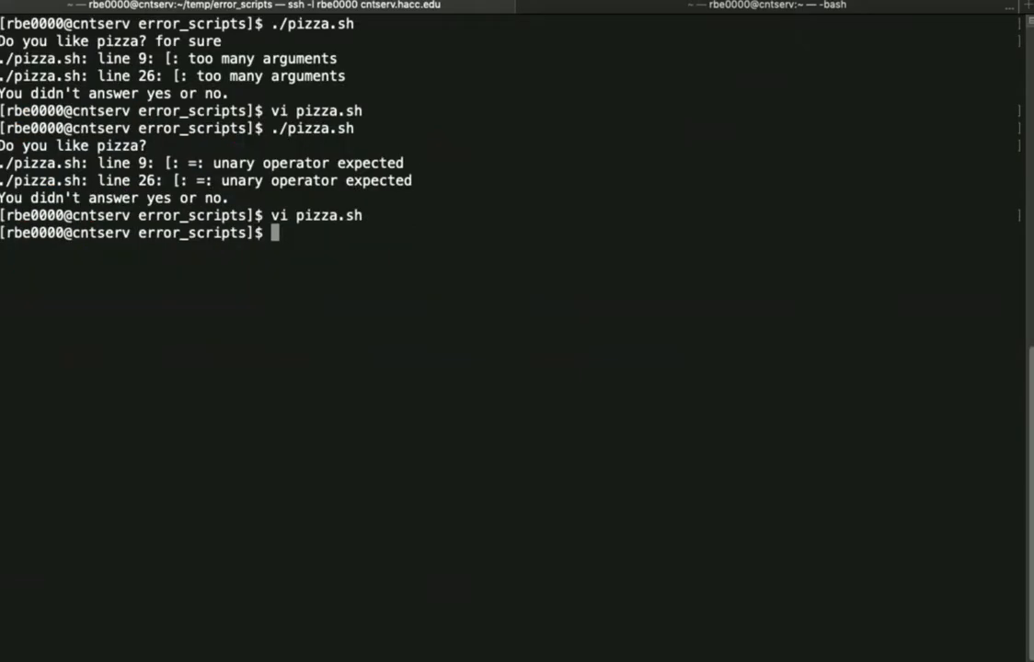
Rerun ./pizza.sh answering 'for sure' and blank, confirming only 'You didn't answer yes or no' appears
{"action": "type", "text": "./pizza.sh"}
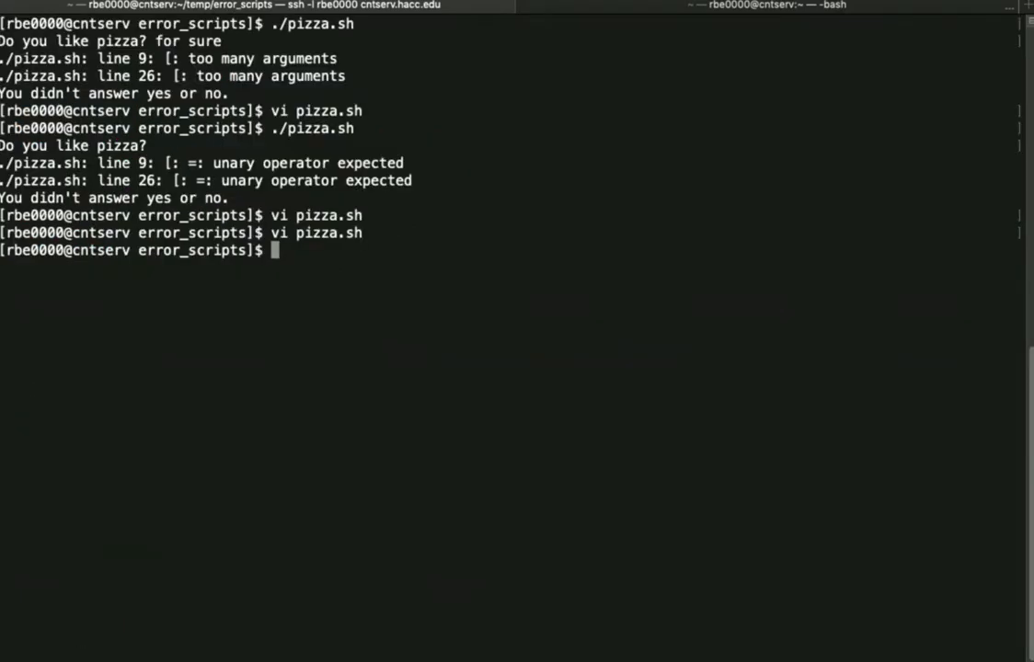
{"action": "key", "text": "Return"}
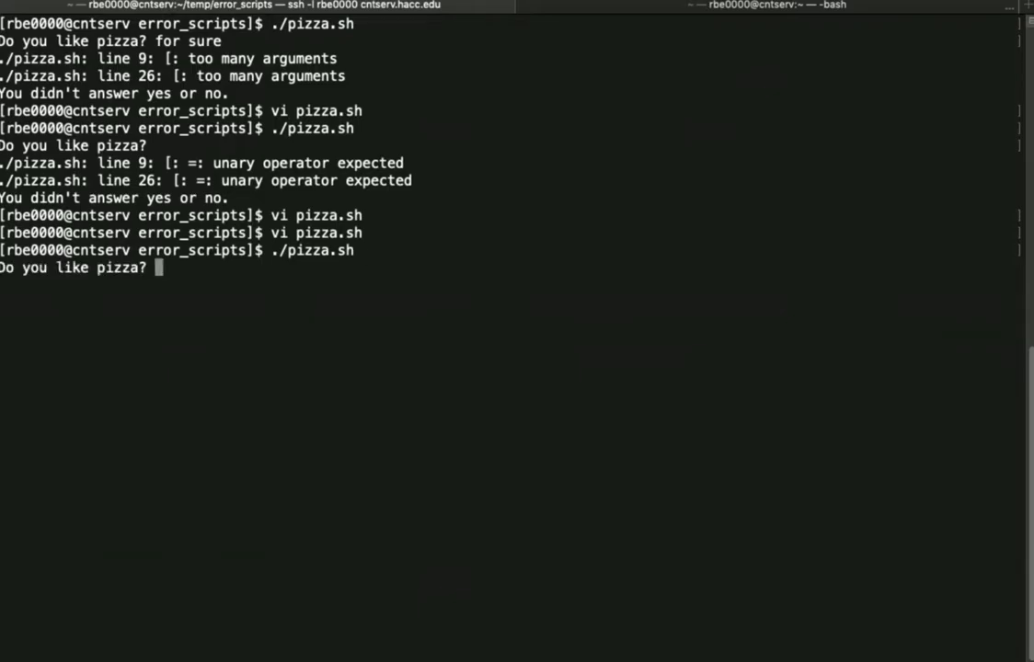
{"action": "type", "text": "for sure"}
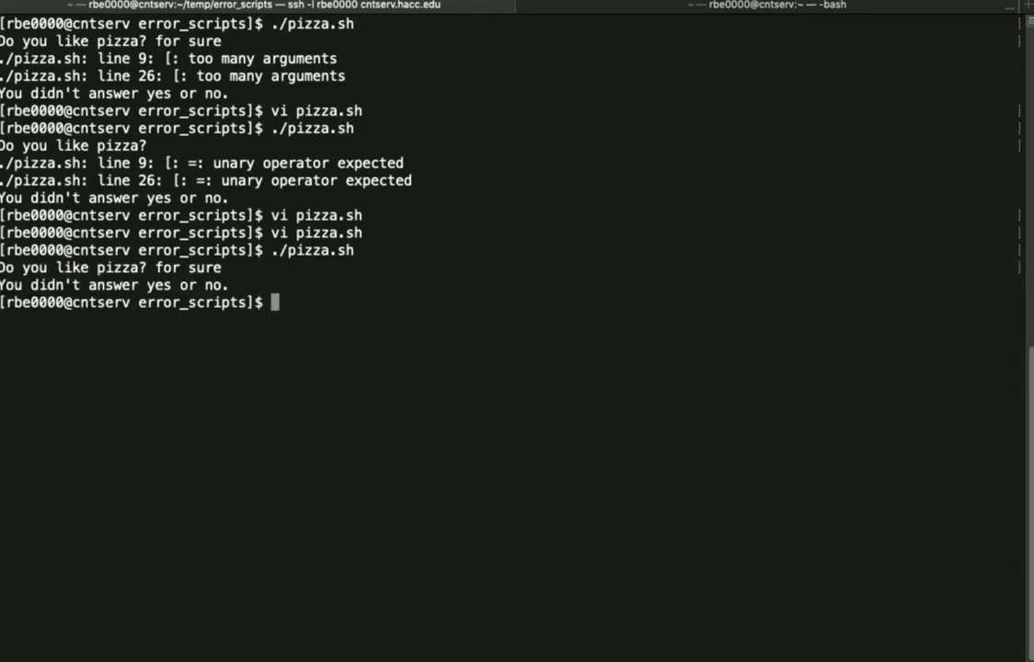
{"action": "key", "text": "Return"}
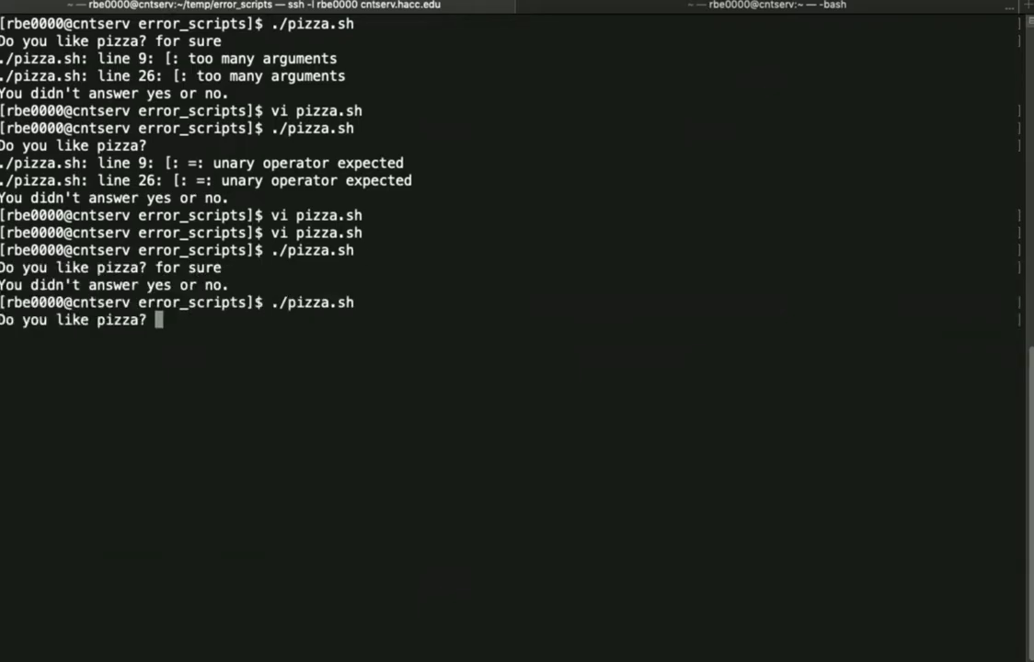
{"action": "key", "text": "Return"}
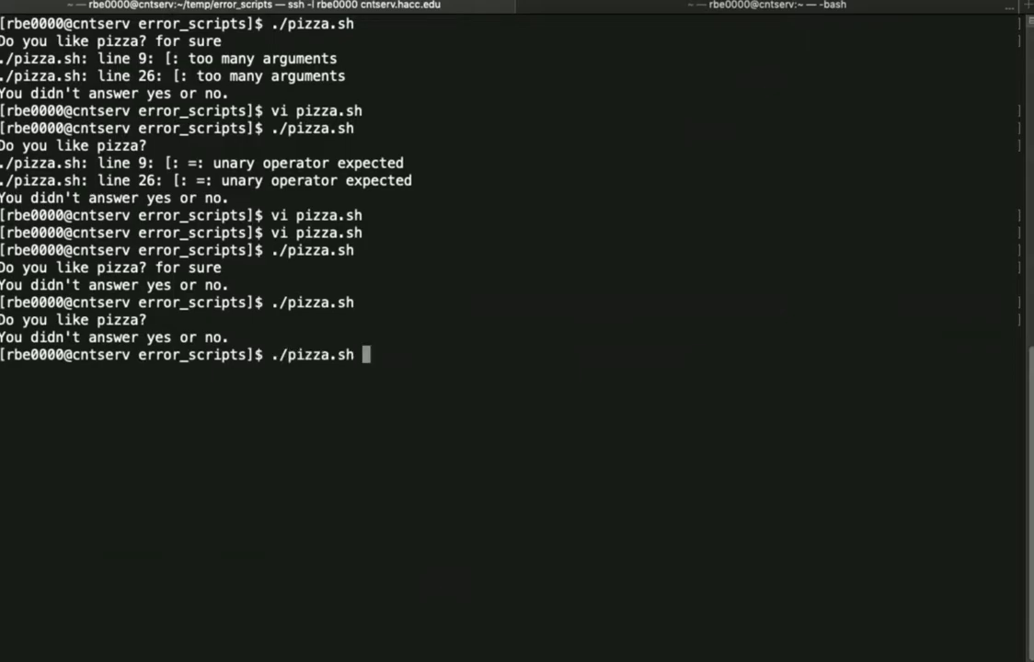
{"action": "type", "text": "yes"}
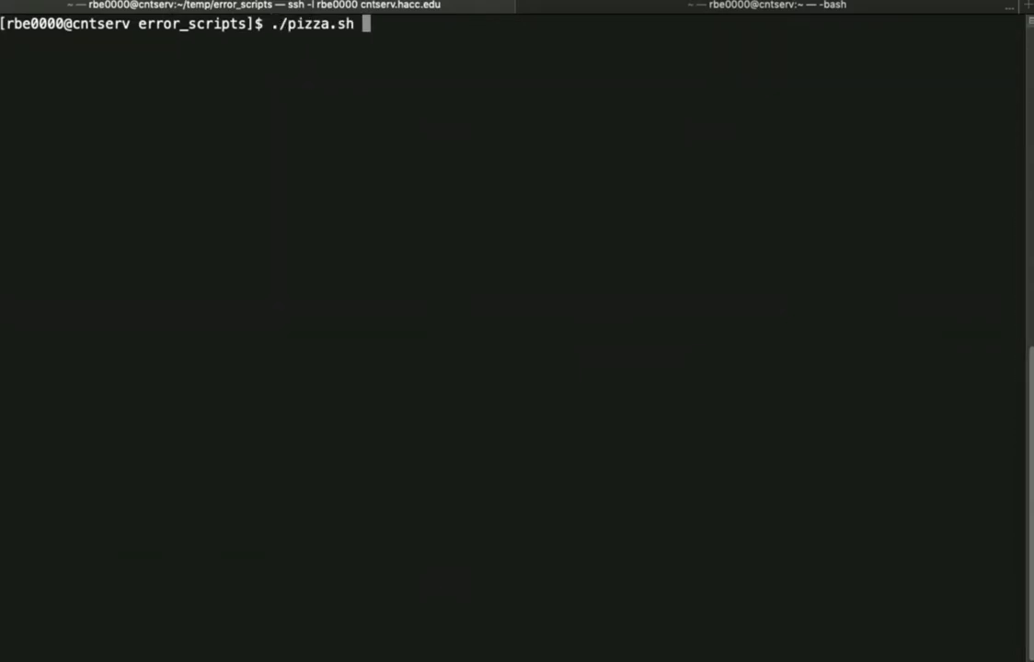
Run ./pizza.sh with yes and pepperoni, noticing the extra Enter needed before the reply
{"action": "type", "text": "vi pizza.sh"}
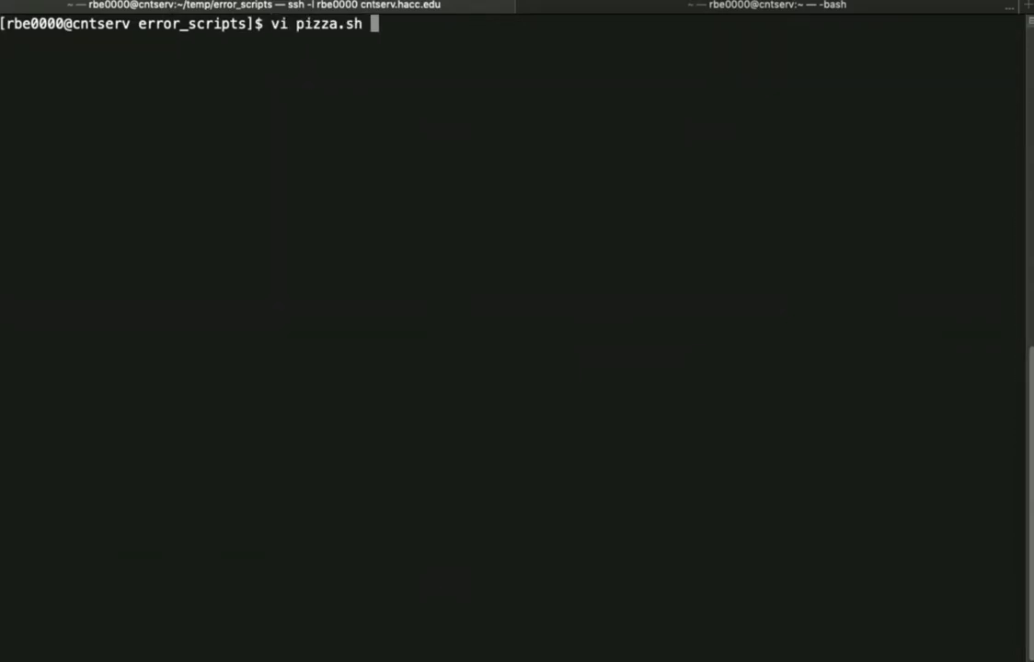
{"action": "key", "text": "Return"}
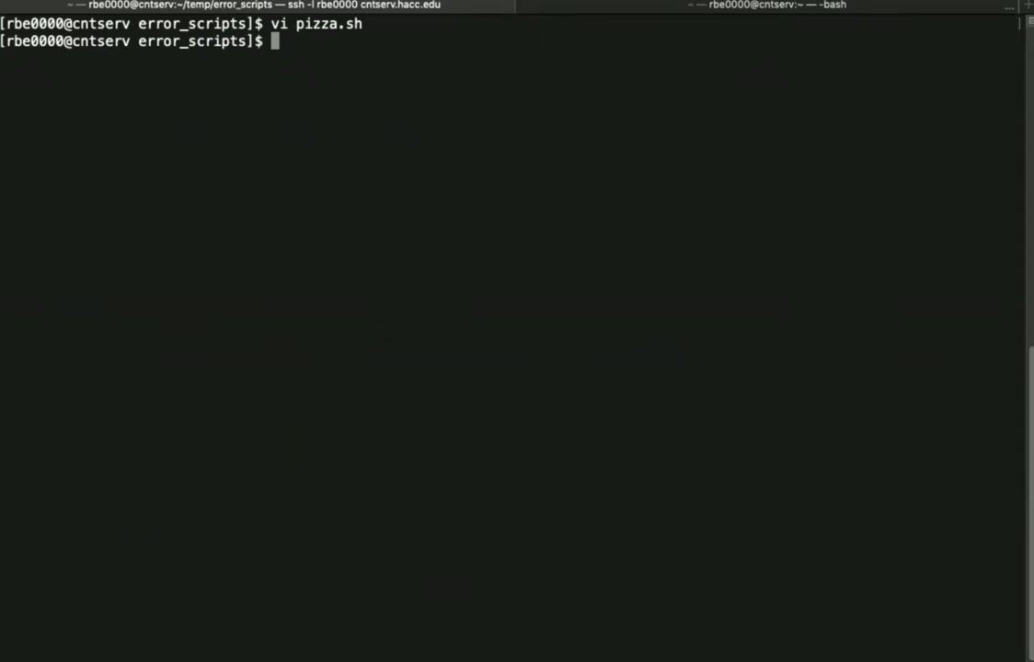
{"action": "type", "text": "./pizza.sh"}
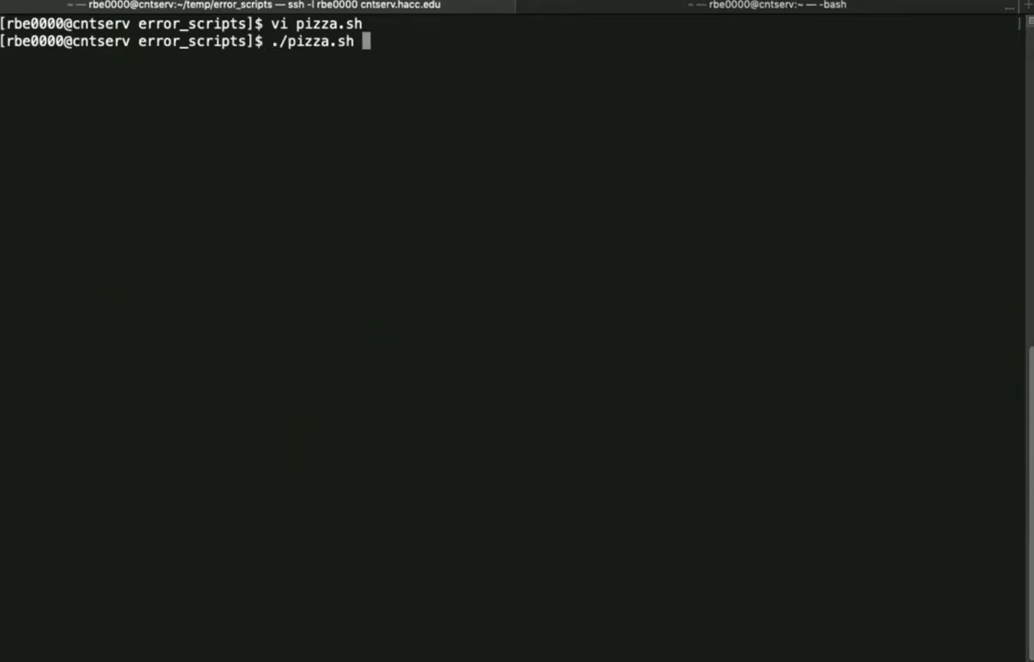
{"action": "key", "text": "Return"}
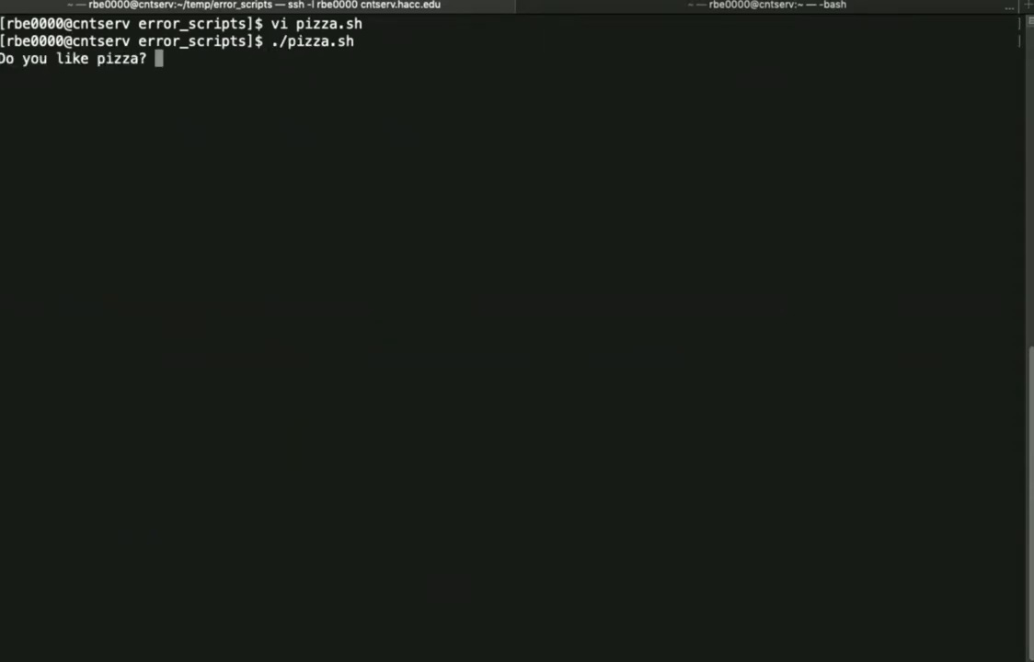
{"action": "type", "text": "yes"}
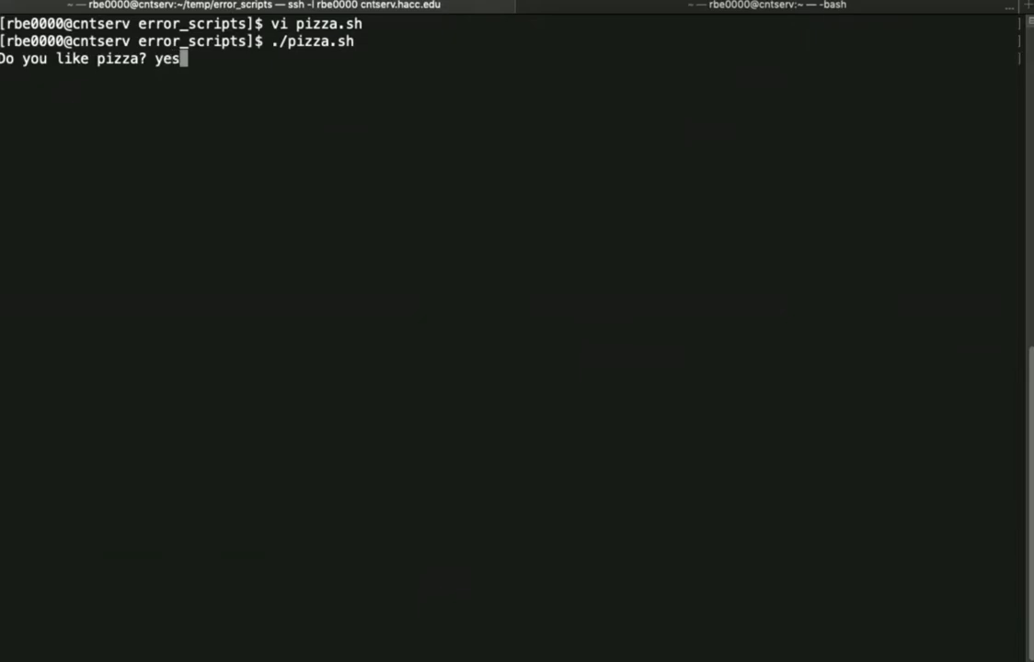
{"action": "key", "text": "Return"}
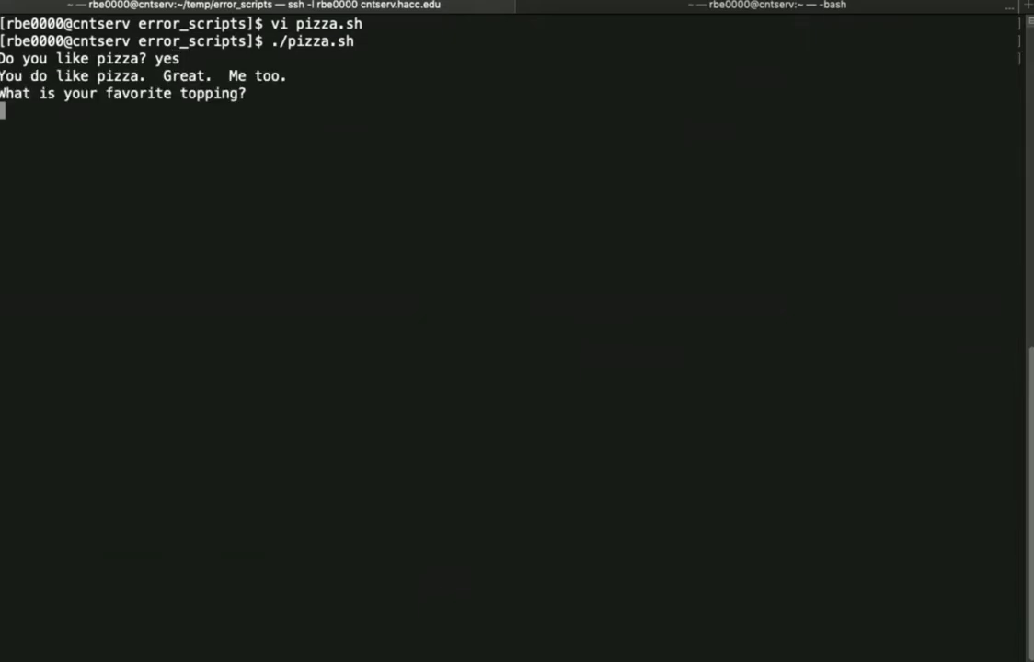
{"action": "type", "text": "pepper"}
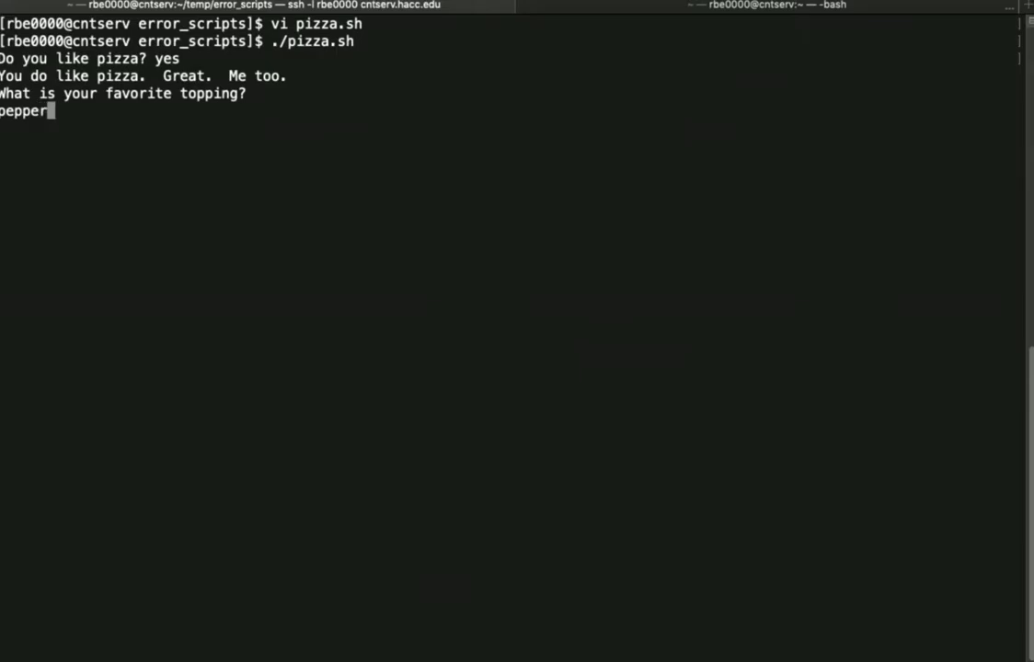
{"action": "type", "text": "oni"}
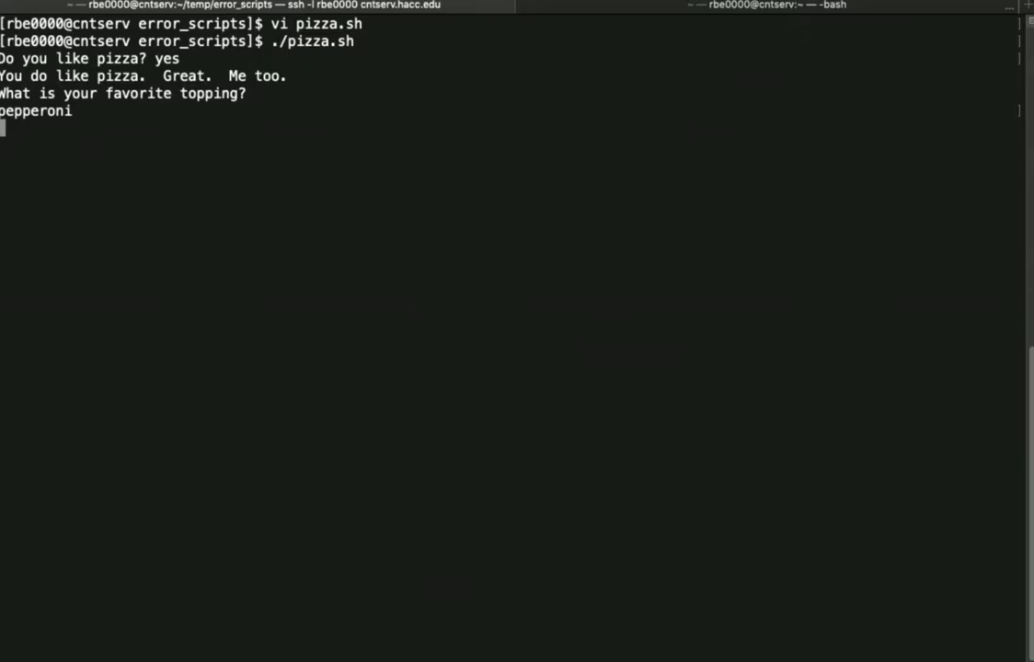
{"action": "key", "text": "Return"}
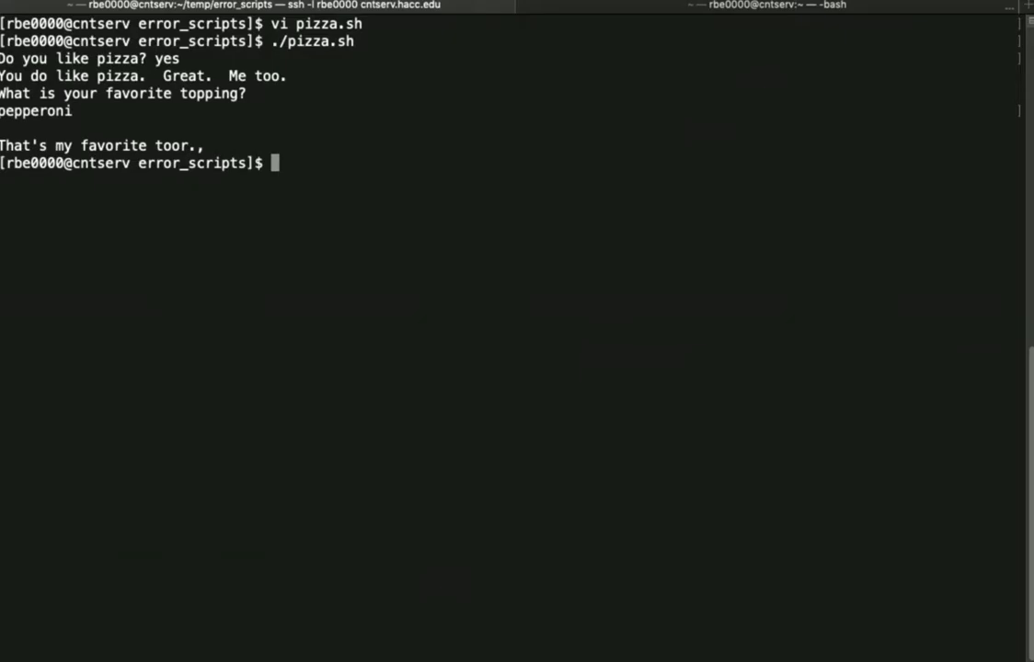
Delete the stray read line in vi, rerun with pepperoni to get the reply immediately, and clear the screen
{"action": "type", "text": "exercise getting user input"}
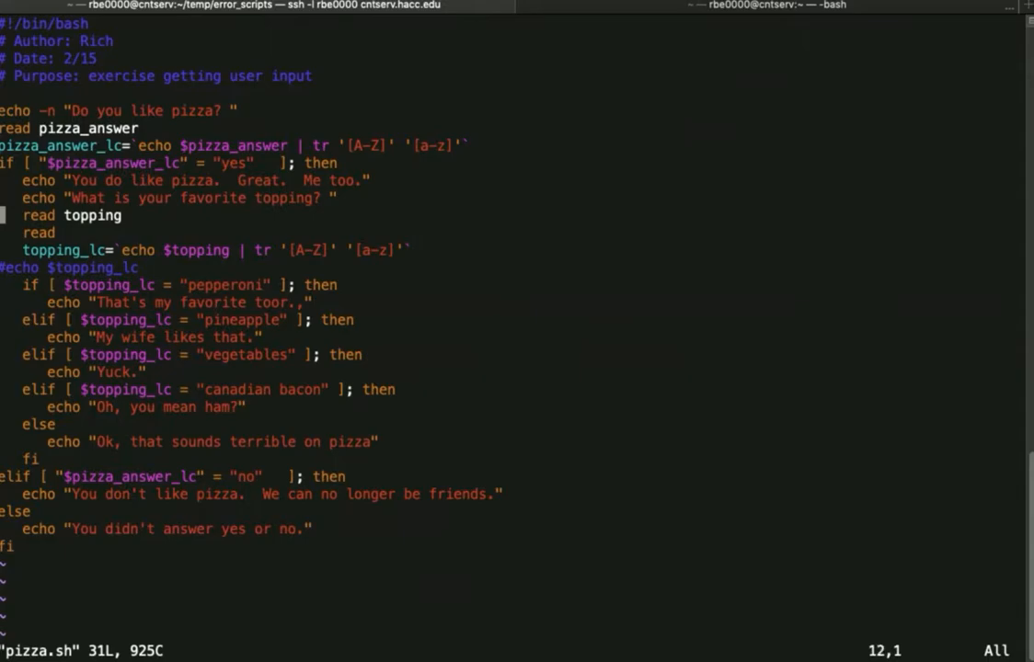
{"action": "key", "text": "Down"}
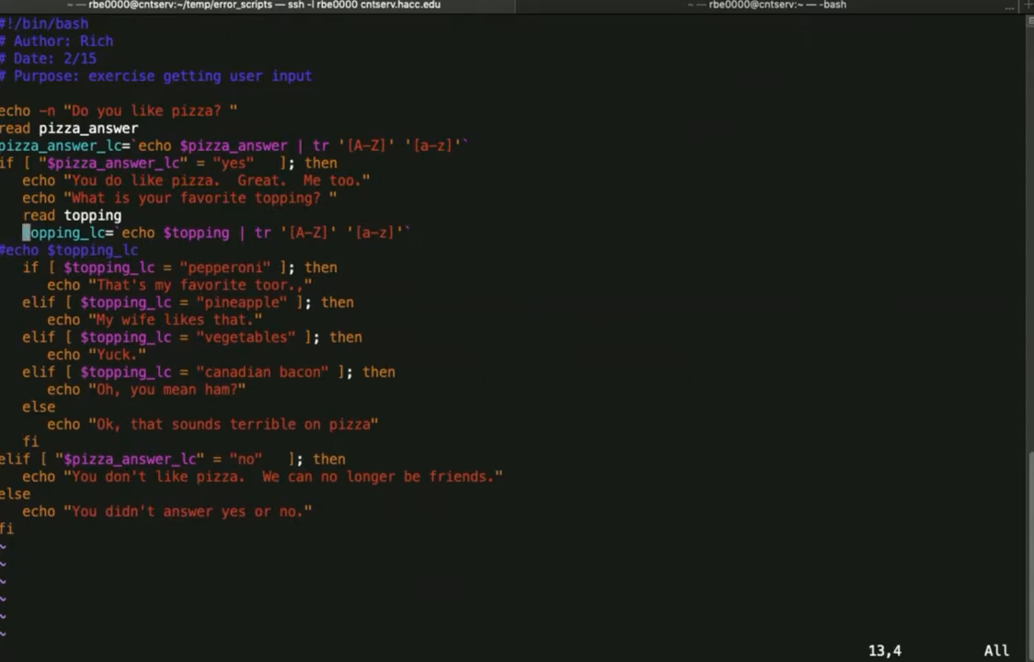
{"action": "type", "text": ":wq"}
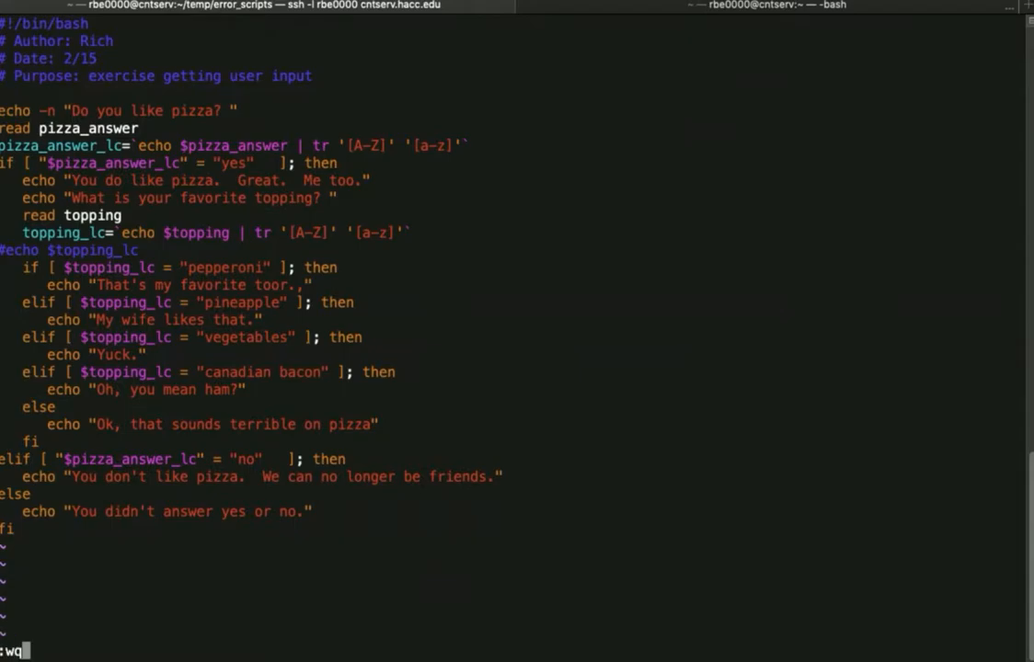
{"action": "key", "text": "Return"}
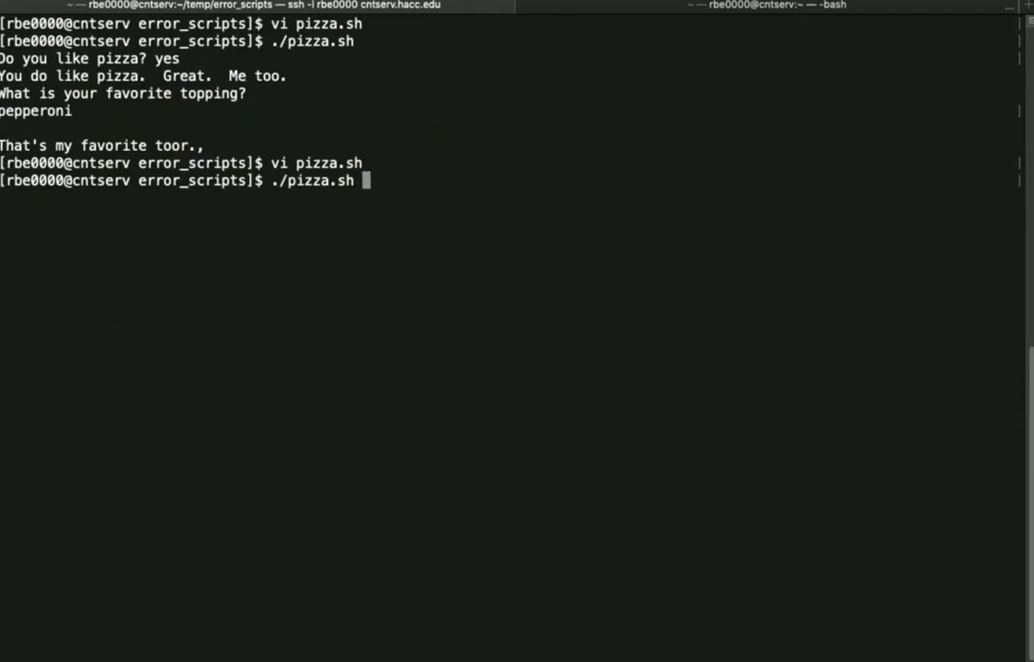
{"action": "key", "text": "Return"}
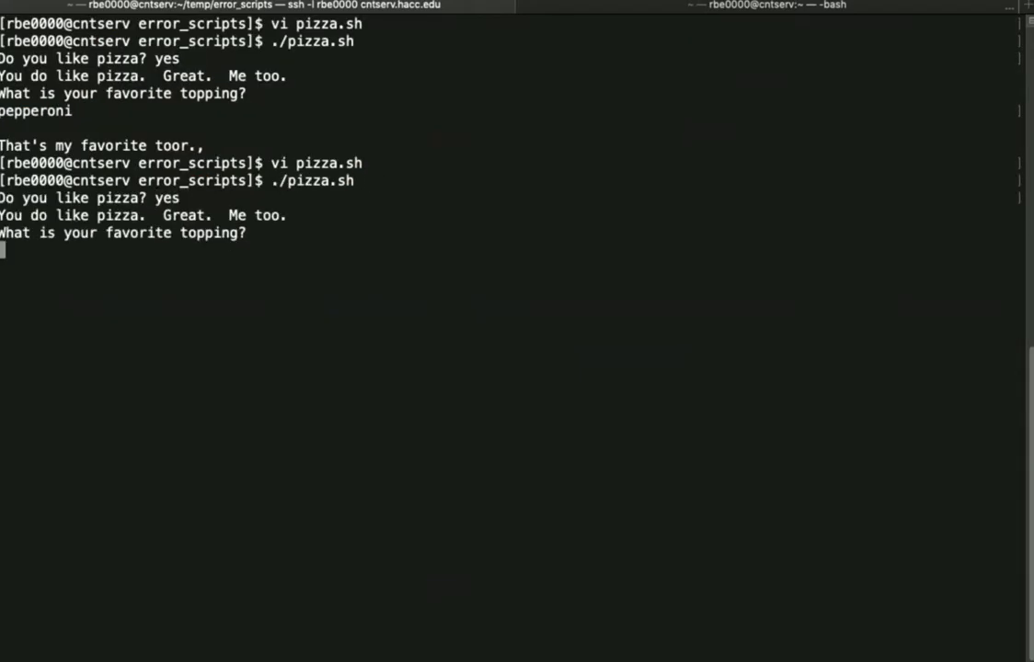
{"action": "type", "text": "pepperoni"}
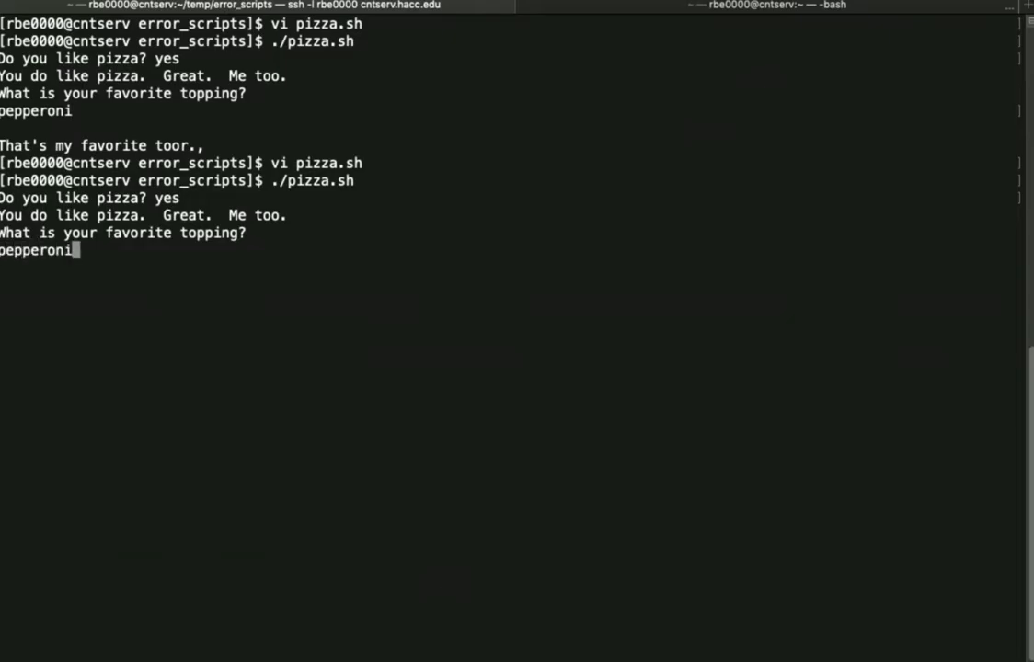
{"action": "type", "text": "clear"}
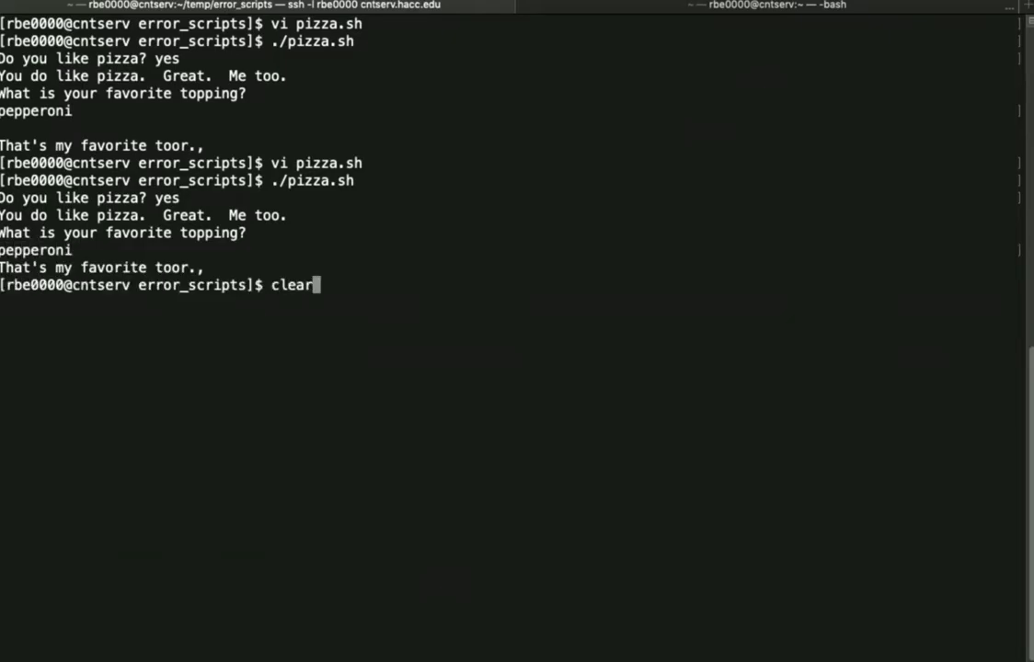
{"action": "key", "text": "Return"}
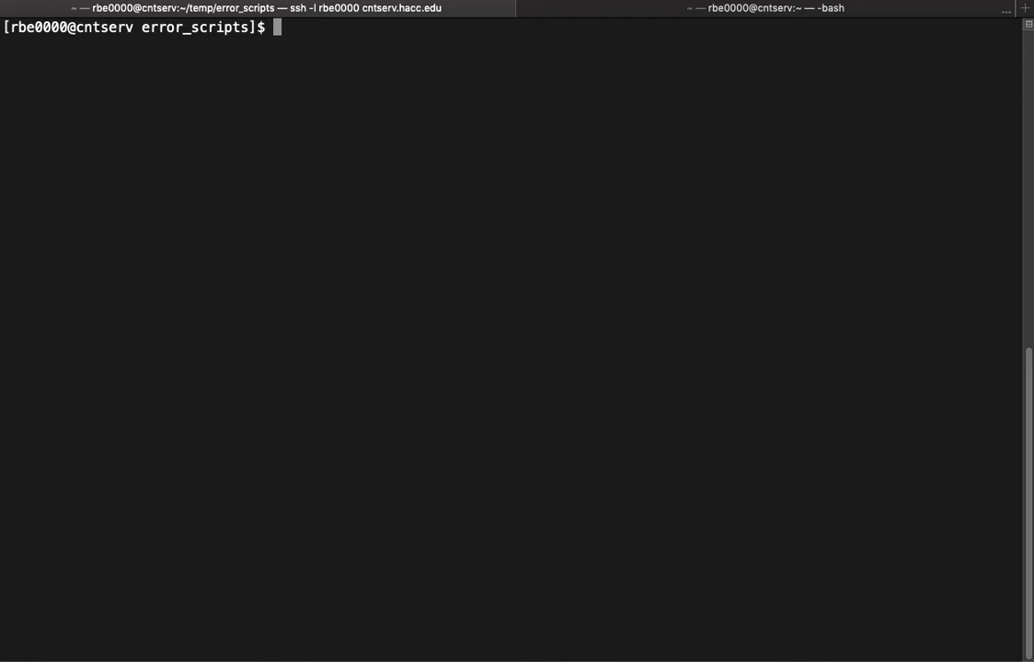
{"action": "mouse_move", "coordinate": [528, 316]}
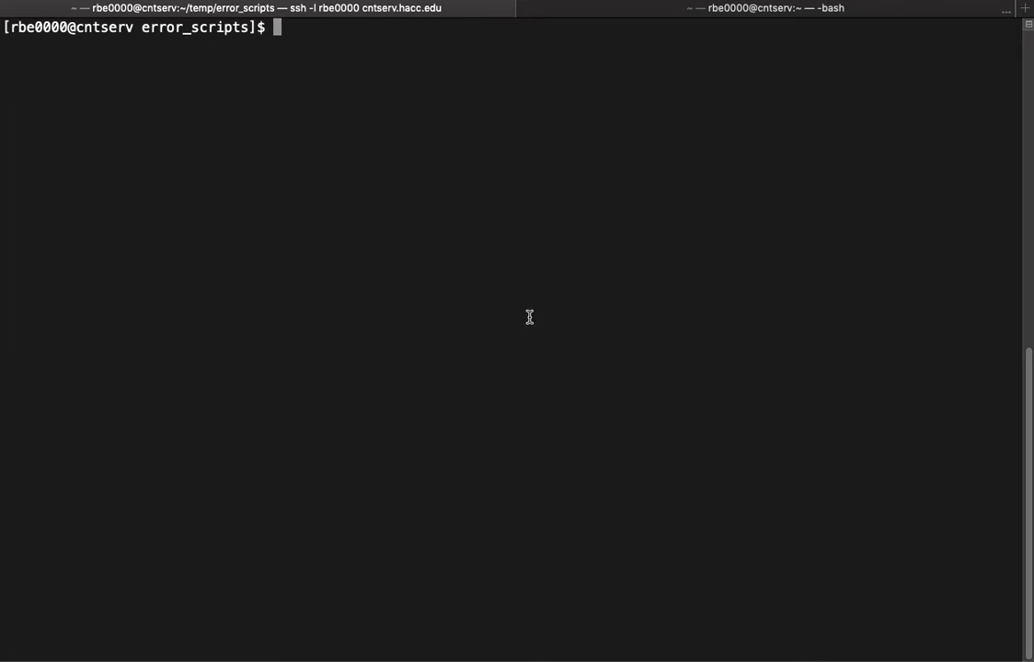
{"action": "mouse_move", "coordinate": [528, 316]}
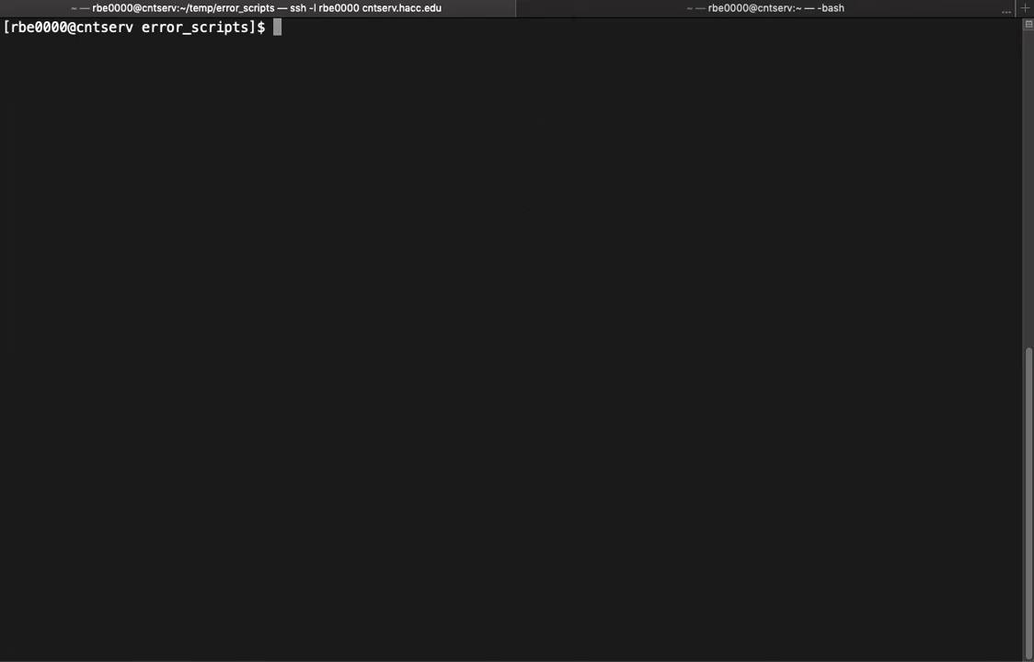
{"action": "mouse_move", "coordinate": [780, 128]}
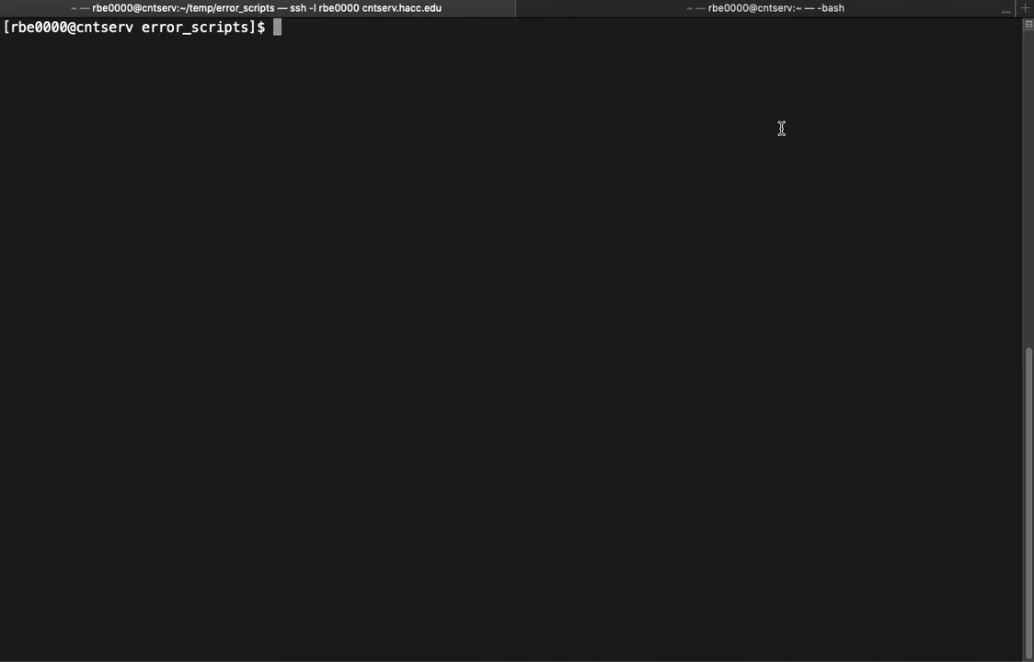